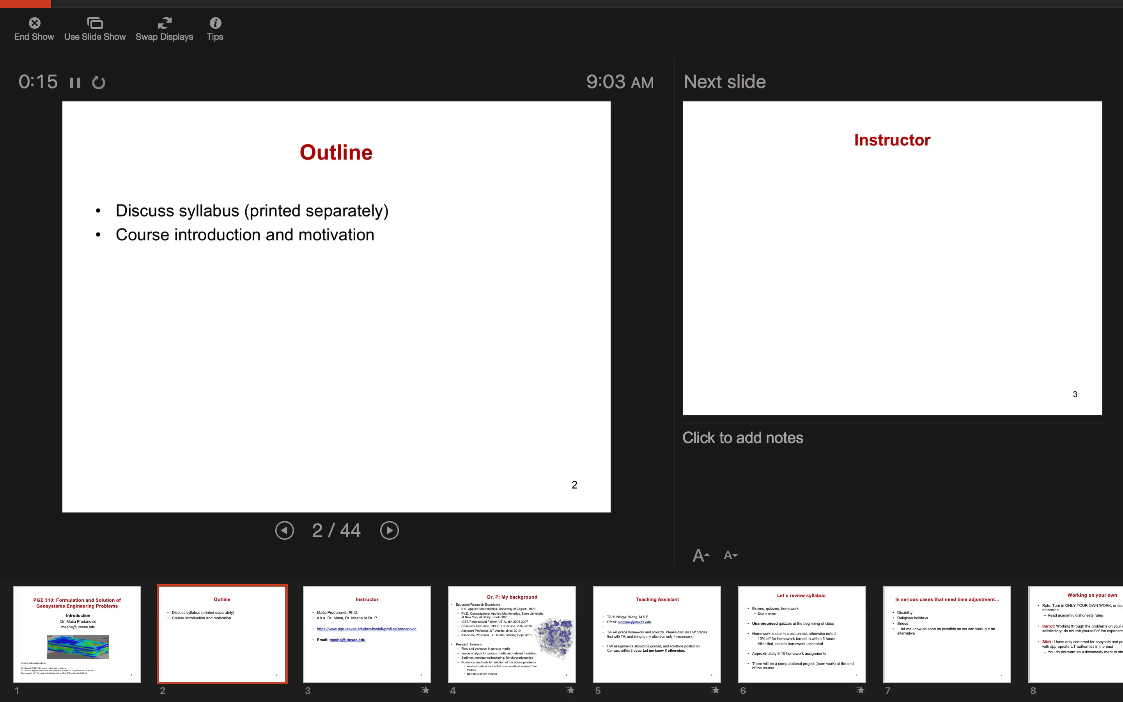
End the Lecture1_1_Introduction slide show and return to editing on slide 2, Outline
{"action": "left_click", "coordinate": [32, 29]}
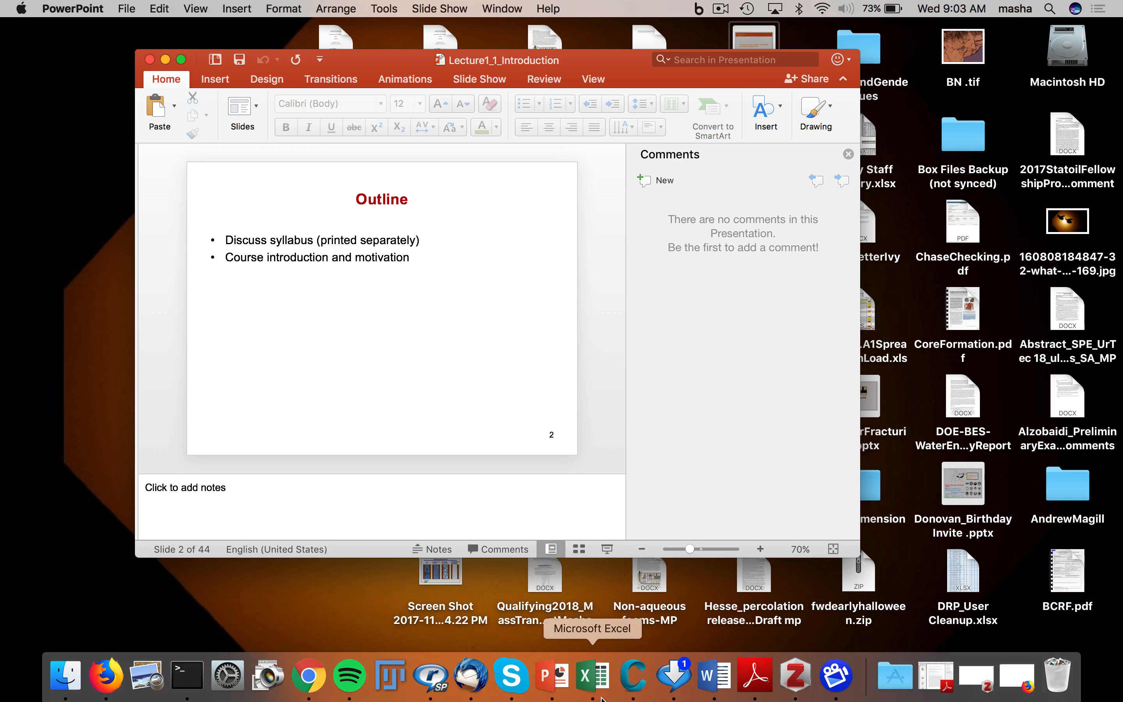
{"action": "mouse_move", "coordinate": [431, 675]}
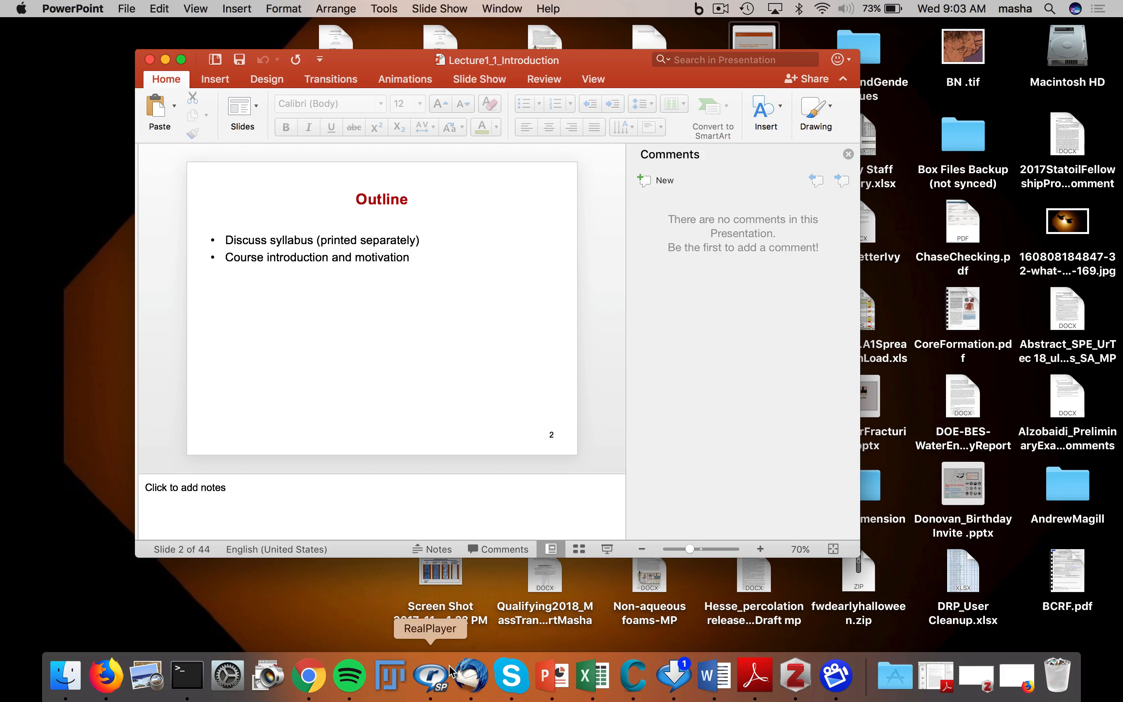
{"action": "mouse_move", "coordinate": [671, 673]}
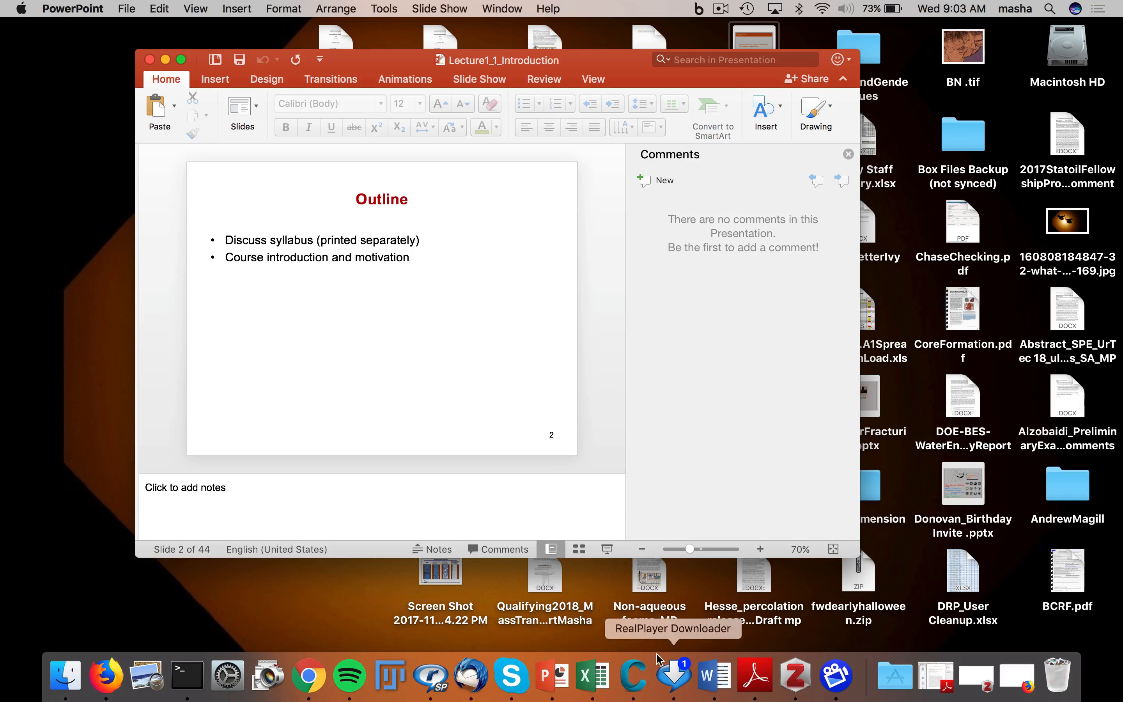
Launch Word from the Dock and bring up the recent documents list with the syllabus files
{"action": "left_click", "coordinate": [715, 675]}
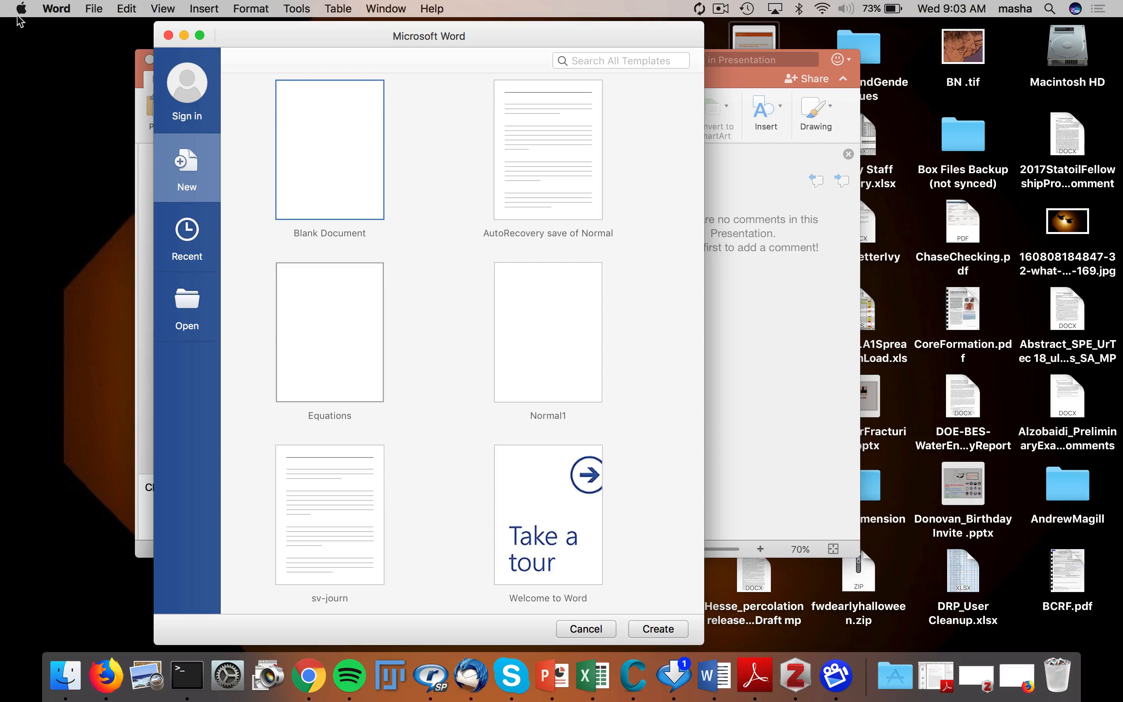
{"action": "left_click", "coordinate": [93, 8]}
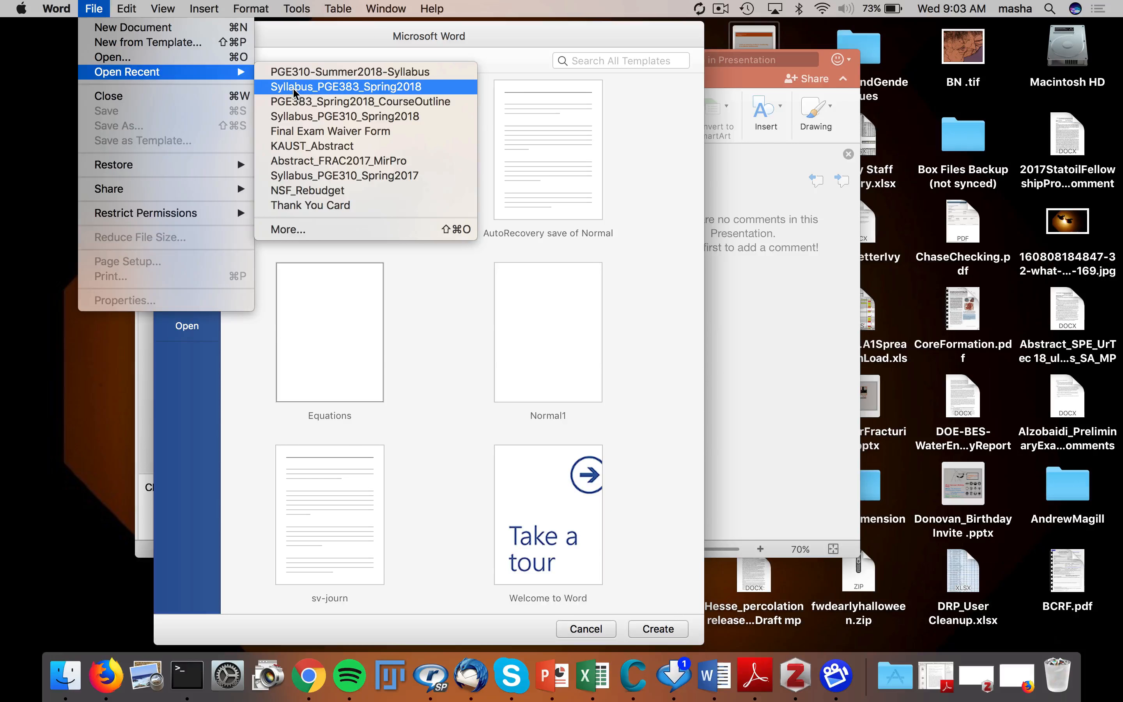
{"action": "mouse_move", "coordinate": [297, 124]}
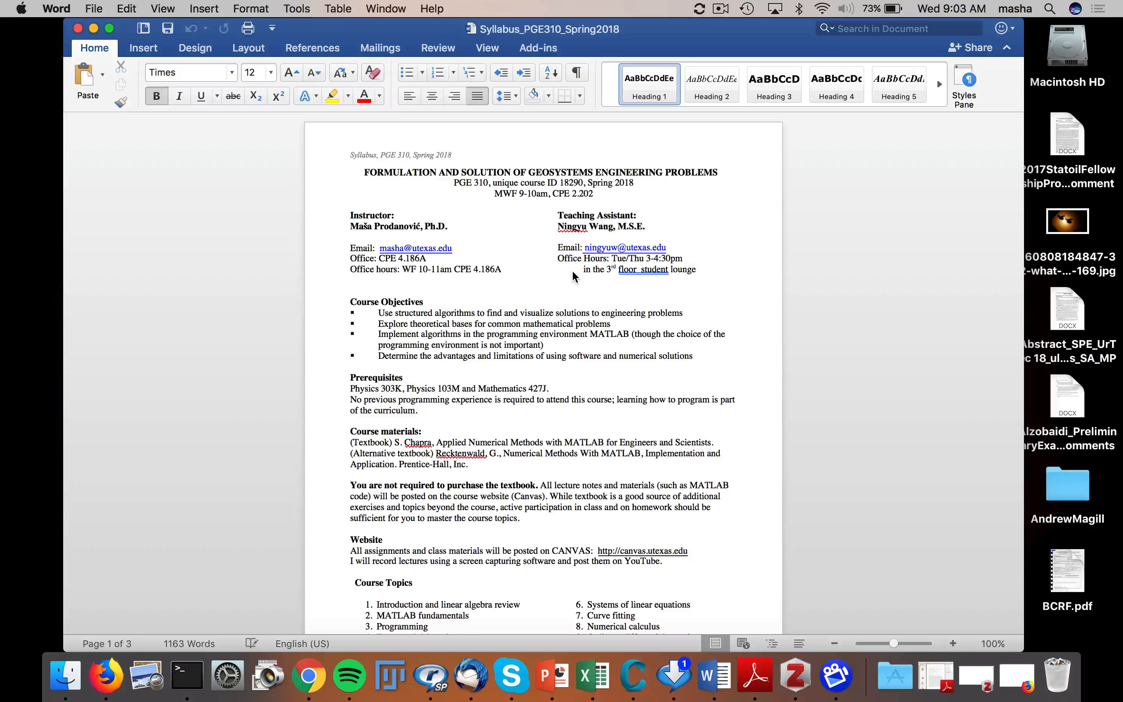
{"action": "mouse_move", "coordinate": [933, 381]}
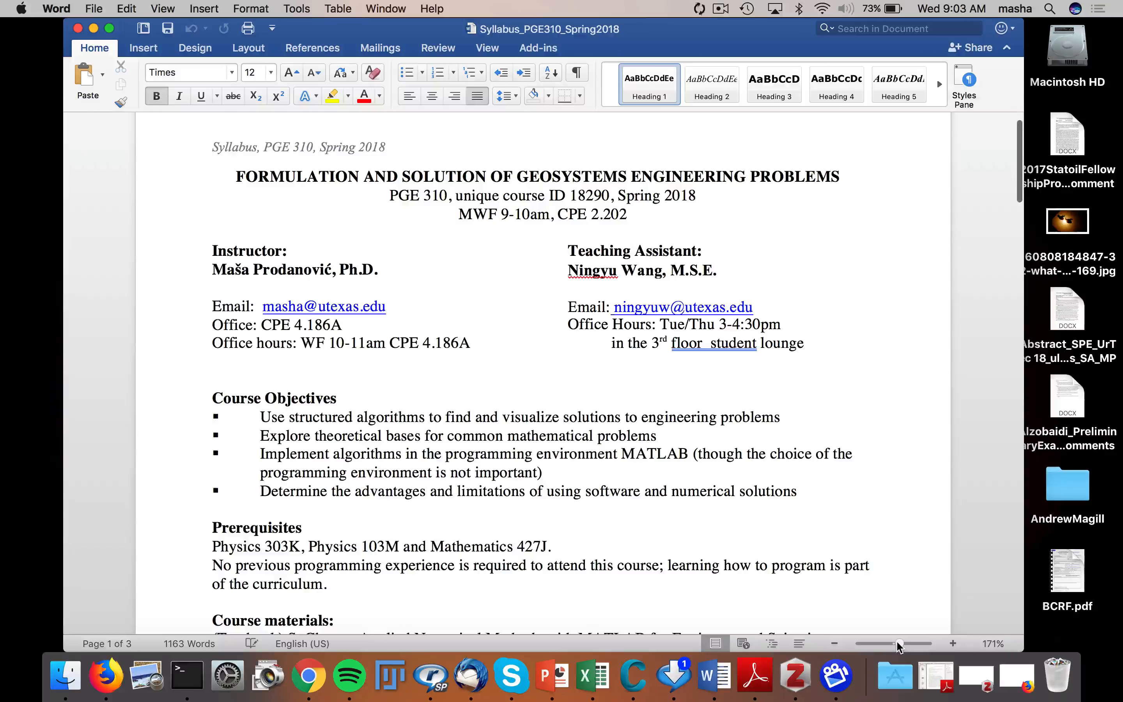
Zoom the syllabus to 171% and place the cursor in the Office hours line after W
{"action": "left_click", "coordinate": [216, 177]}
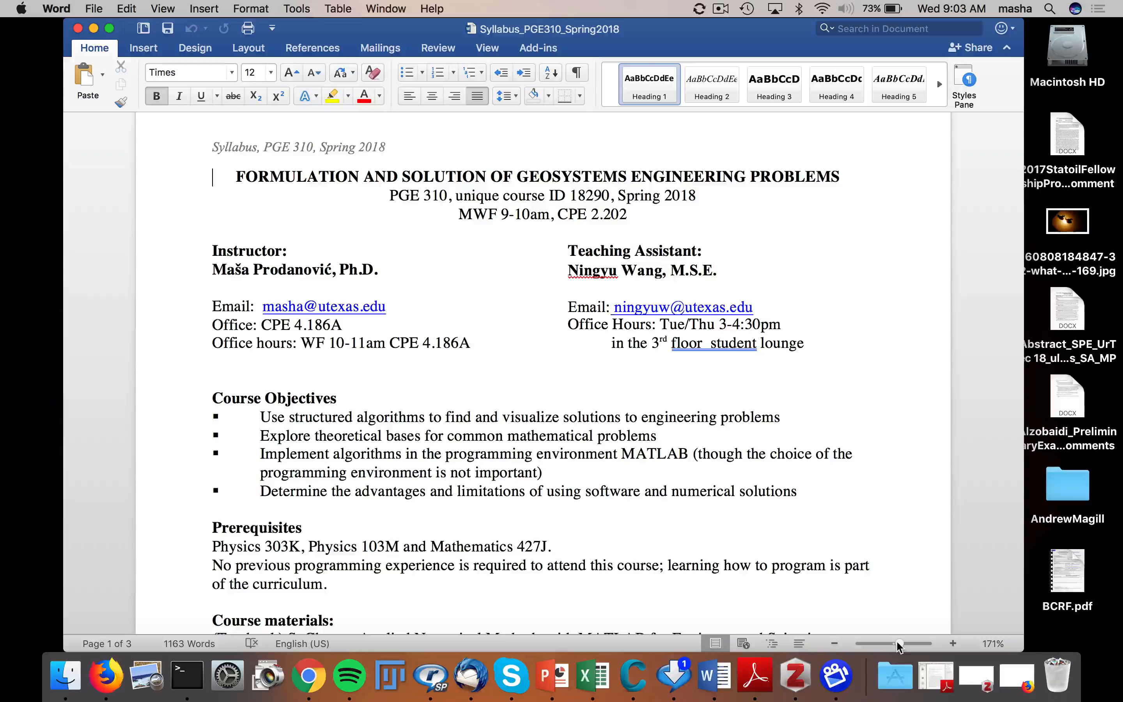
{"action": "mouse_move", "coordinate": [899, 647]}
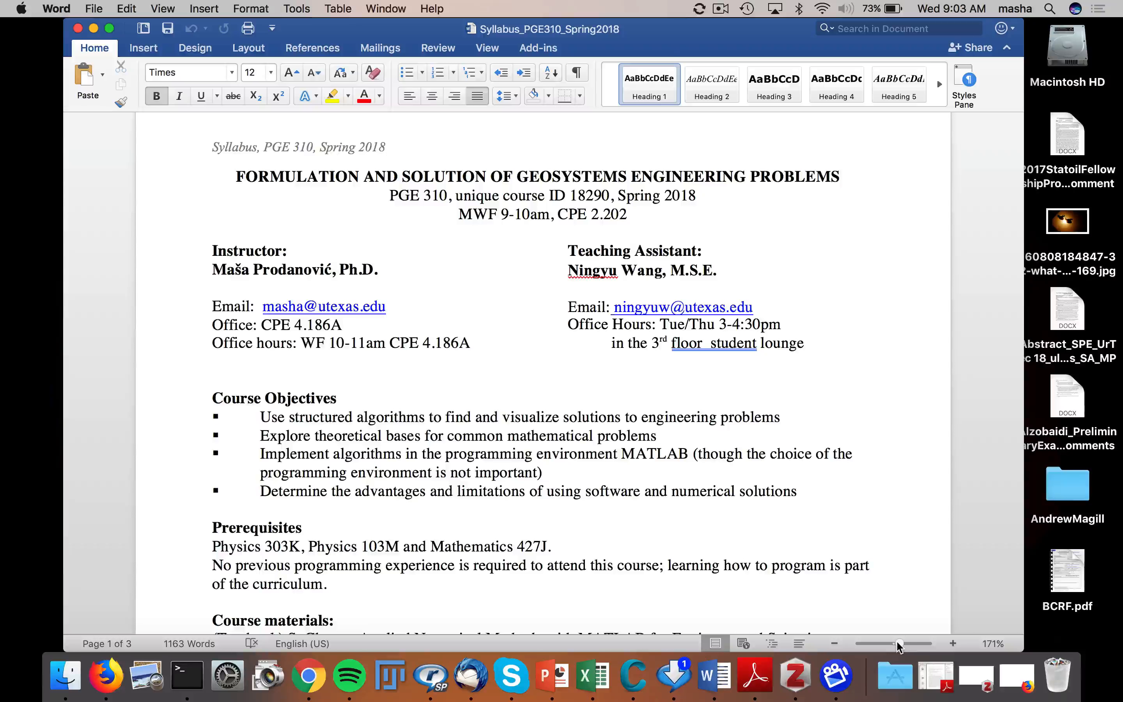
{"action": "left_click", "coordinate": [236, 176]}
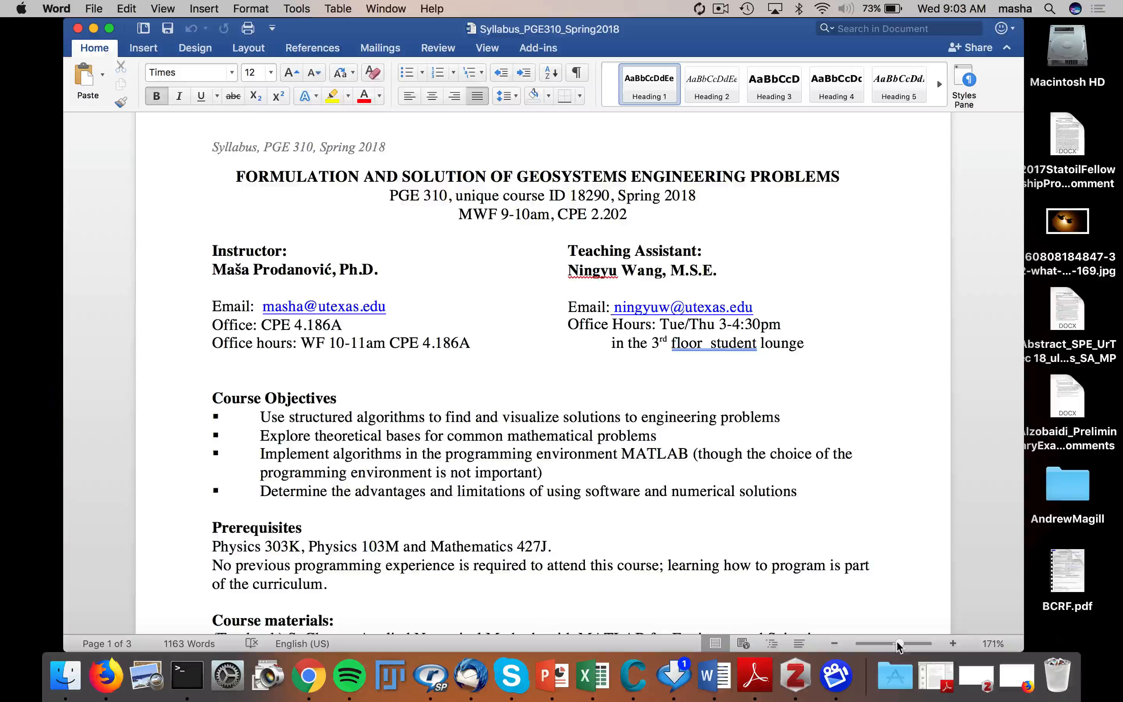
{"action": "left_click", "coordinate": [215, 177]}
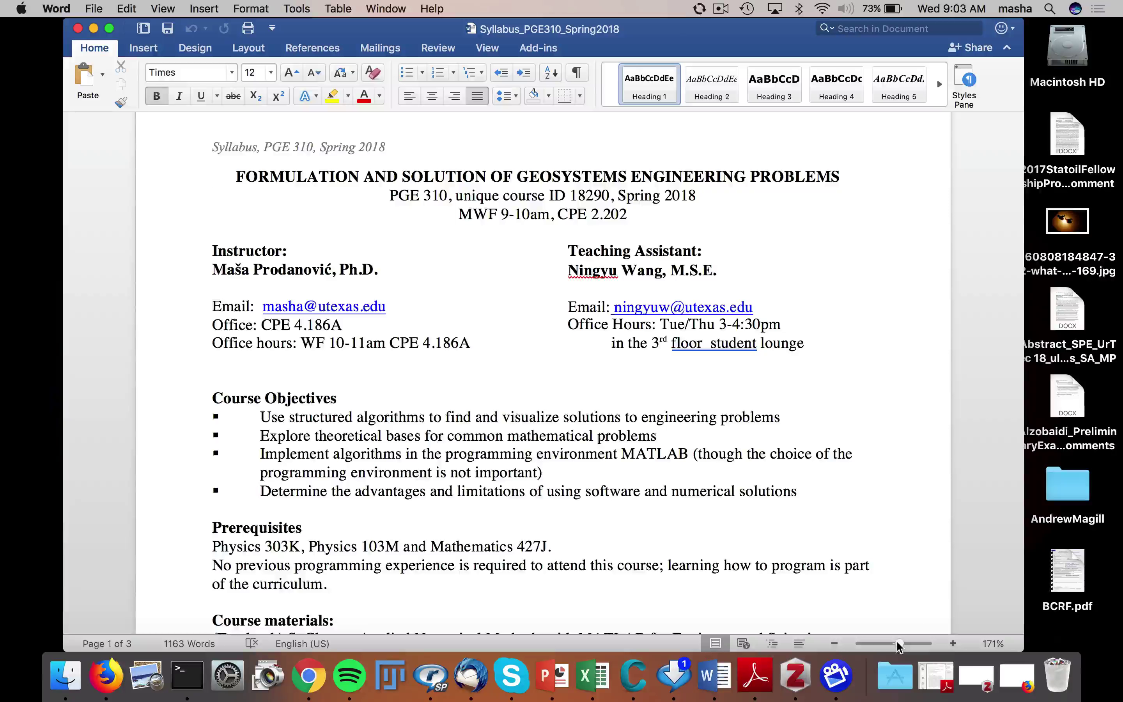
{"action": "left_click", "coordinate": [215, 176]}
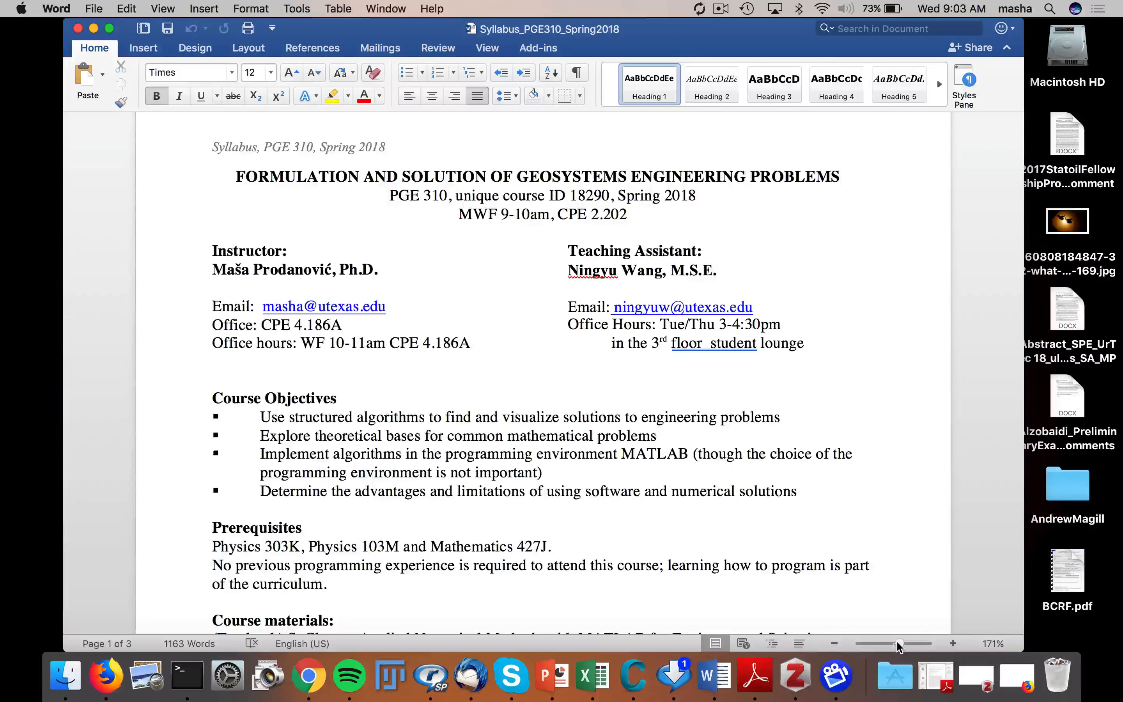
{"action": "left_click", "coordinate": [215, 176]}
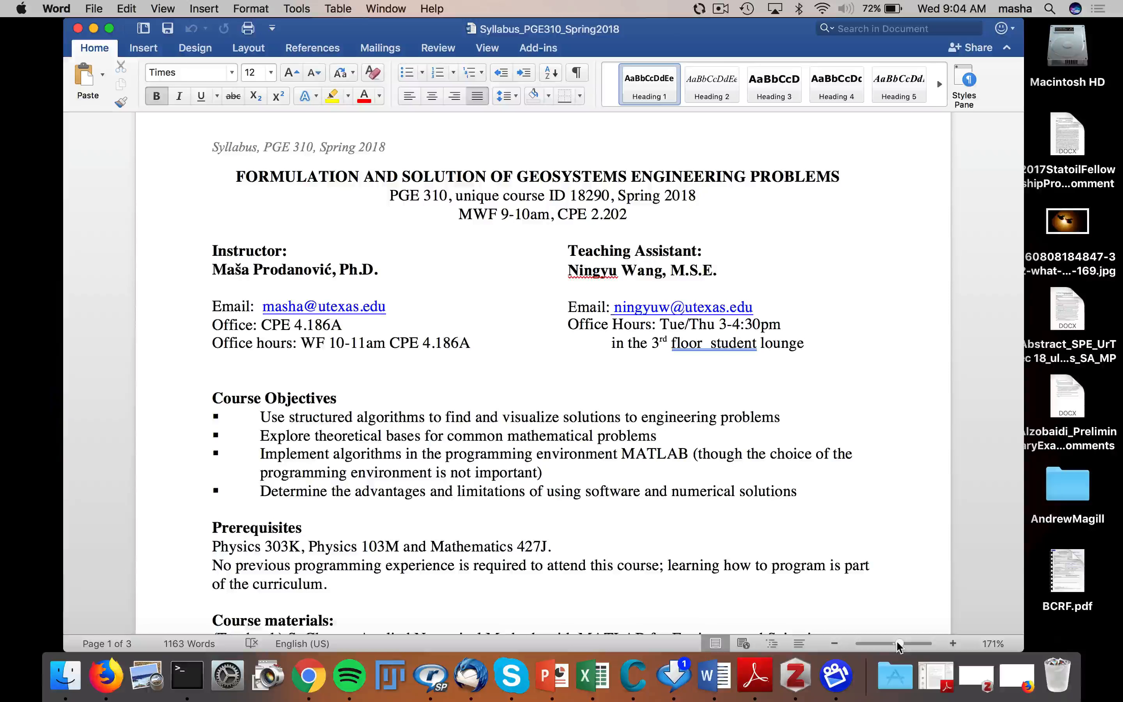
{"action": "left_click", "coordinate": [215, 177]}
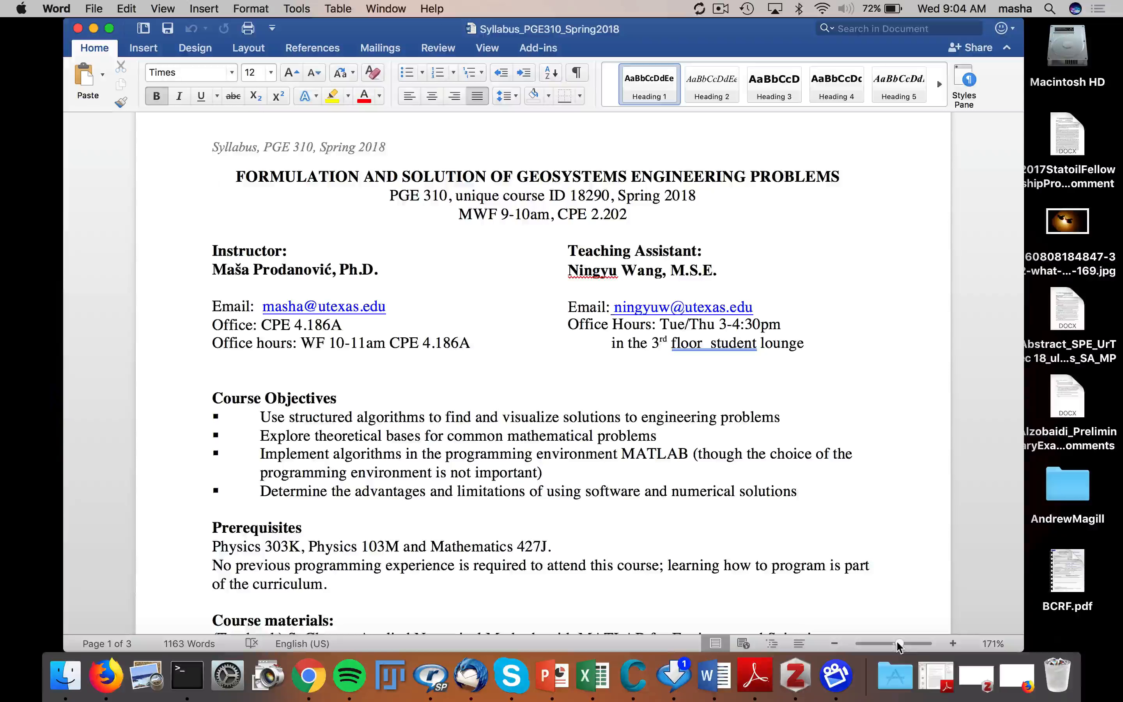
{"action": "left_click", "coordinate": [216, 177]}
{"action": "type", "text": "n"}
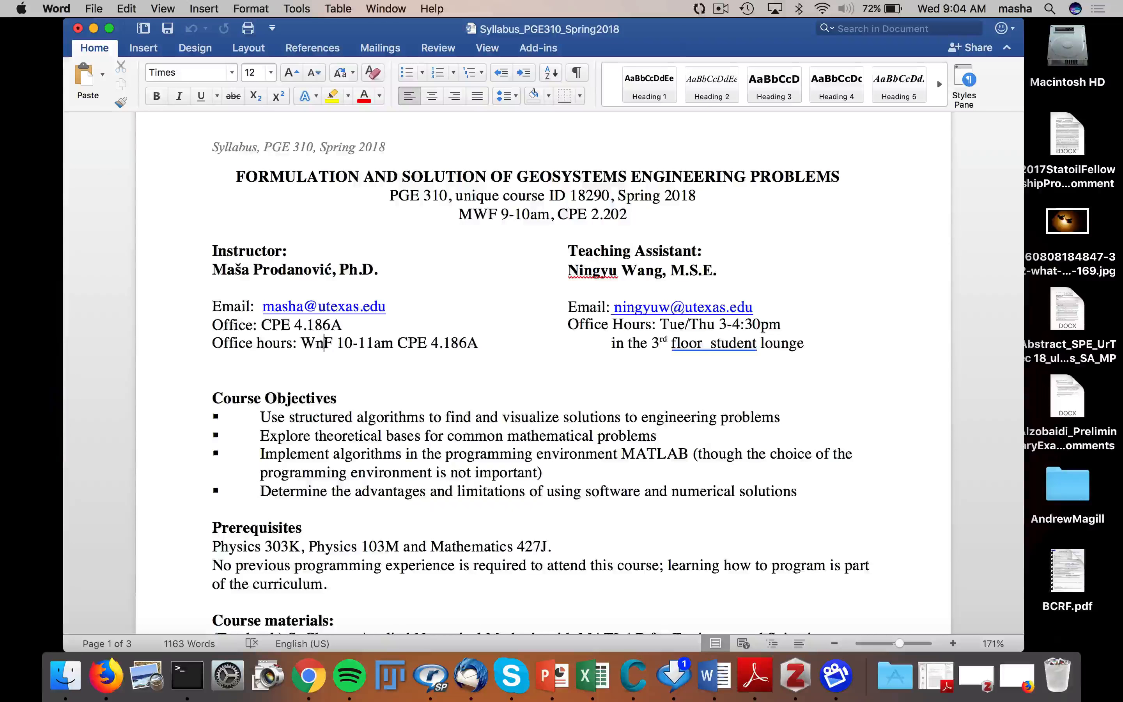
Fix the Wednesday entry to read 'W noon-1pm;' in the Office hours line
{"action": "scroll", "scroll_direction": "down", "scroll_amount": 3}
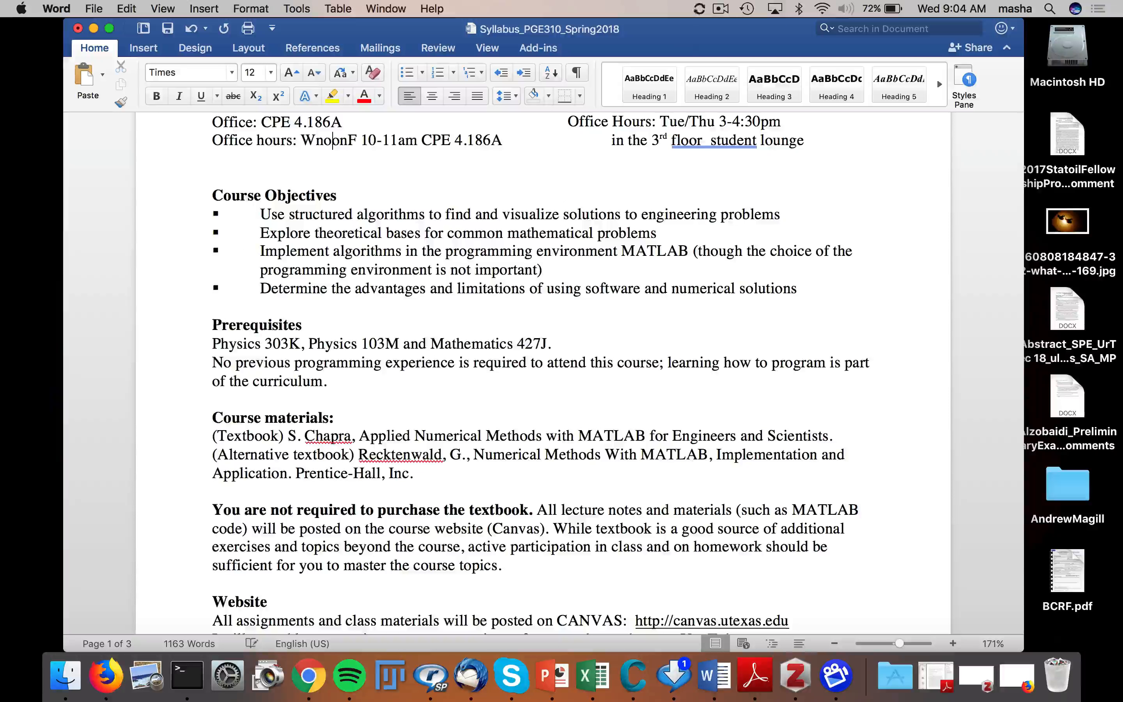
{"action": "left_click", "coordinate": [331, 140]}
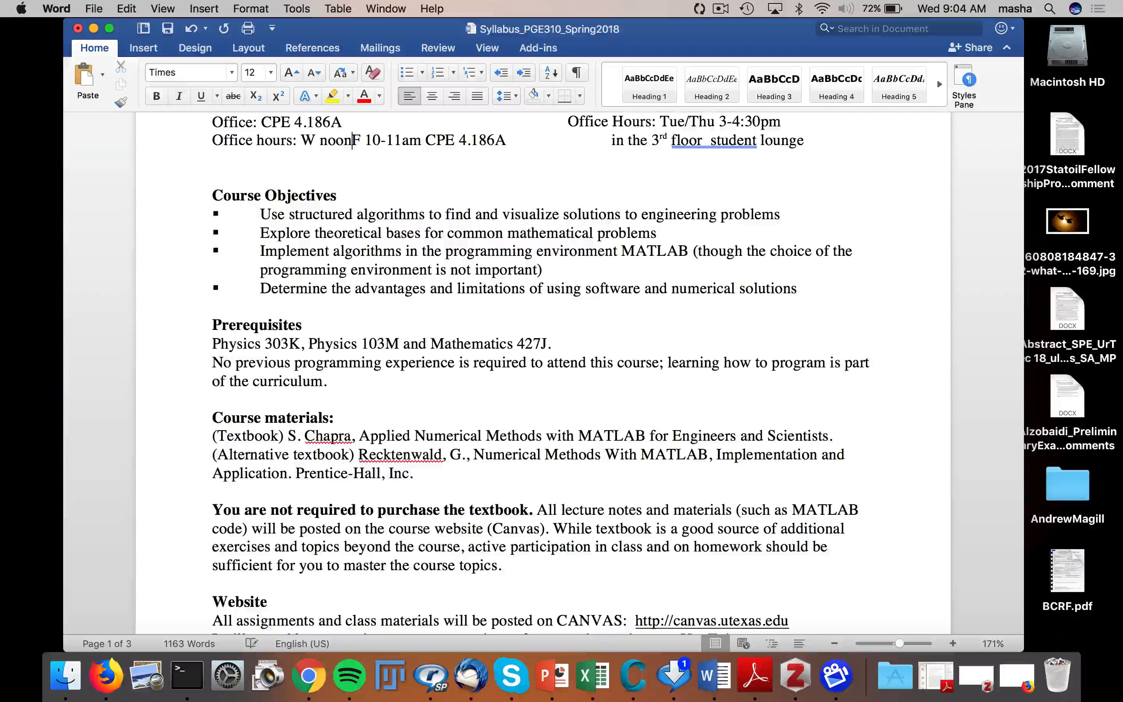
{"action": "type", "text": "-1pm"}
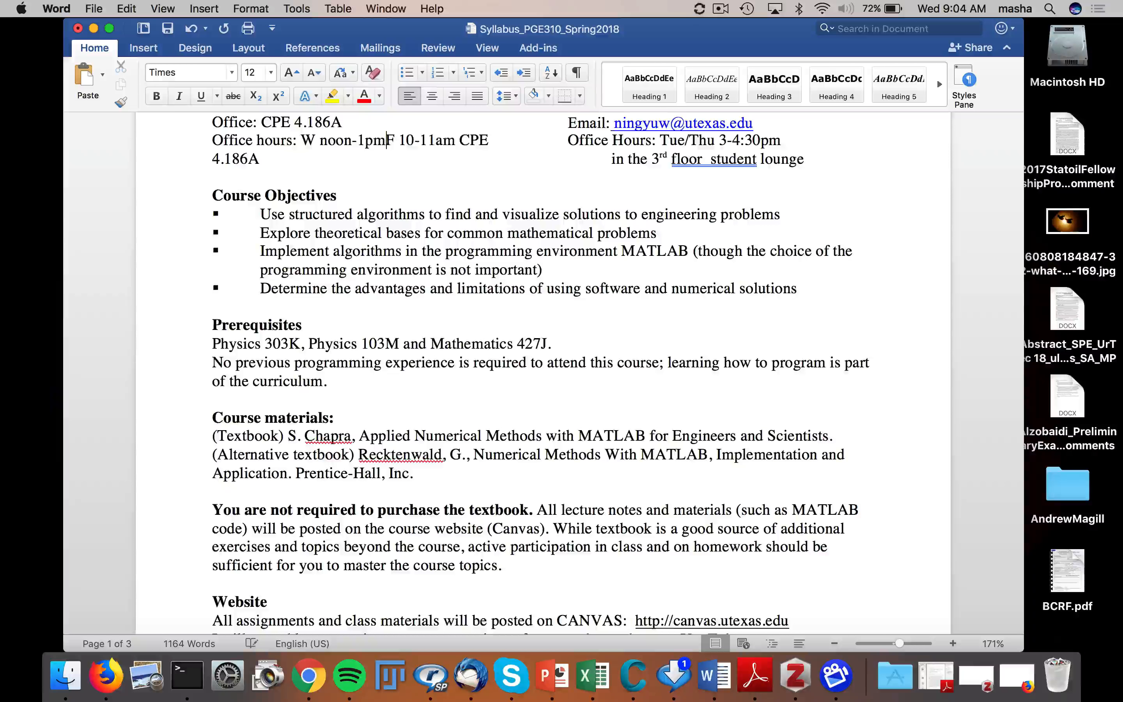
{"action": "type", "text": ";"}
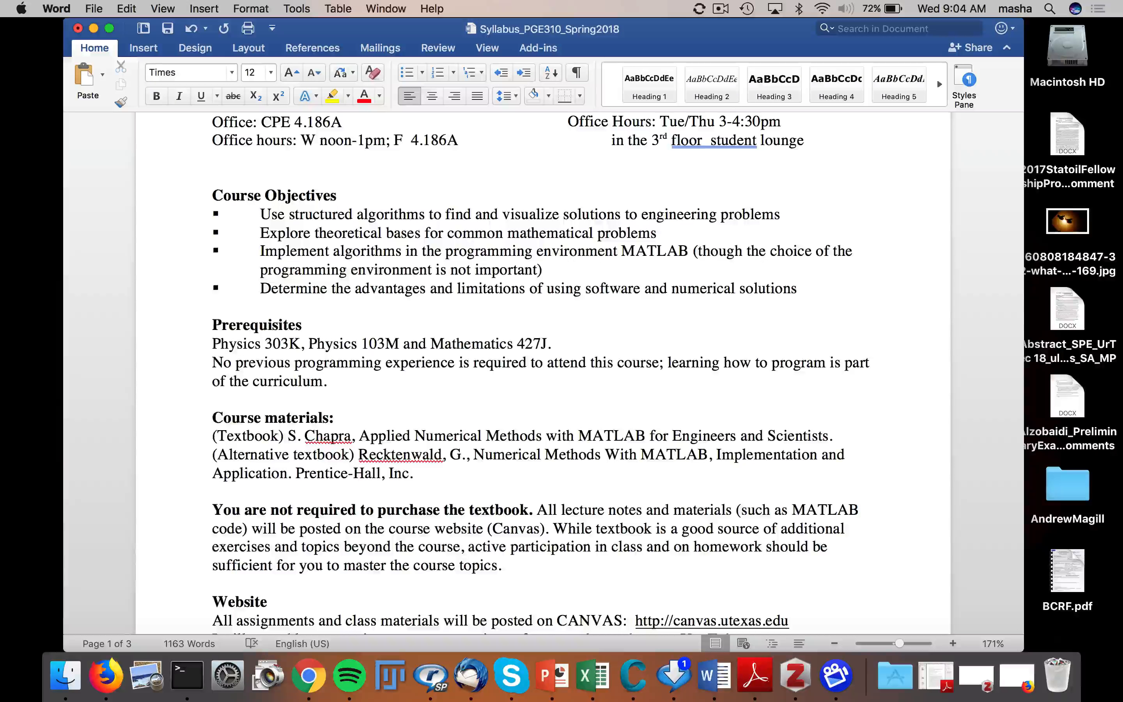
Add 'M 4-5pm' before the Wednesday slot and drop the Friday 10-11am entry
{"action": "left_click", "coordinate": [410, 141]}
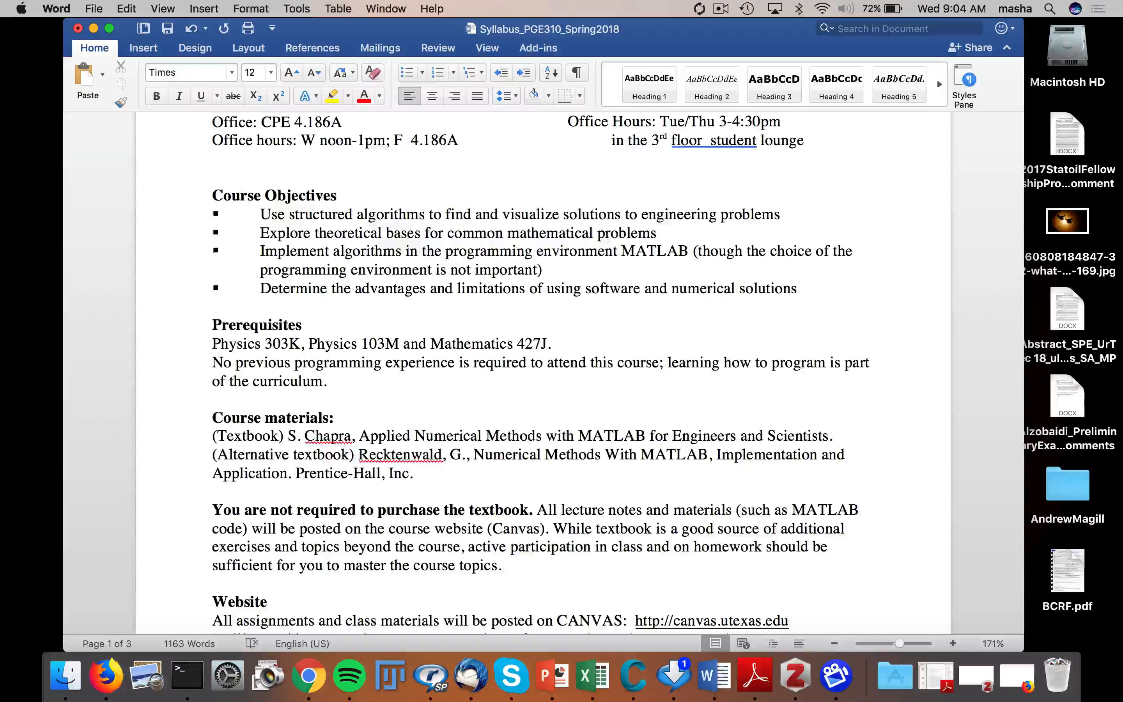
{"action": "left_click", "coordinate": [411, 141]}
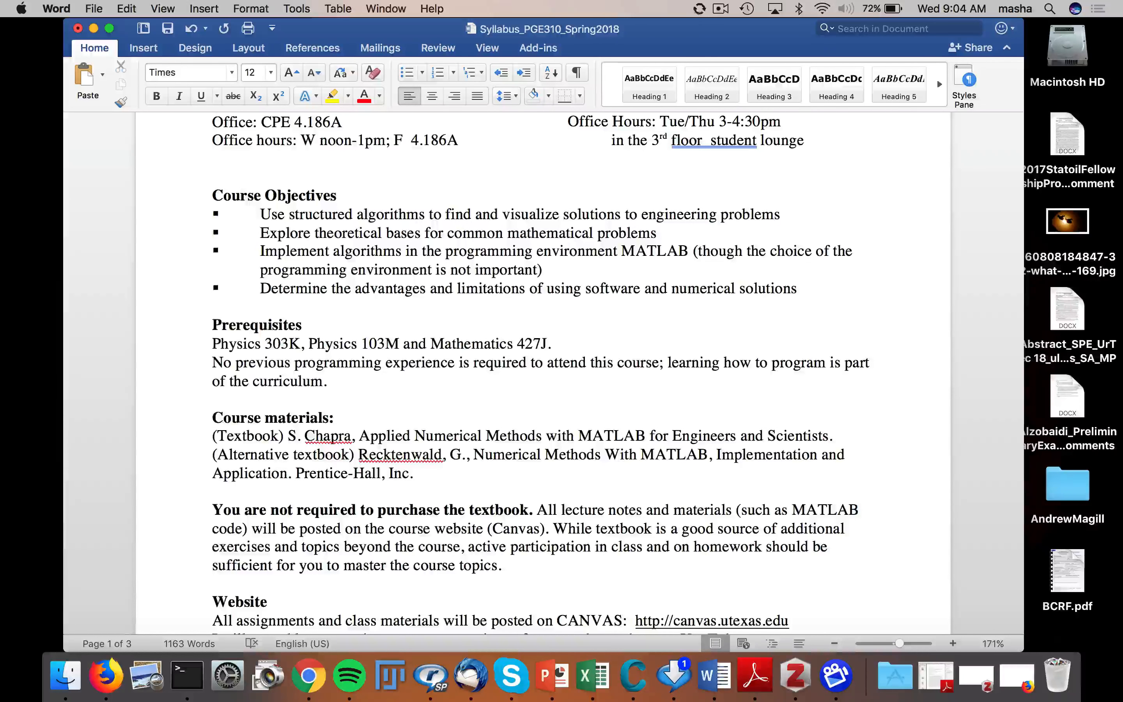
{"action": "left_click", "coordinate": [413, 141]}
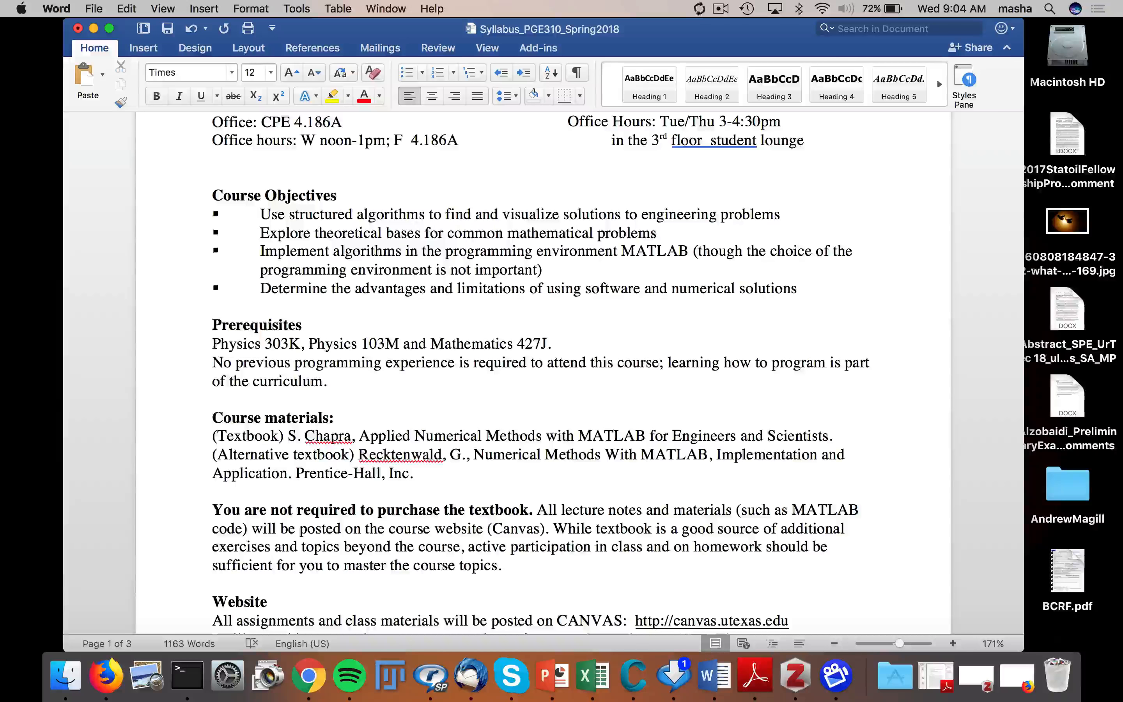
{"action": "left_click", "coordinate": [405, 140]}
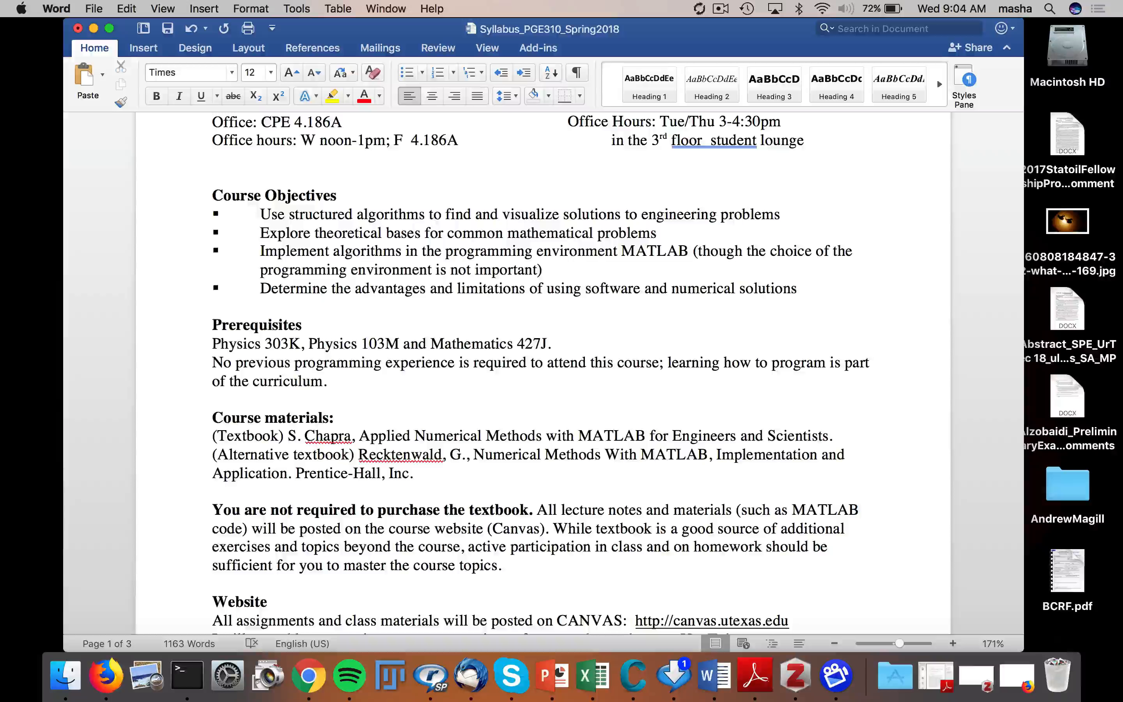
{"action": "left_click", "coordinate": [410, 141]}
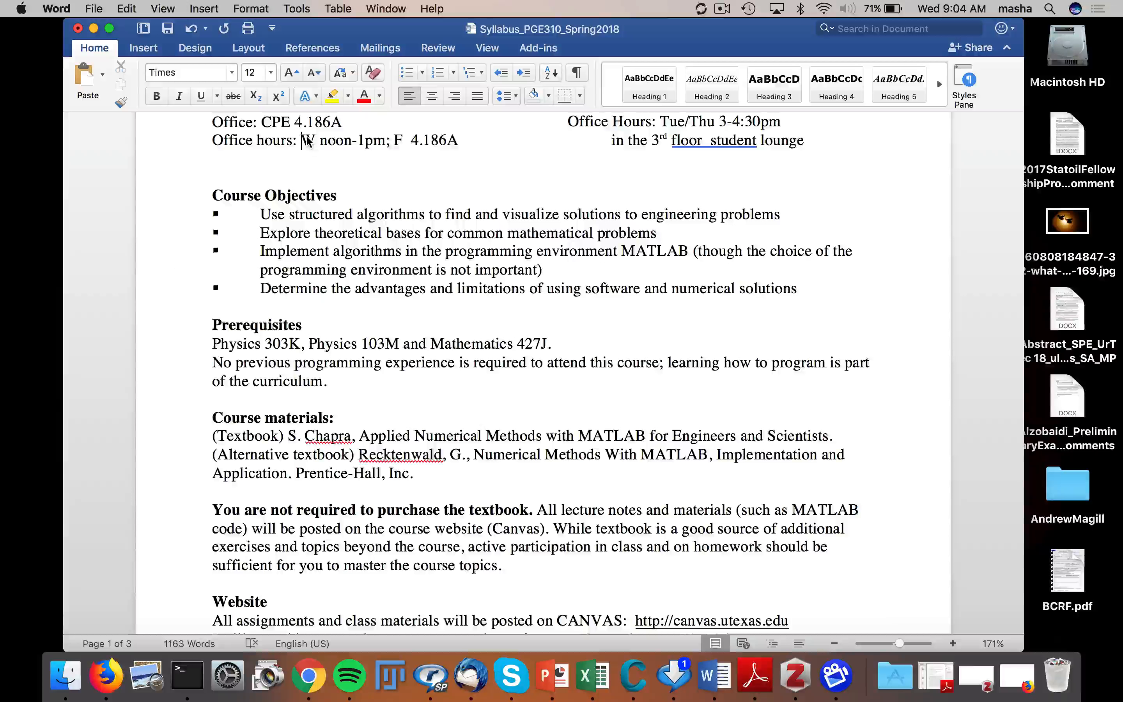
{"action": "type", "text": "M"}
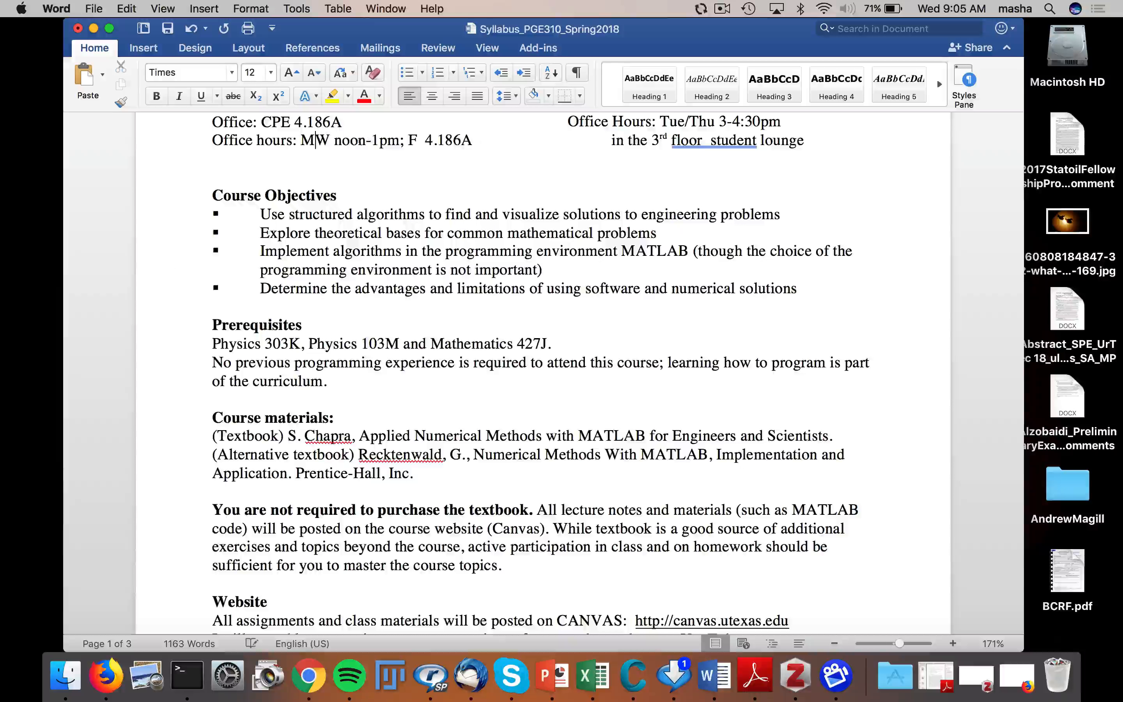
{"action": "type", "text": "4-5pm;"}
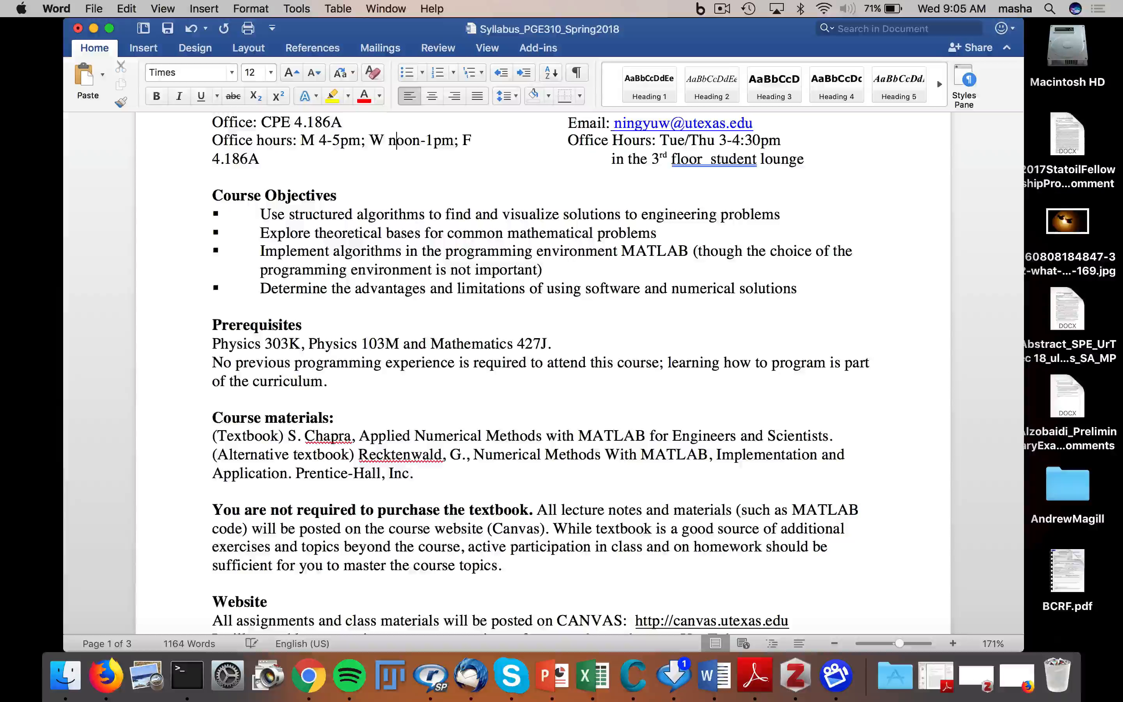
{"action": "type", "text": "in"}
{"action": "key", "text": "return"}
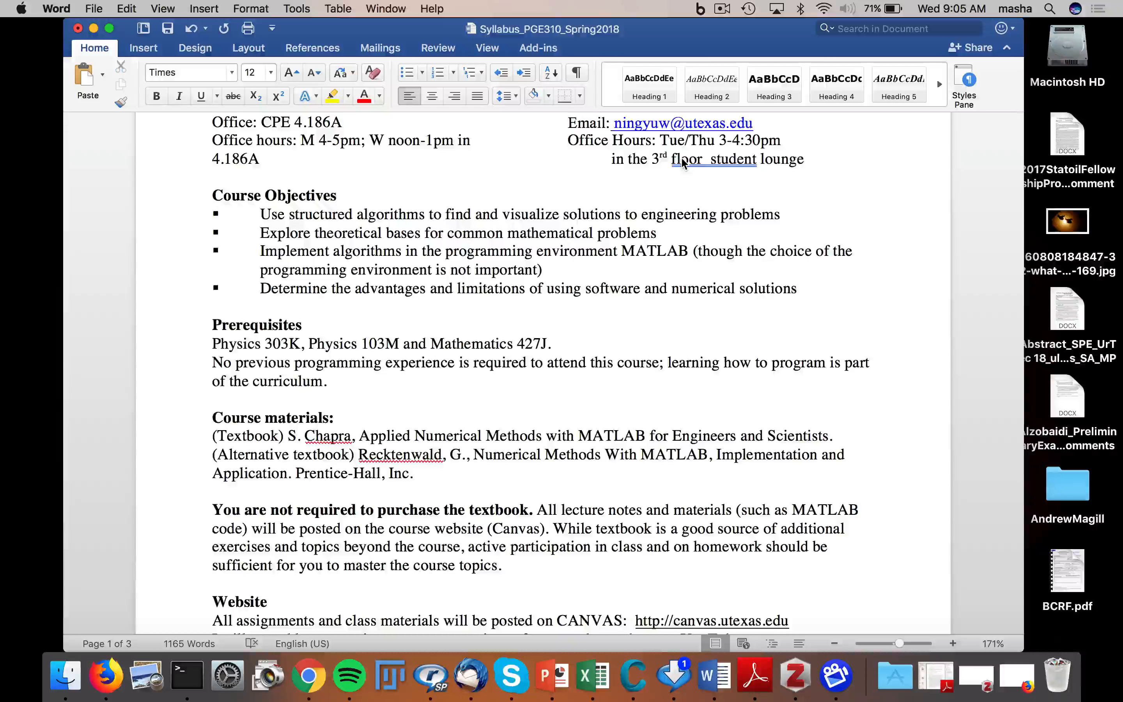
{"action": "left_click", "coordinate": [470, 140]}
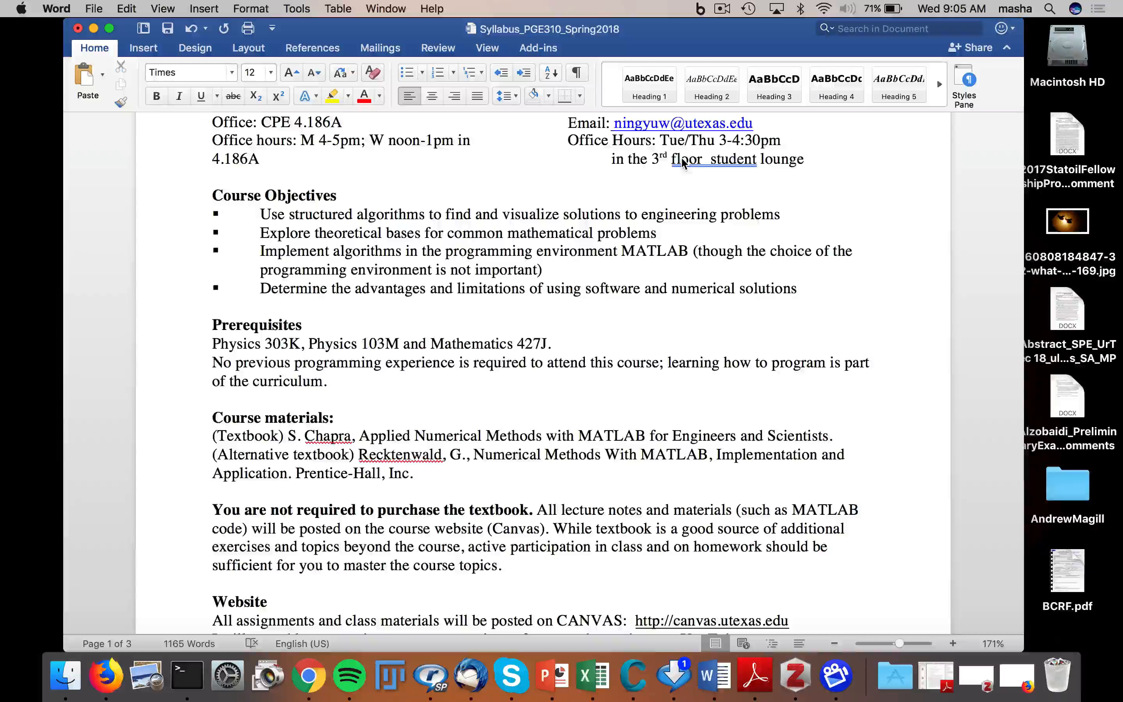
{"action": "left_click", "coordinate": [471, 140]}
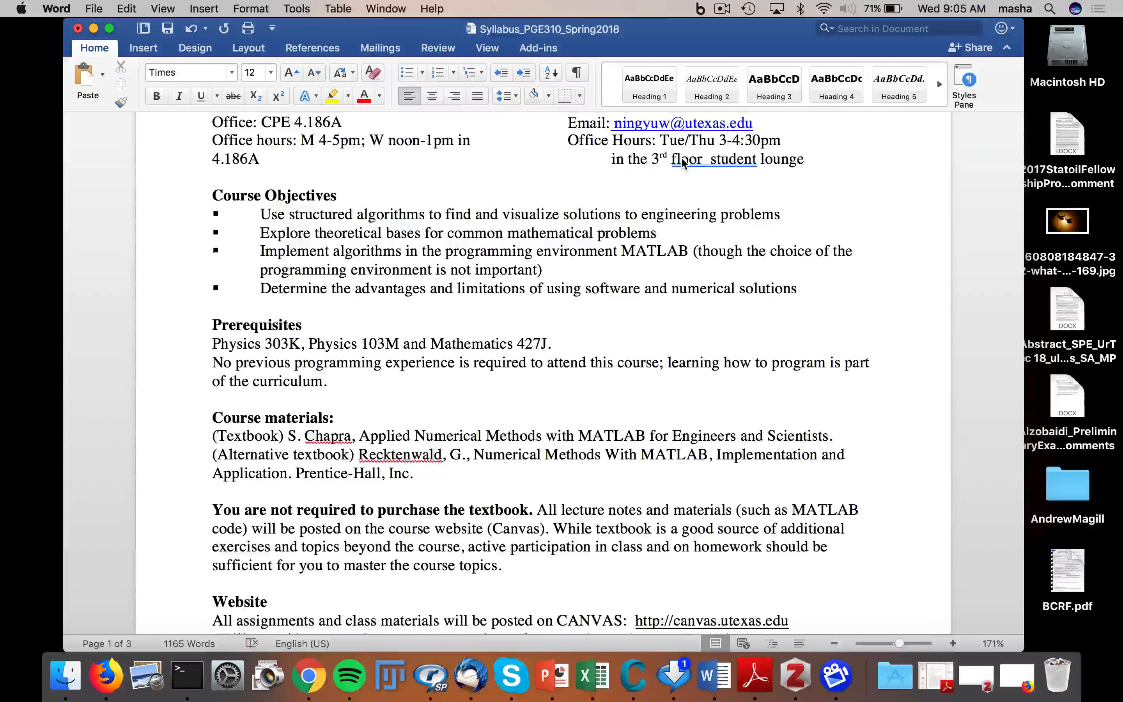
{"action": "left_click", "coordinate": [469, 141]}
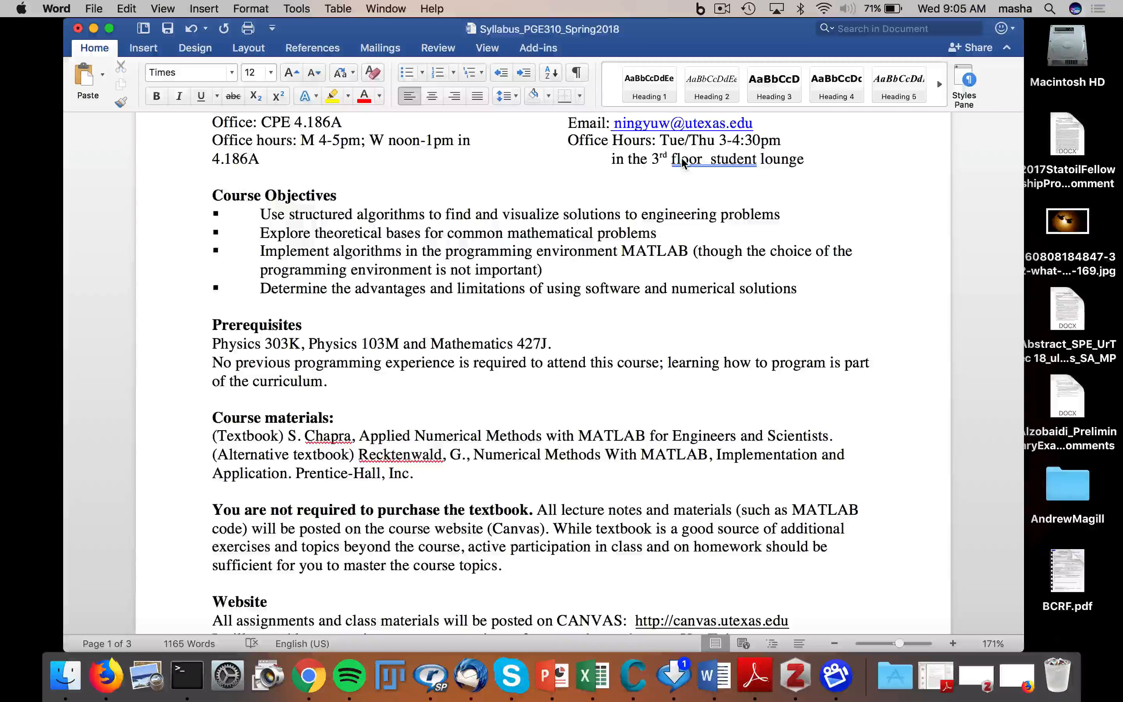
{"action": "left_click", "coordinate": [470, 139]}
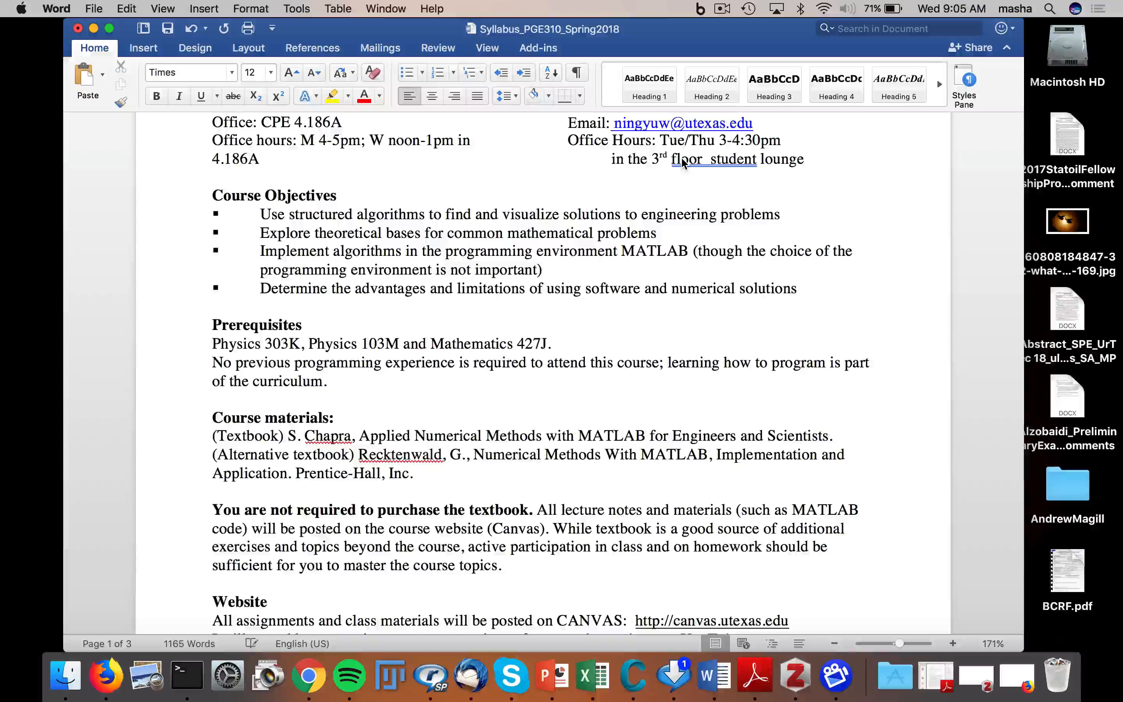
{"action": "left_click", "coordinate": [471, 140]}
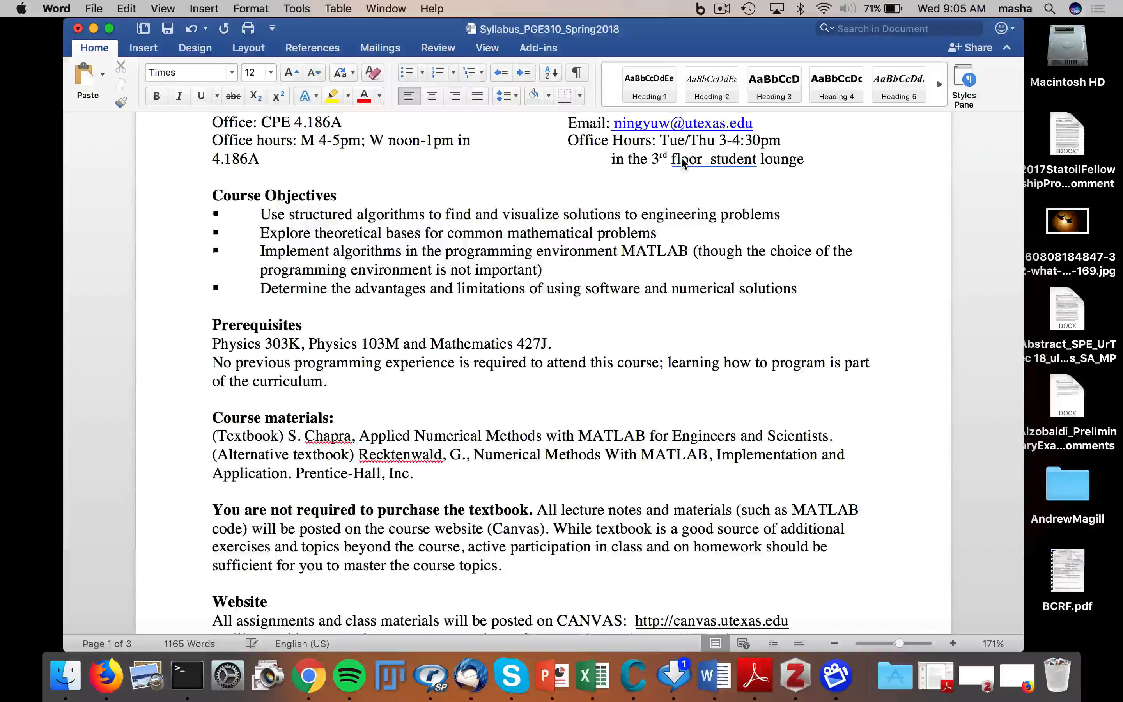
{"action": "left_click", "coordinate": [471, 140]}
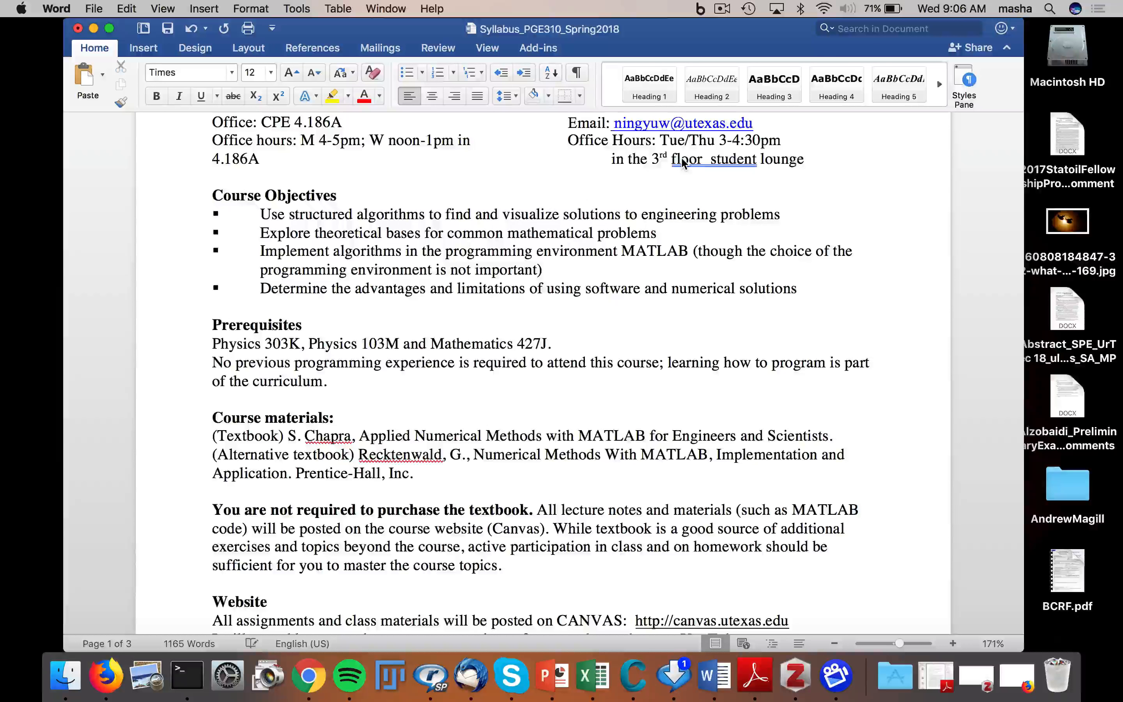
{"action": "left_click", "coordinate": [470, 140]}
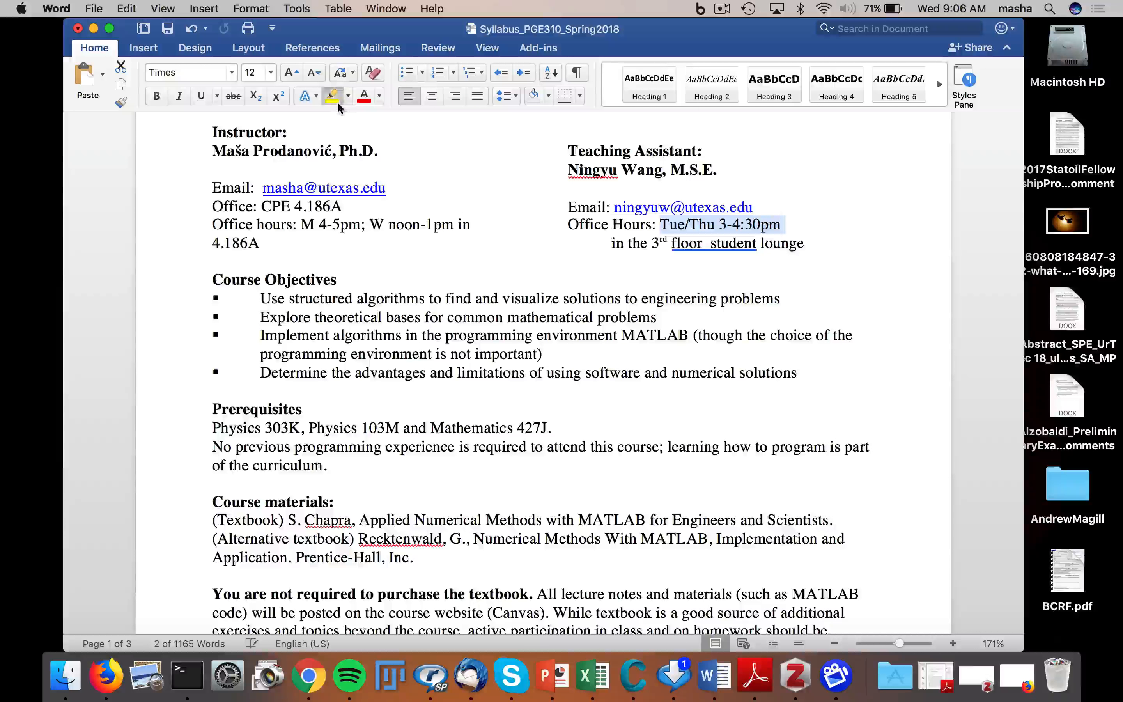
Highlight the assistant's Tue/Thu 3-4:30pm hours and the instructor's hours in yellow
{"action": "left_click", "coordinate": [329, 96]}
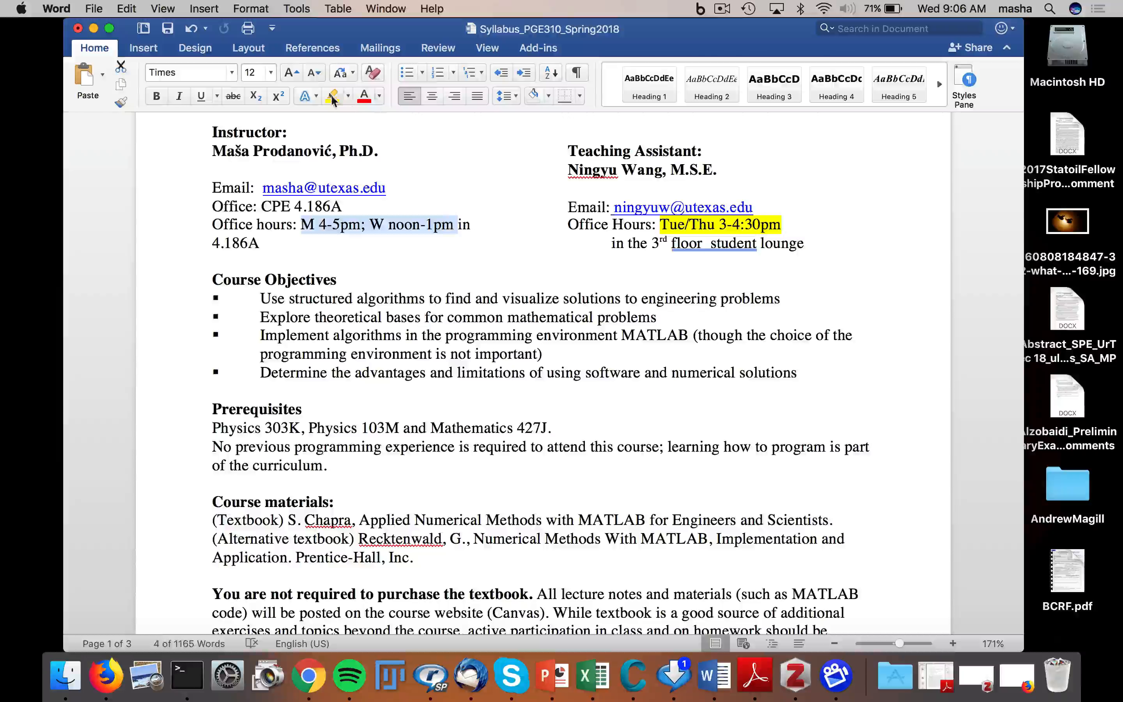
{"action": "left_click", "coordinate": [332, 95]}
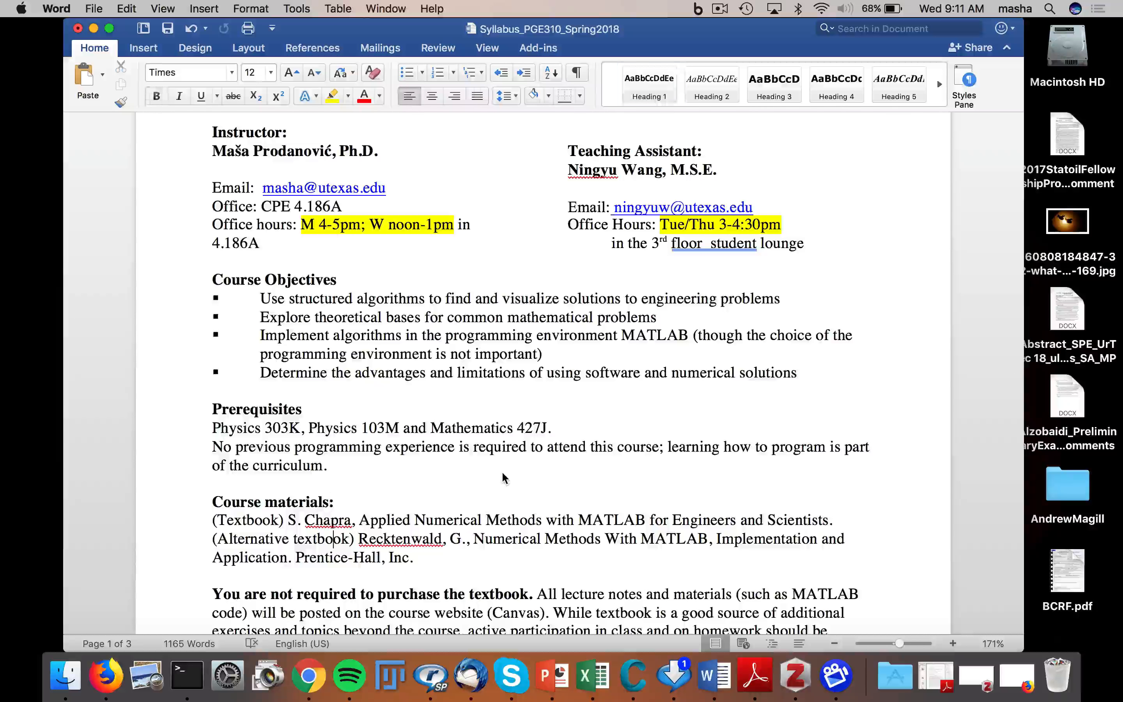
Scroll down to the Website section and the nine-item Course Topics list
{"action": "scroll", "scroll_direction": "down", "scroll_amount": 3}
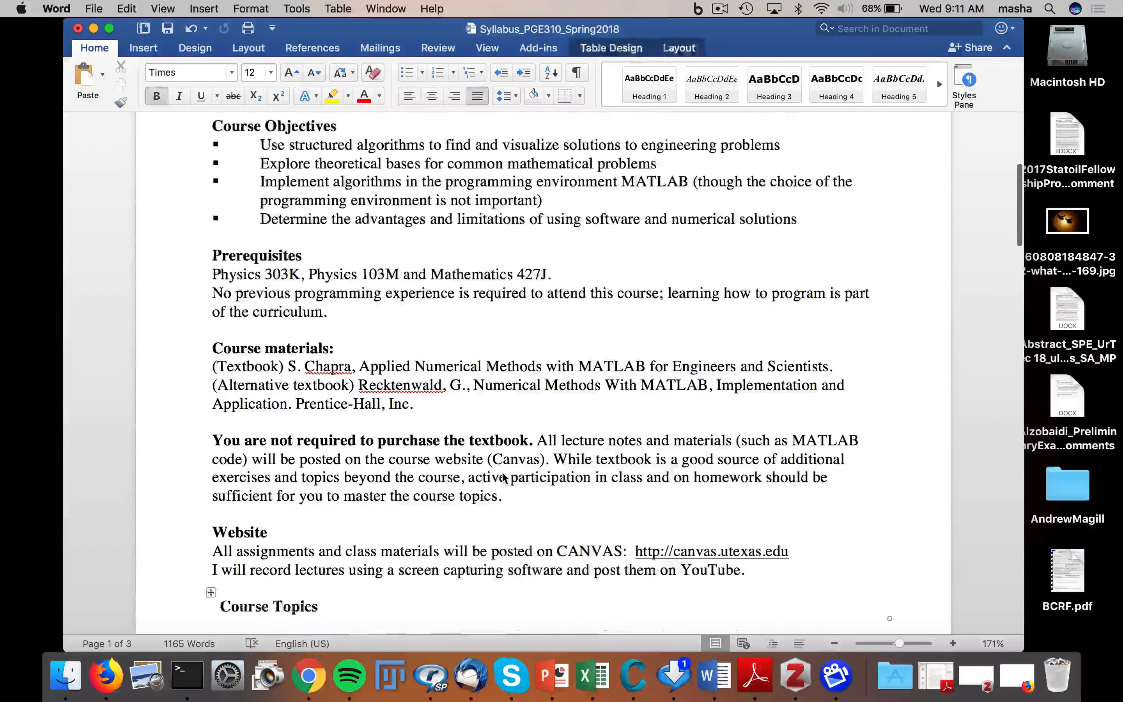
{"action": "scroll", "scroll_direction": "down", "scroll_amount": 3}
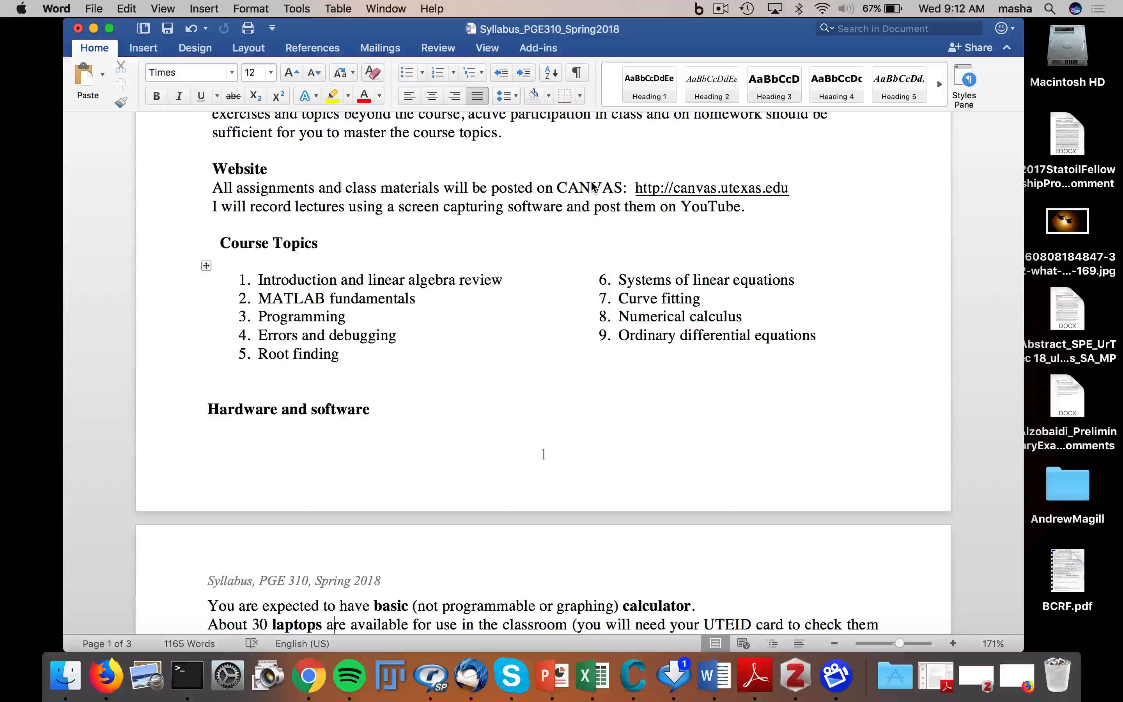
Scroll to the top of page 2 showing the calculator, laptop and MATLAB installation requirements
{"action": "scroll", "scroll_direction": "down", "scroll_amount": 3}
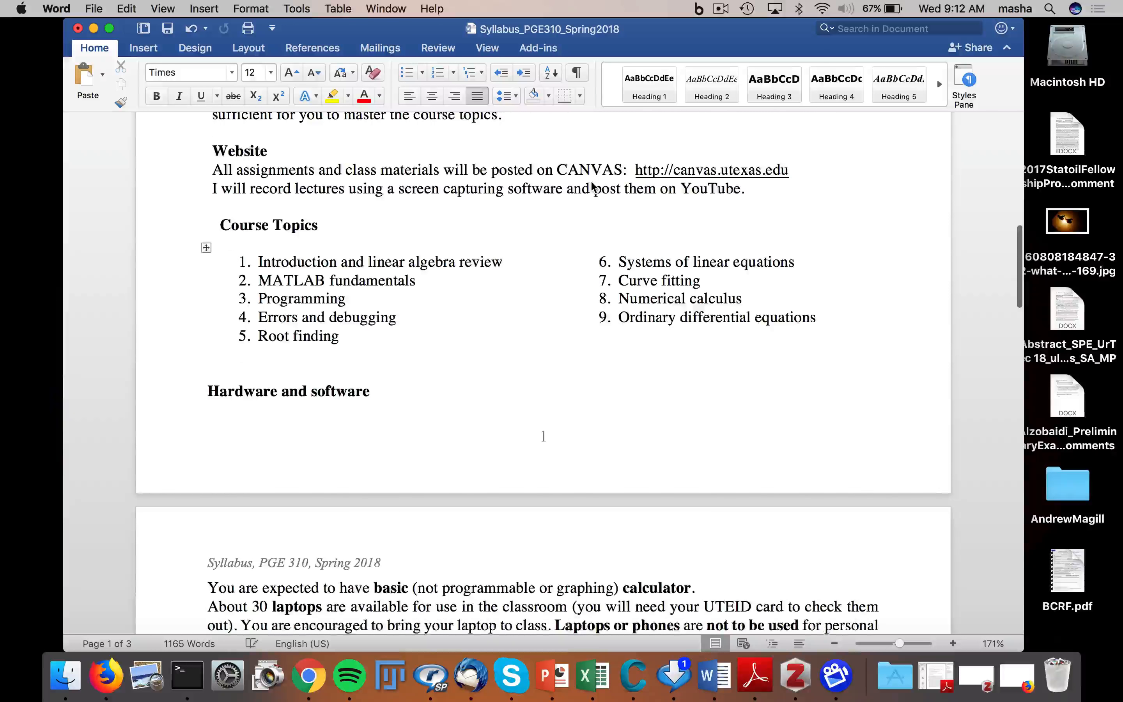
{"action": "scroll", "scroll_direction": "down", "scroll_amount": 3}
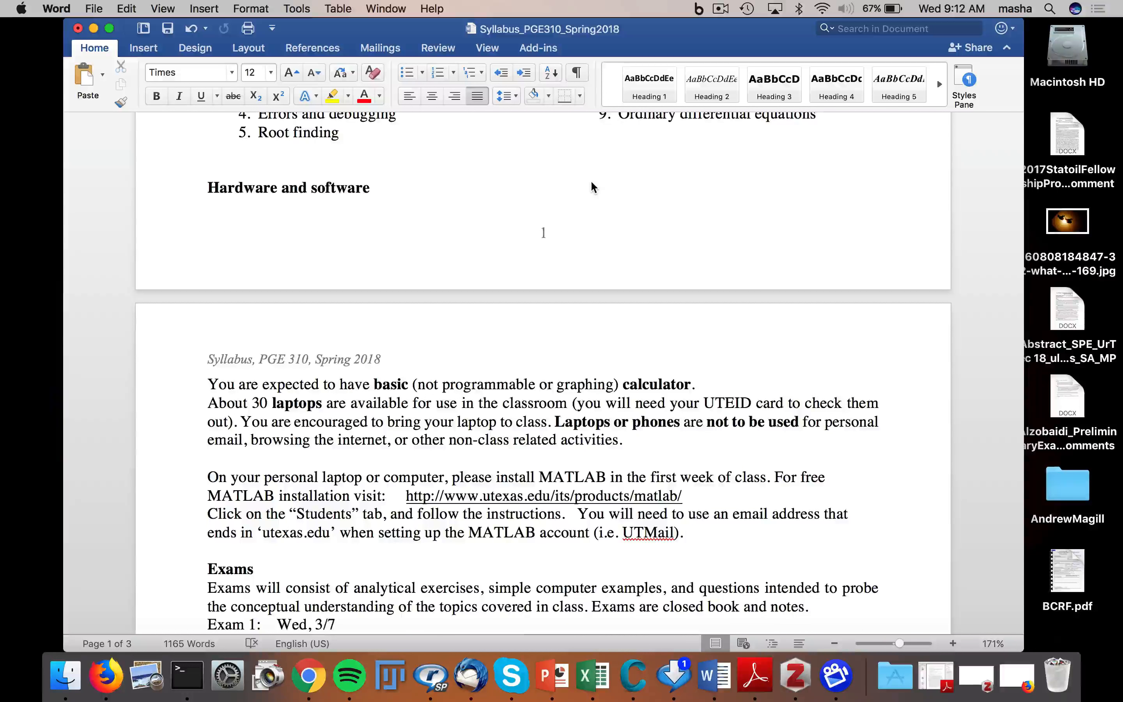
{"action": "left_click", "coordinate": [332, 623]}
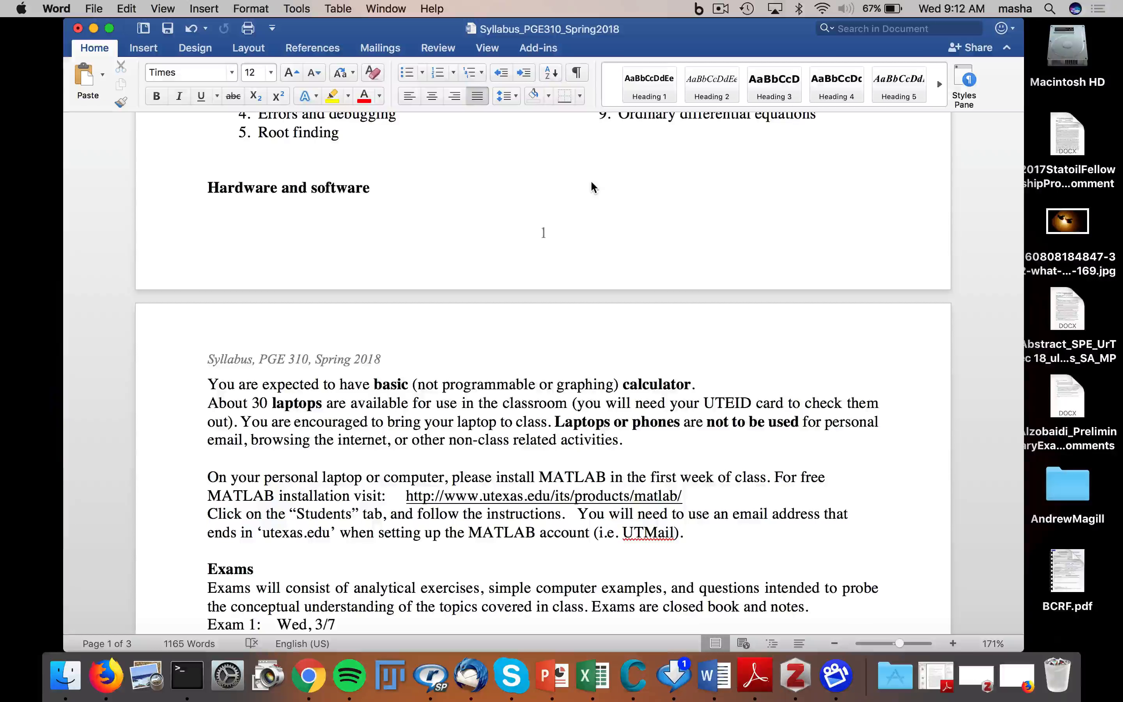
{"action": "left_click", "coordinate": [329, 624]}
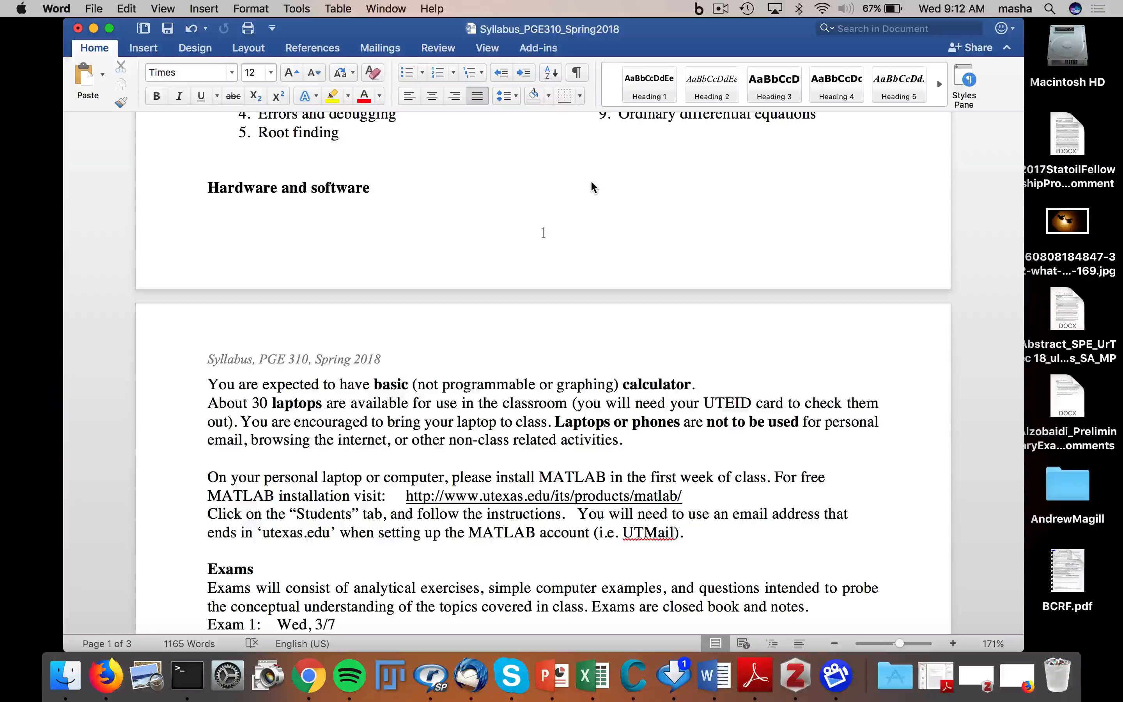
{"action": "left_click", "coordinate": [330, 624]}
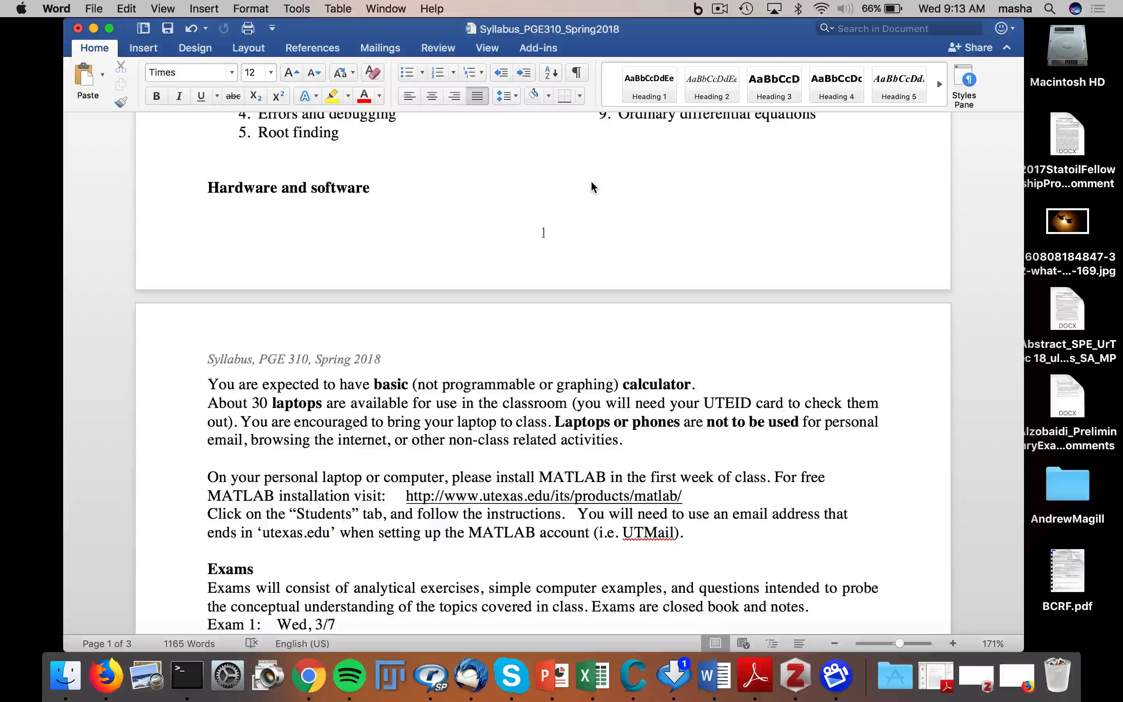
{"action": "left_click", "coordinate": [329, 624]}
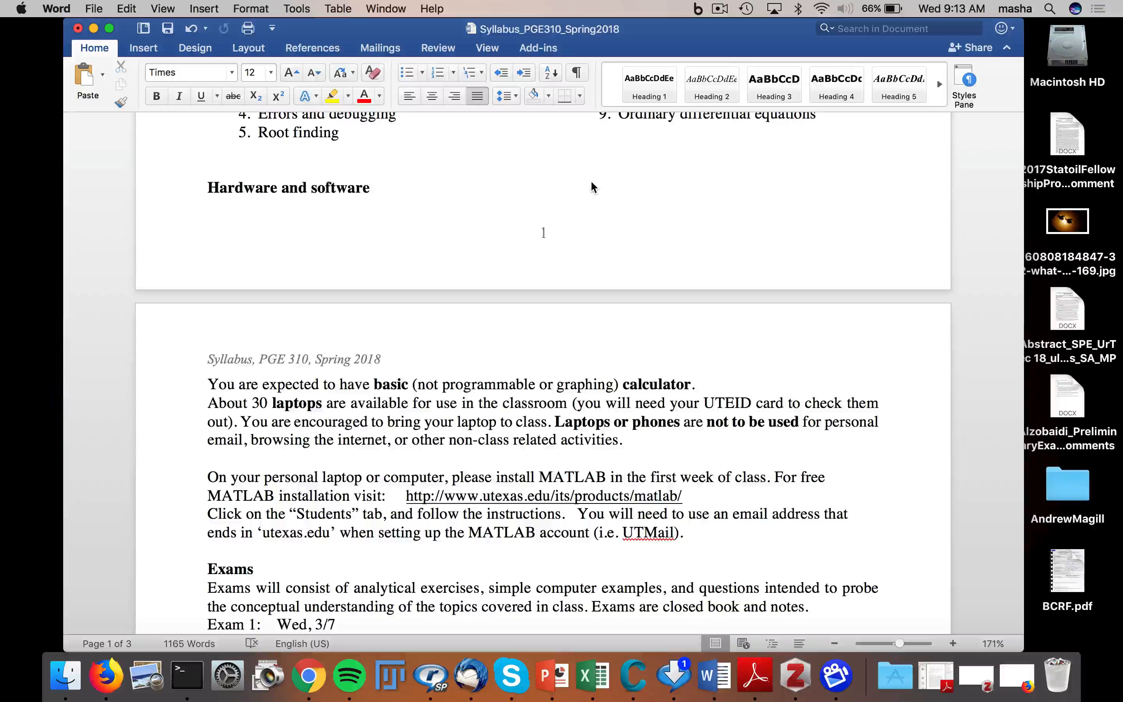
{"action": "left_click", "coordinate": [329, 625]}
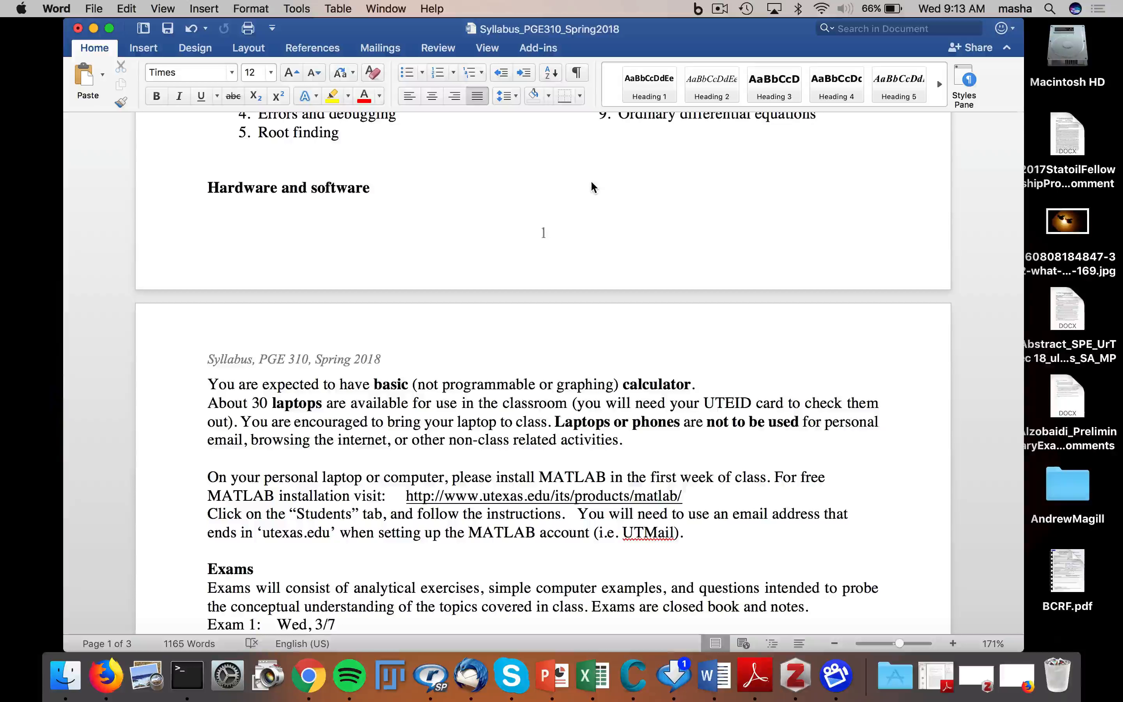
Scroll down to the exam dates, Homework and Class Participation and Quizzes sections
{"action": "scroll", "scroll_direction": "down", "scroll_amount": 3}
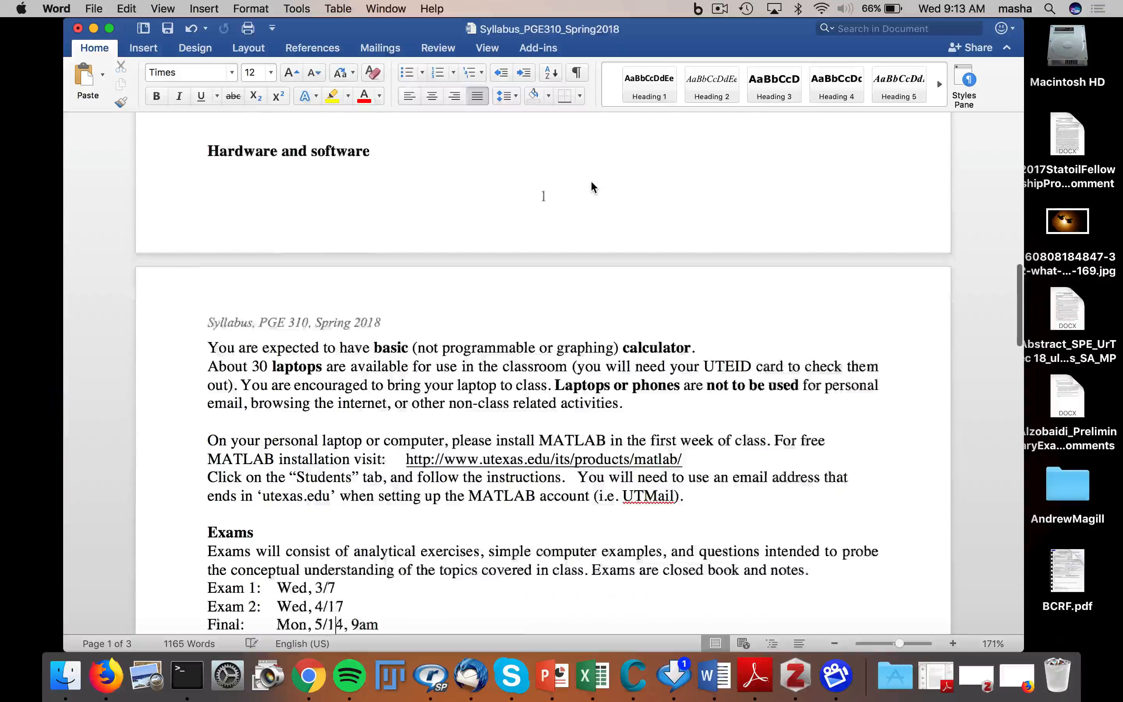
{"action": "scroll", "scroll_direction": "down", "scroll_amount": 3}
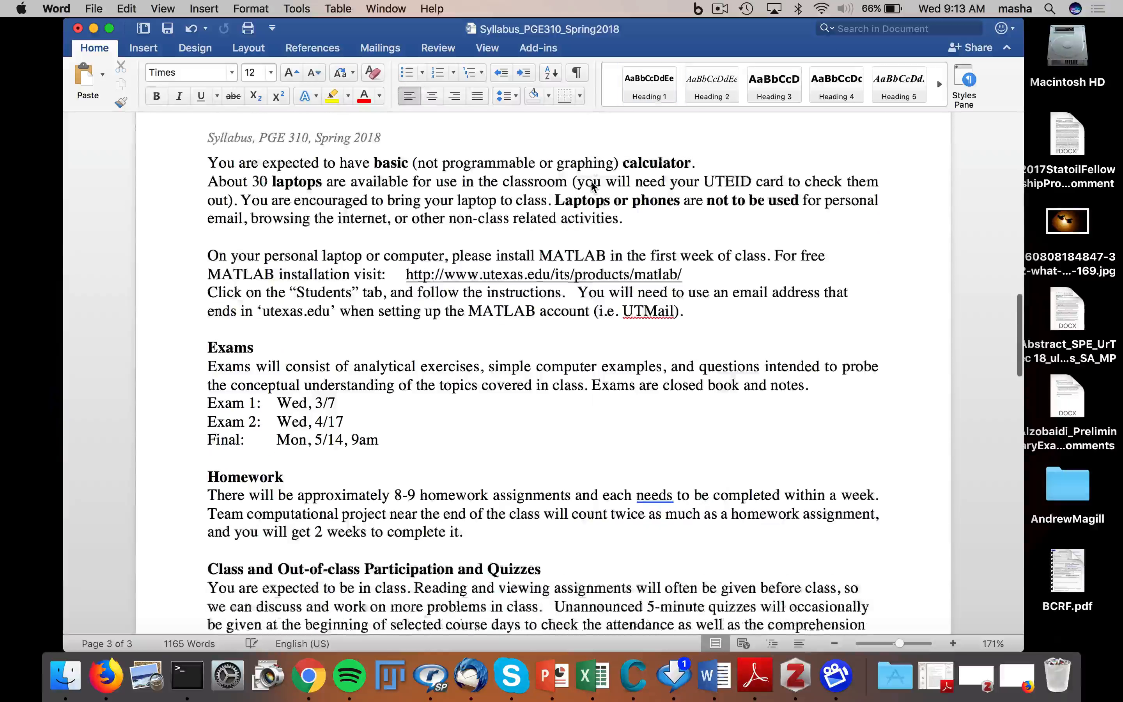
{"action": "scroll", "scroll_direction": "down", "scroll_amount": 3}
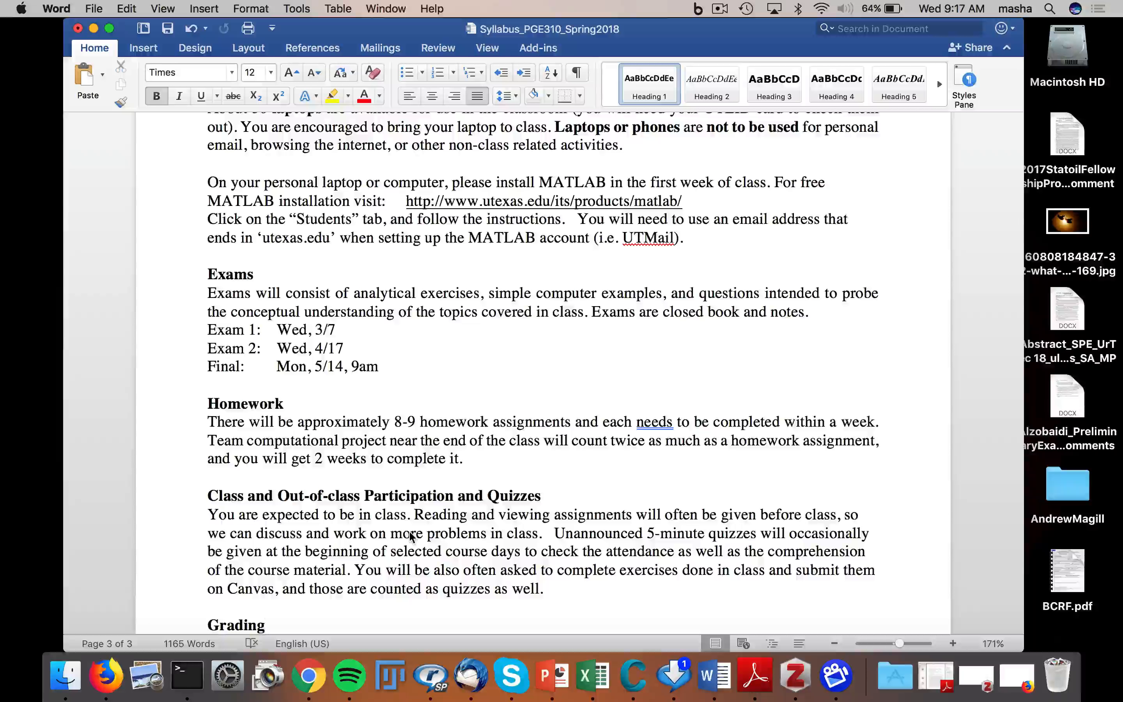
Step through page 3 keeping the Exams, Homework and Participation sections in view
{"action": "left_click", "coordinate": [266, 625]}
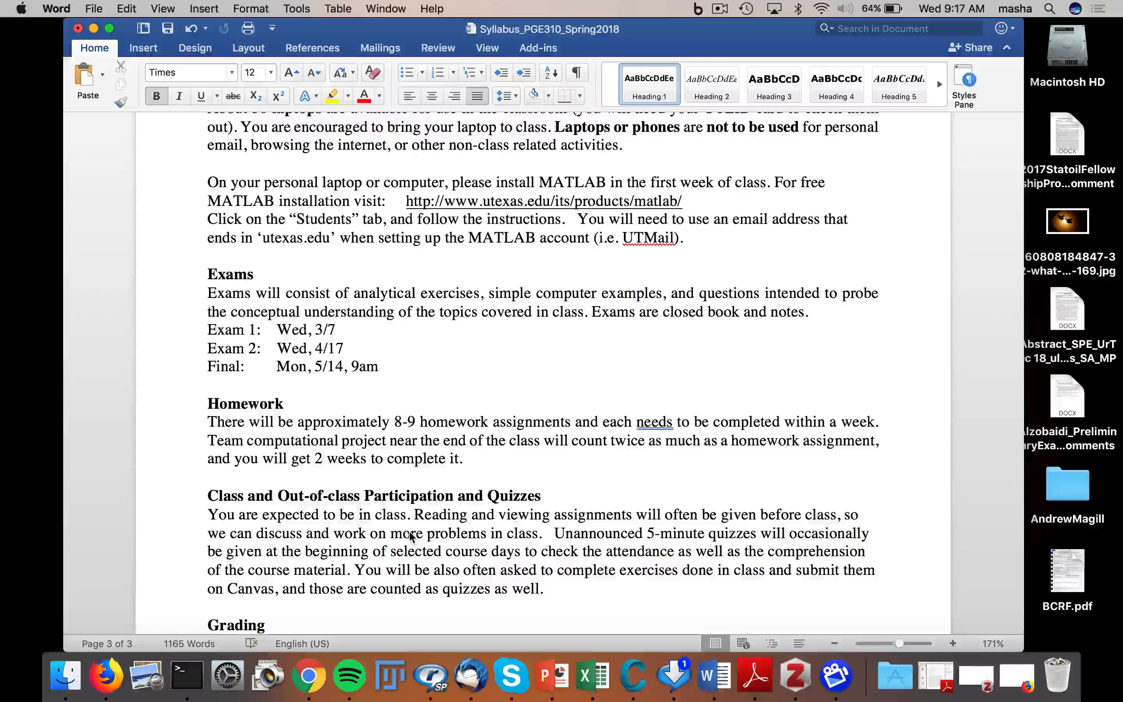
{"action": "left_click", "coordinate": [267, 624]}
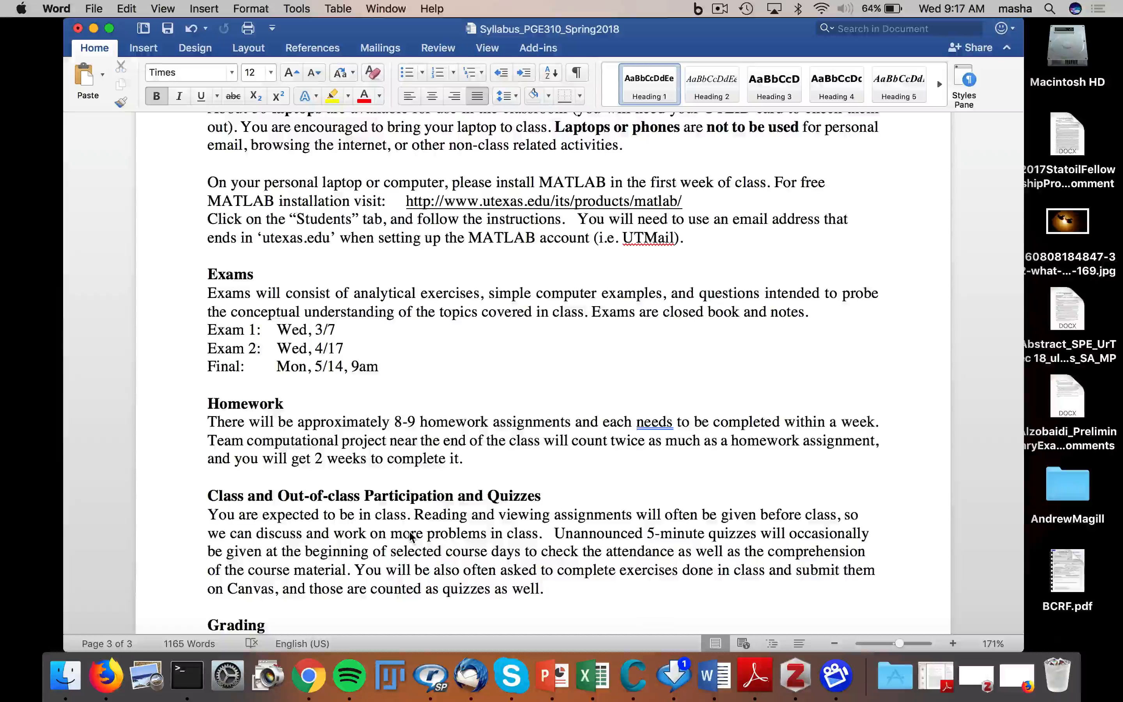
{"action": "left_click", "coordinate": [265, 624]}
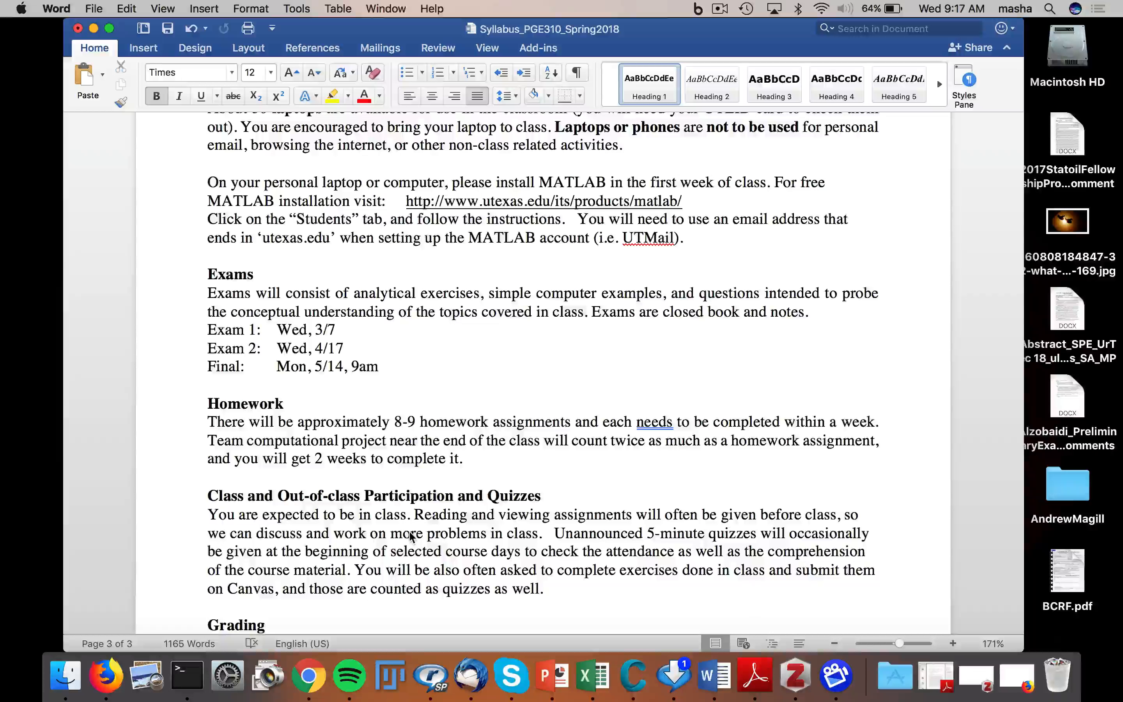
{"action": "left_click", "coordinate": [266, 624]}
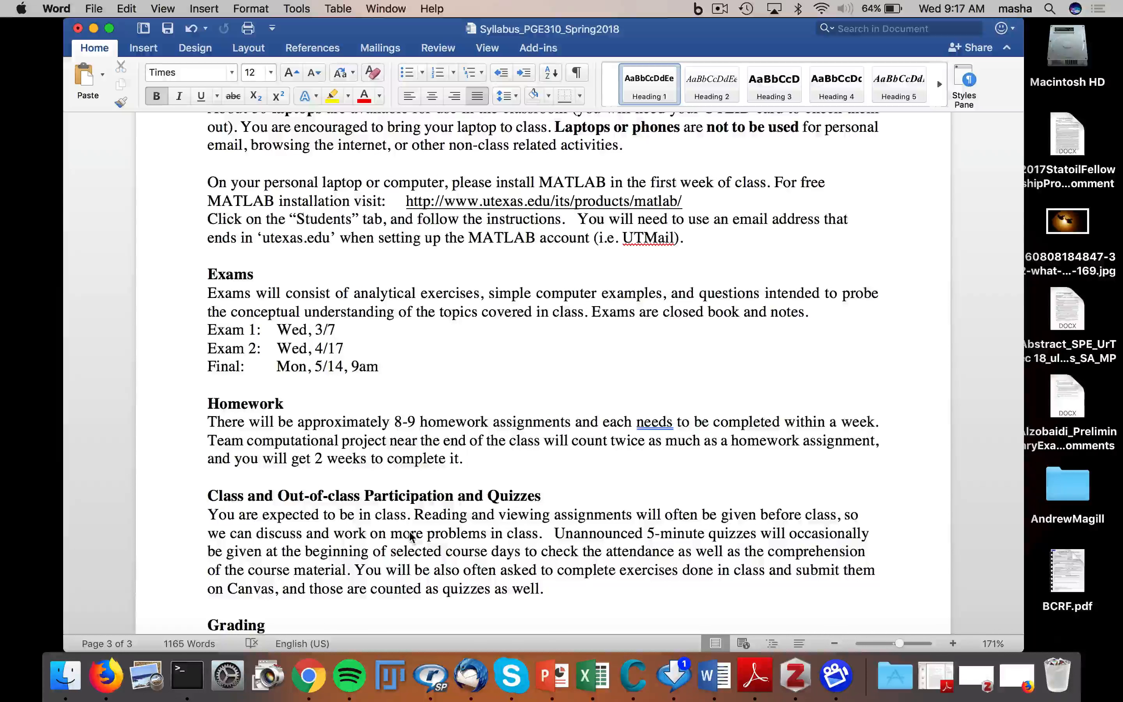
{"action": "left_click", "coordinate": [266, 625]}
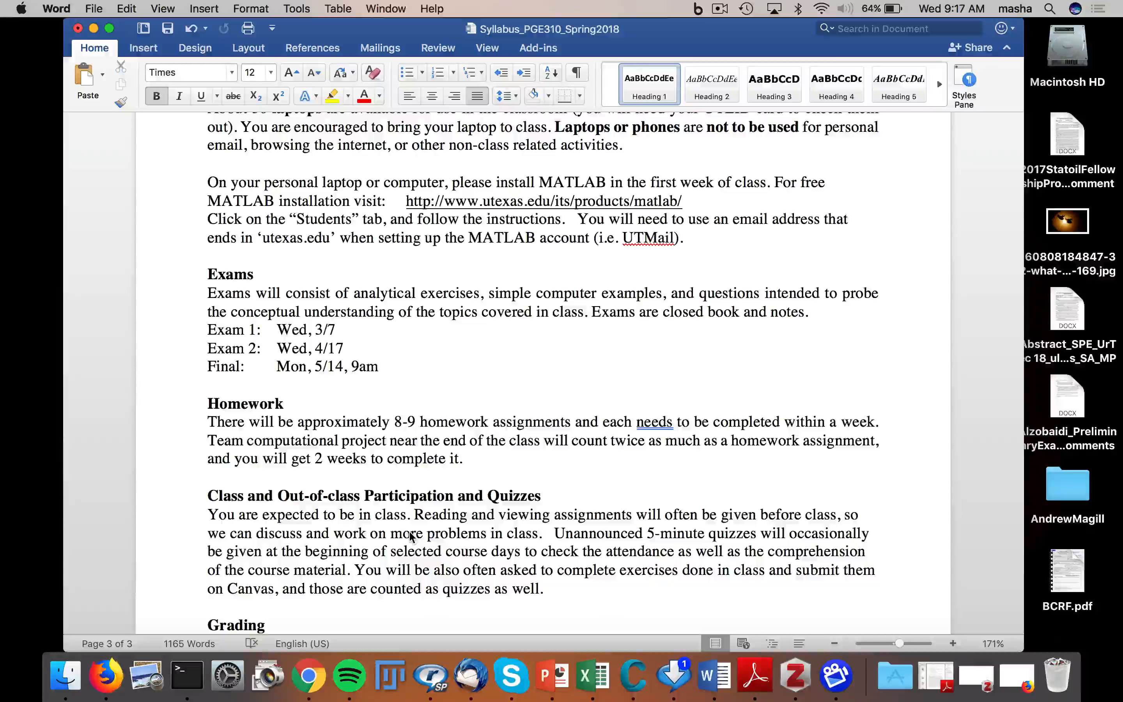
{"action": "left_click", "coordinate": [267, 625]}
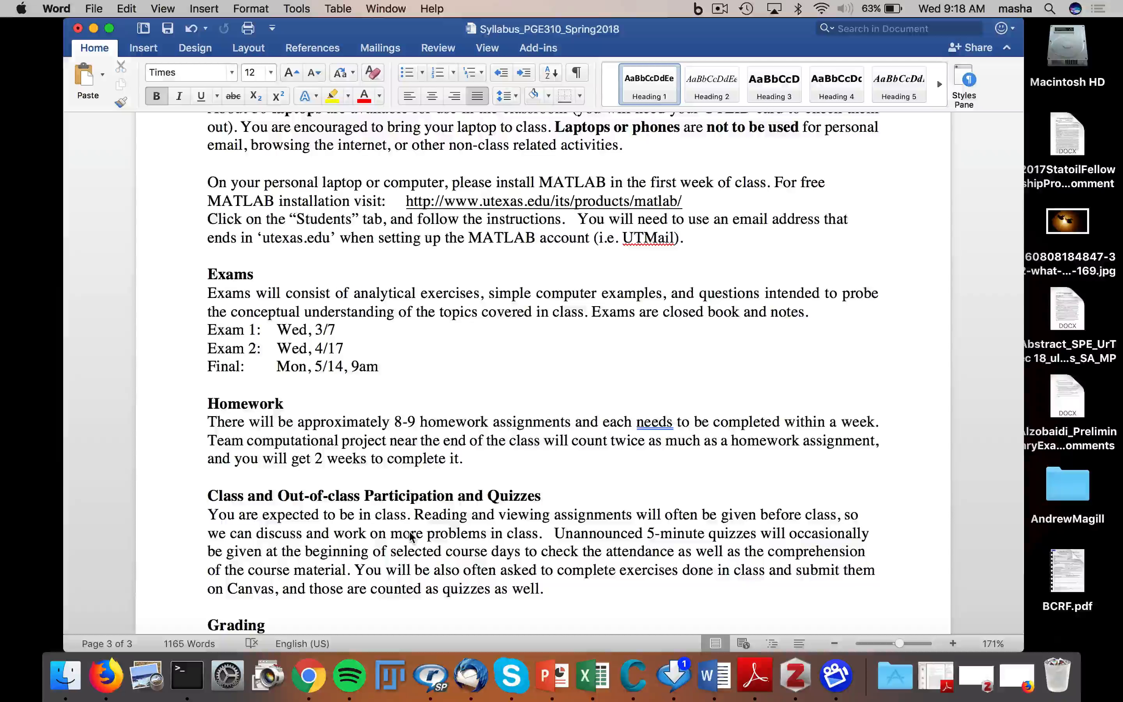
{"action": "left_click", "coordinate": [267, 624]}
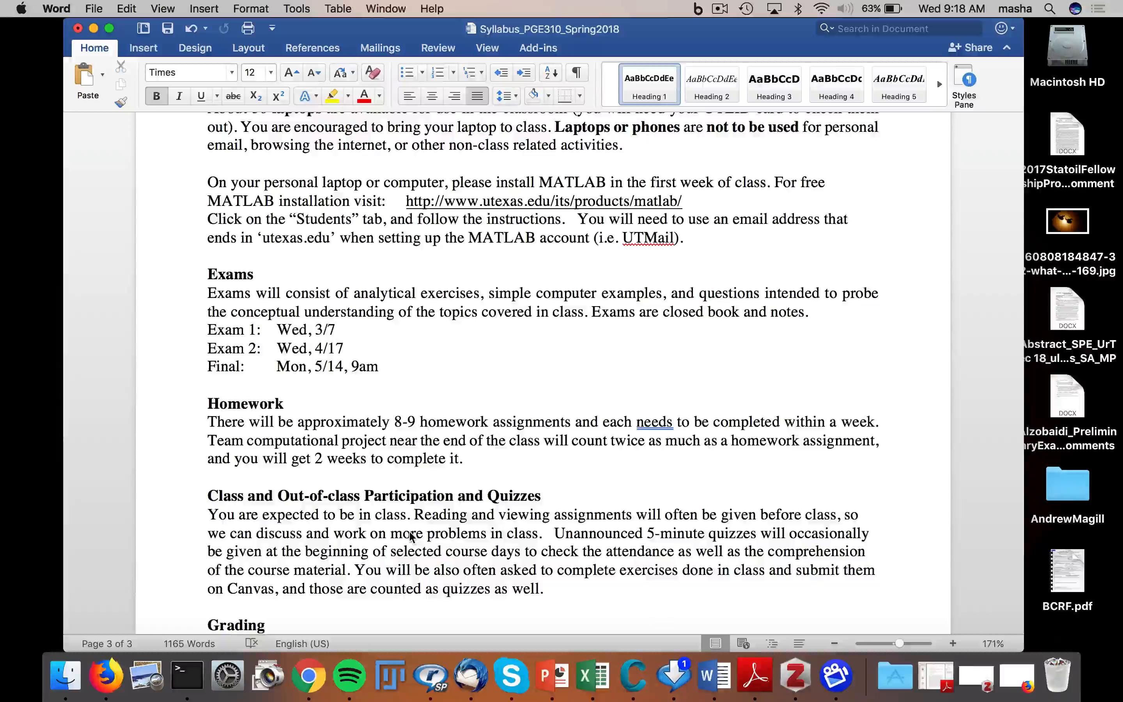
{"action": "left_click", "coordinate": [266, 624]}
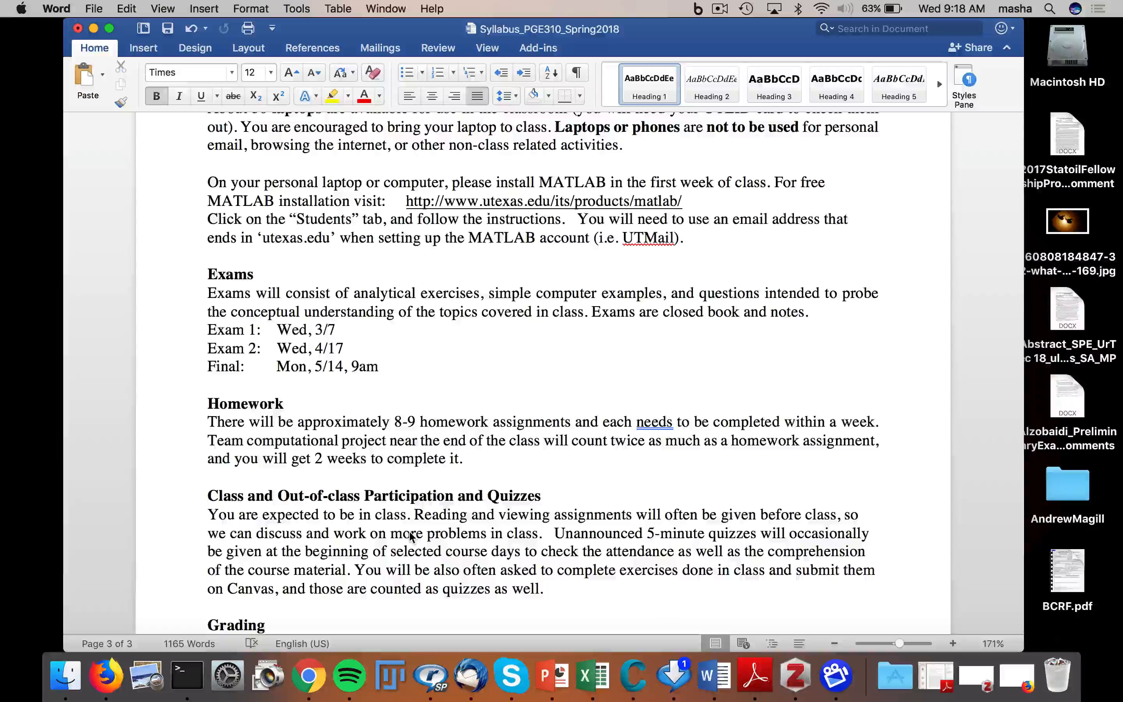
{"action": "left_click", "coordinate": [267, 625]}
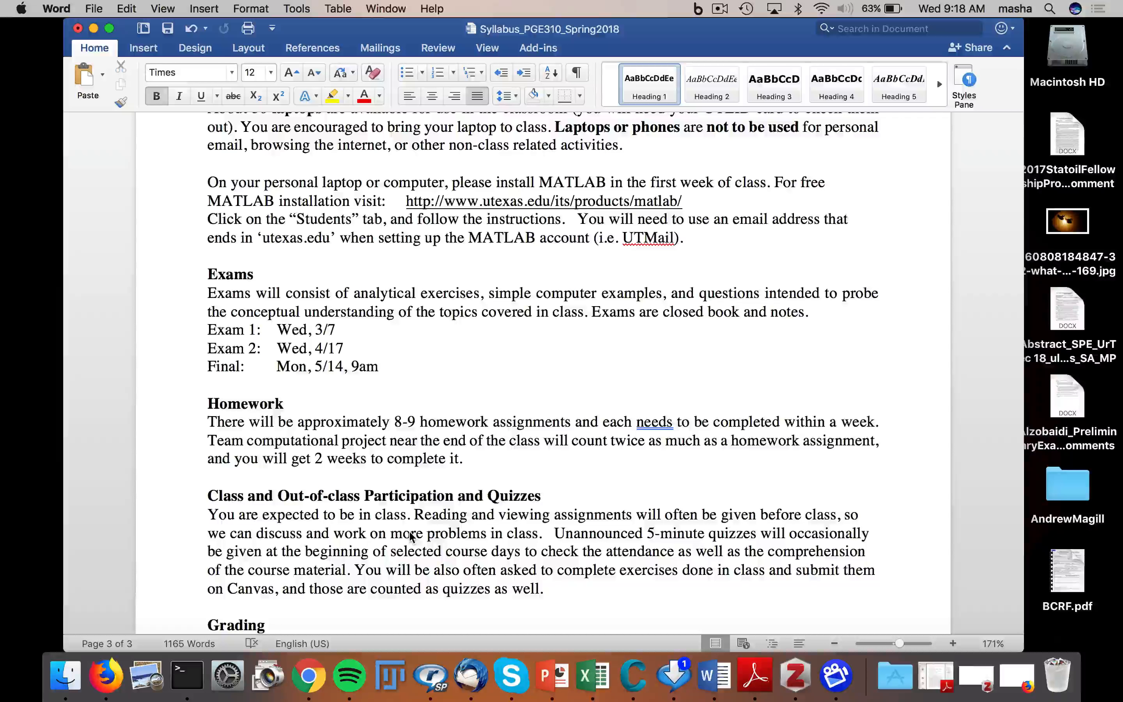
{"action": "left_click", "coordinate": [267, 625]}
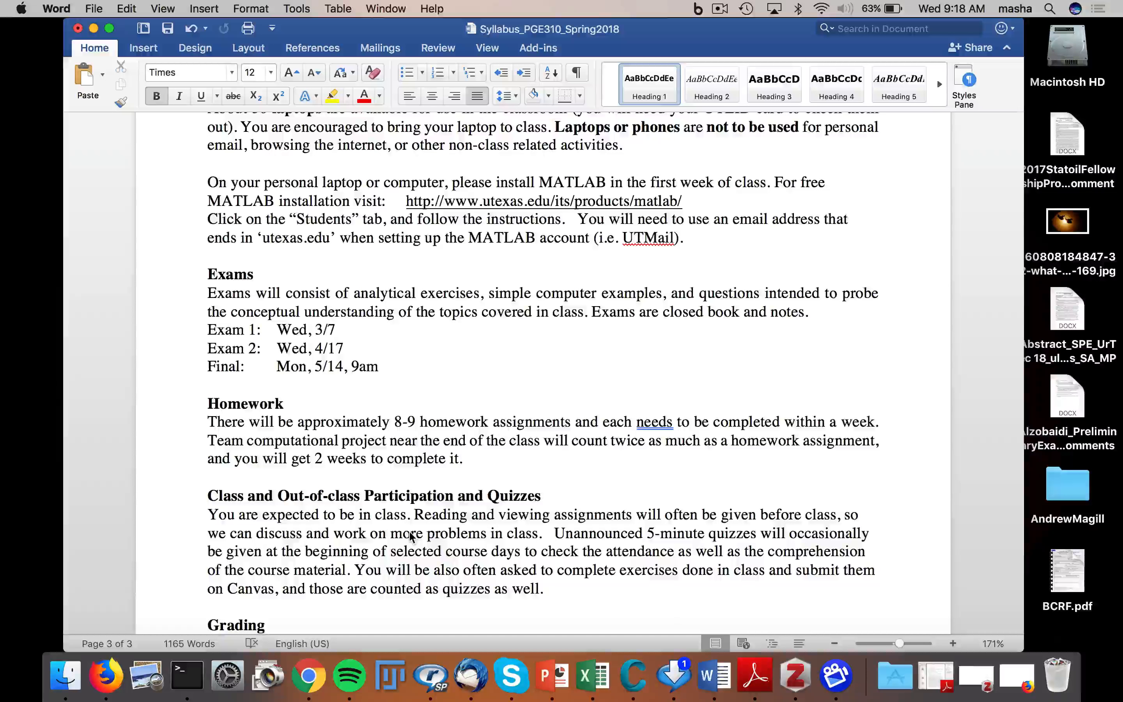
{"action": "left_click", "coordinate": [265, 624]}
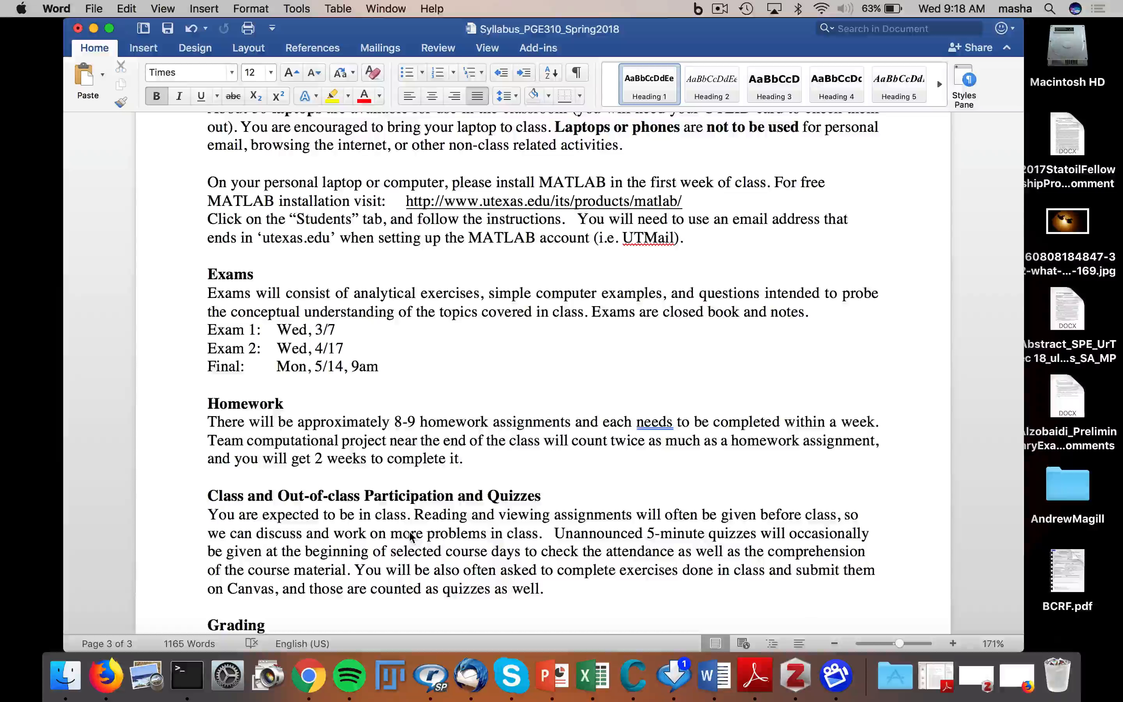
{"action": "left_click", "coordinate": [266, 625]}
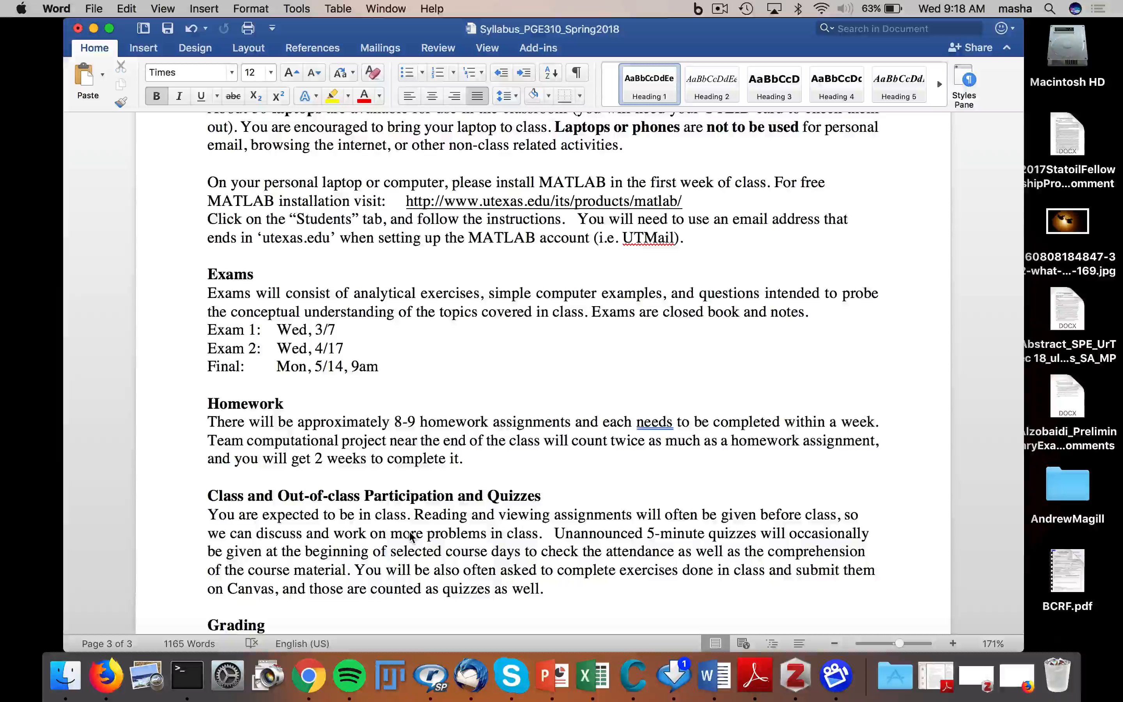
{"action": "left_click", "coordinate": [265, 624]}
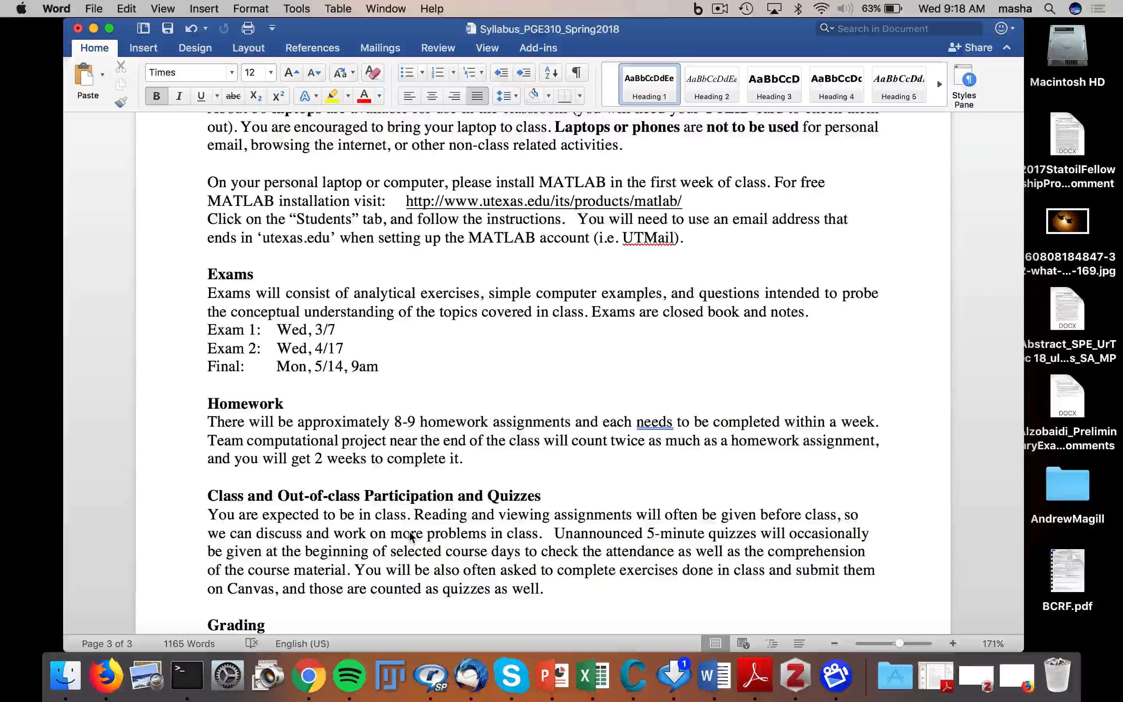
{"action": "left_click", "coordinate": [268, 624]}
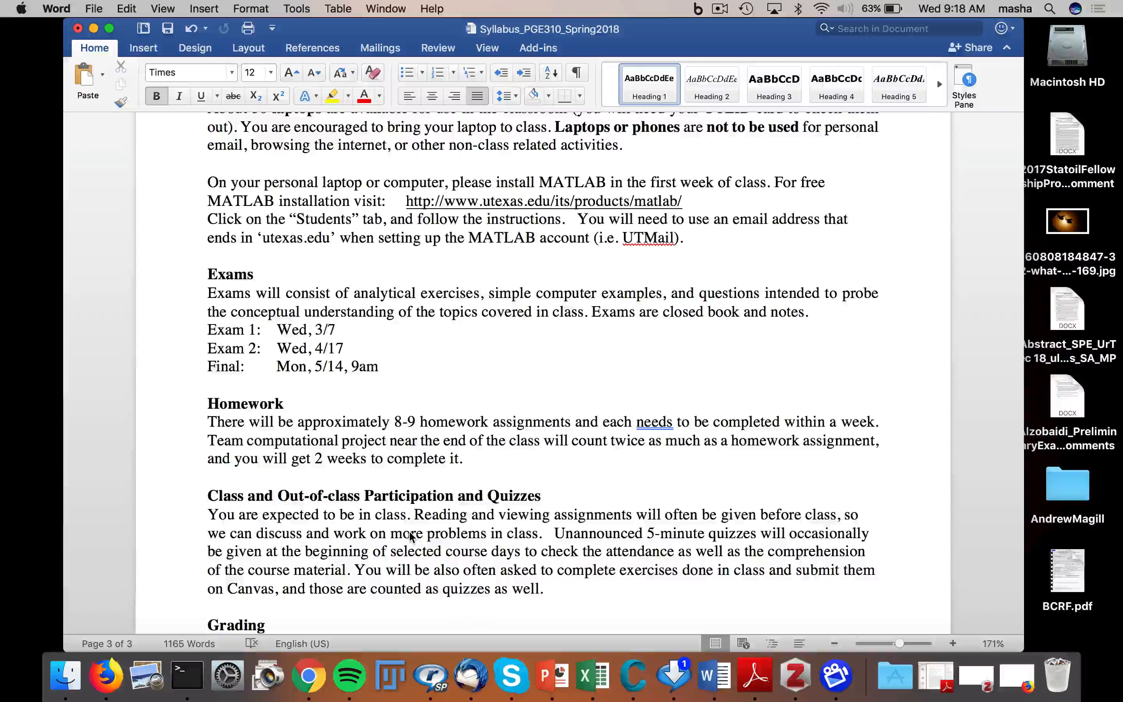
{"action": "left_click", "coordinate": [265, 625]}
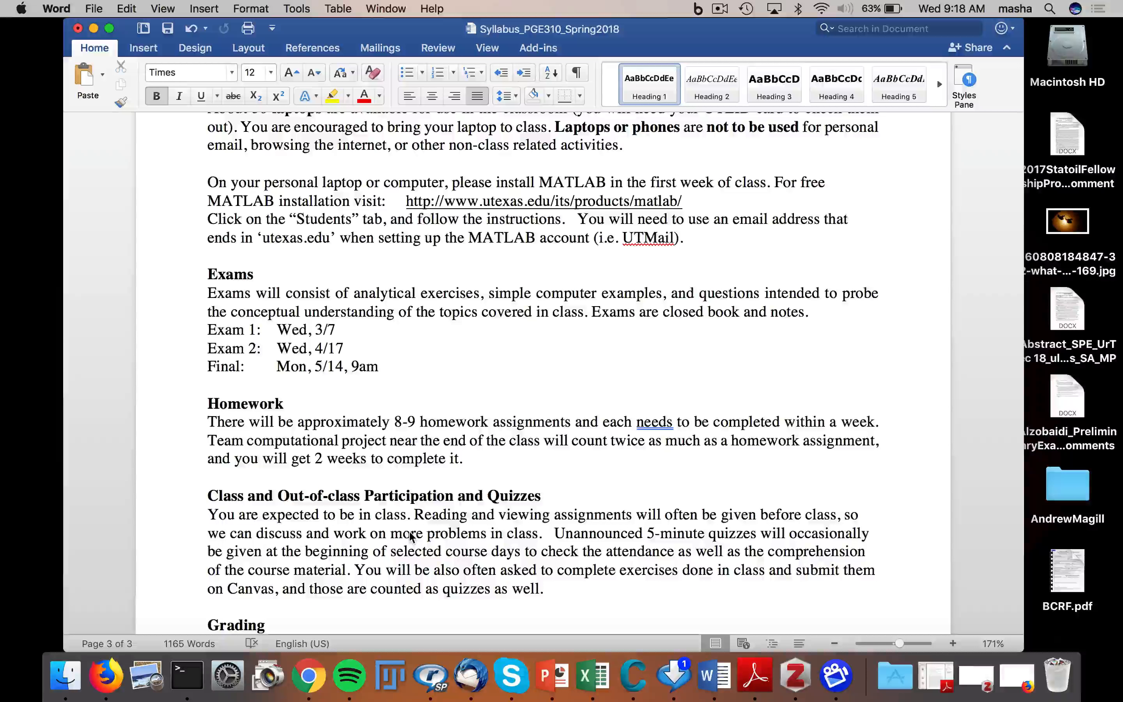
{"action": "left_click", "coordinate": [267, 624]}
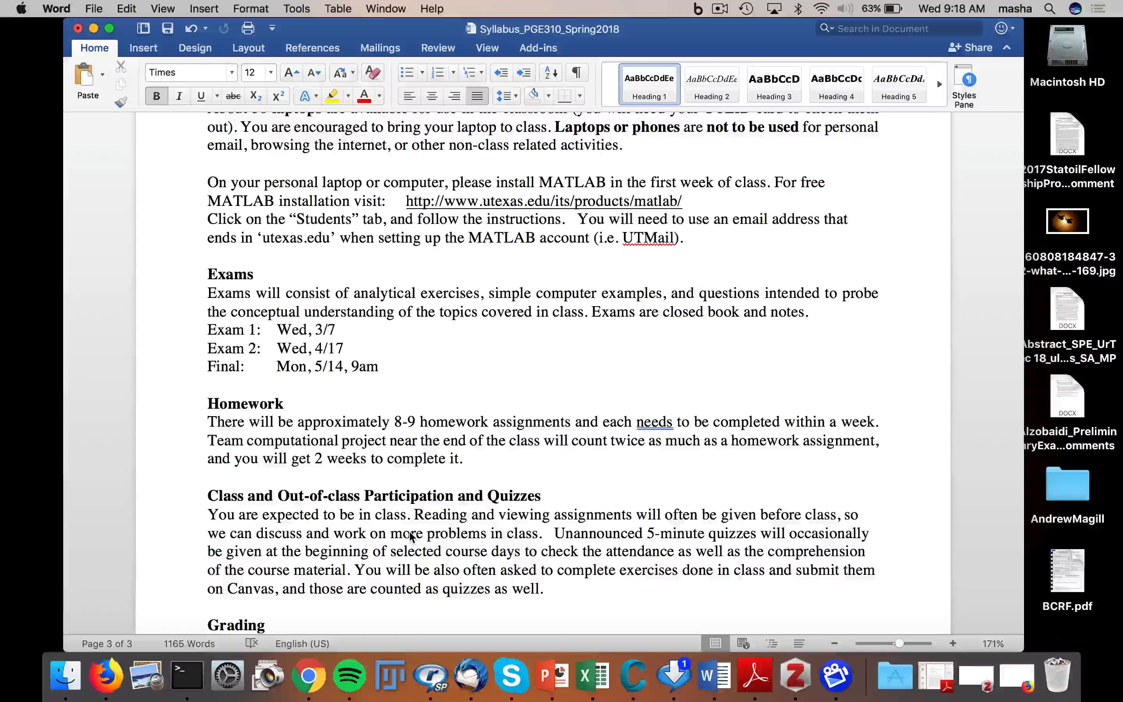
{"action": "left_click", "coordinate": [265, 625]}
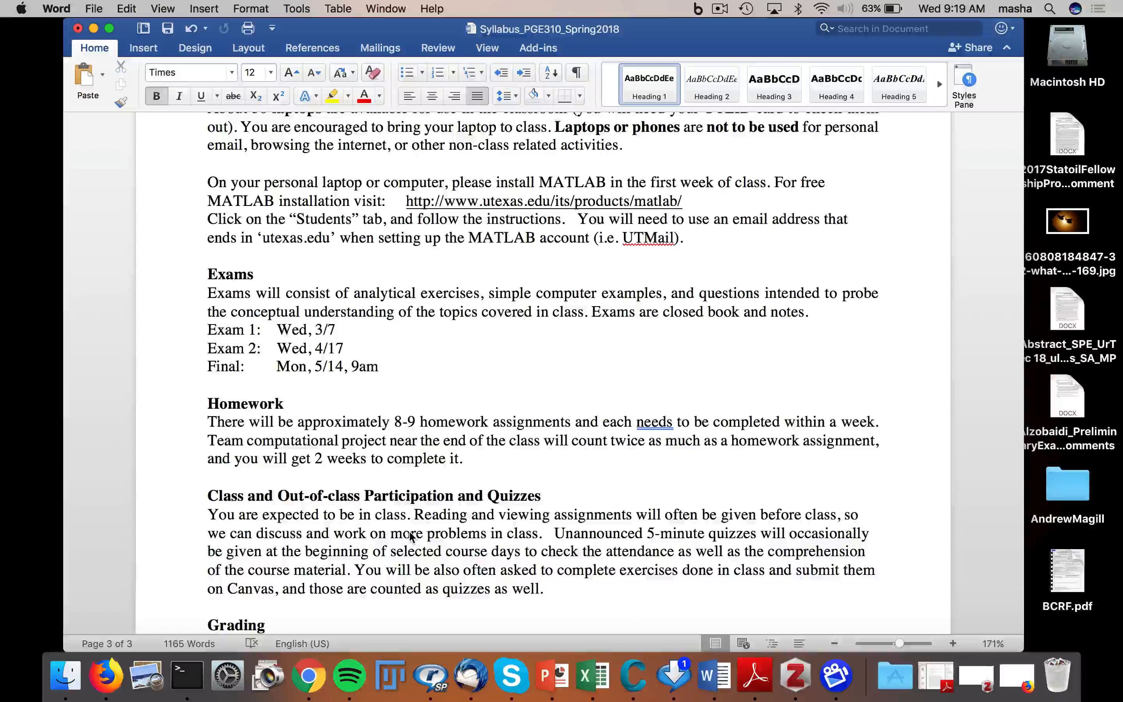
{"action": "left_click", "coordinate": [267, 625]}
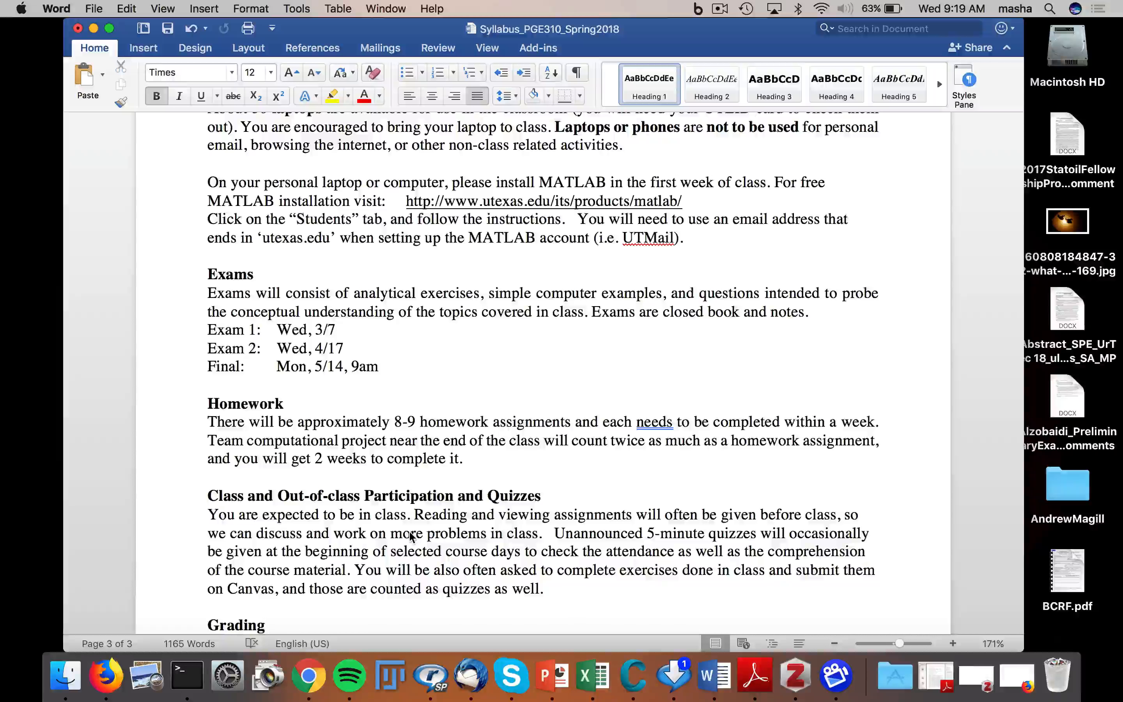
{"action": "left_click", "coordinate": [265, 624]}
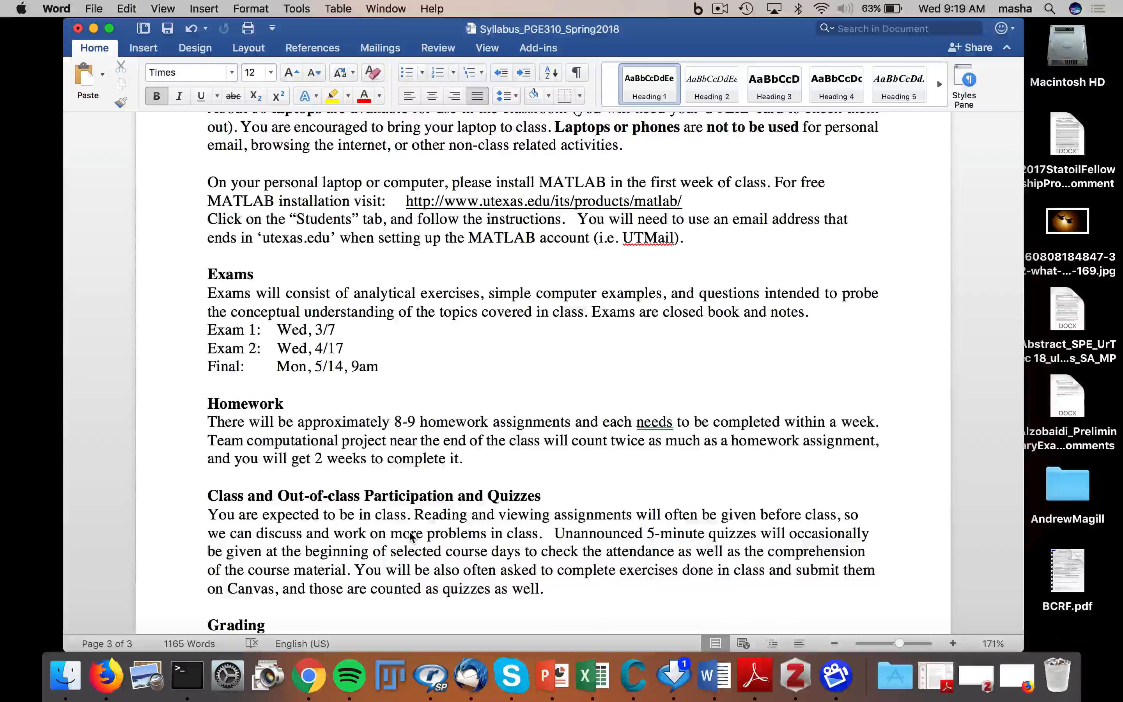
{"action": "left_click", "coordinate": [266, 625]}
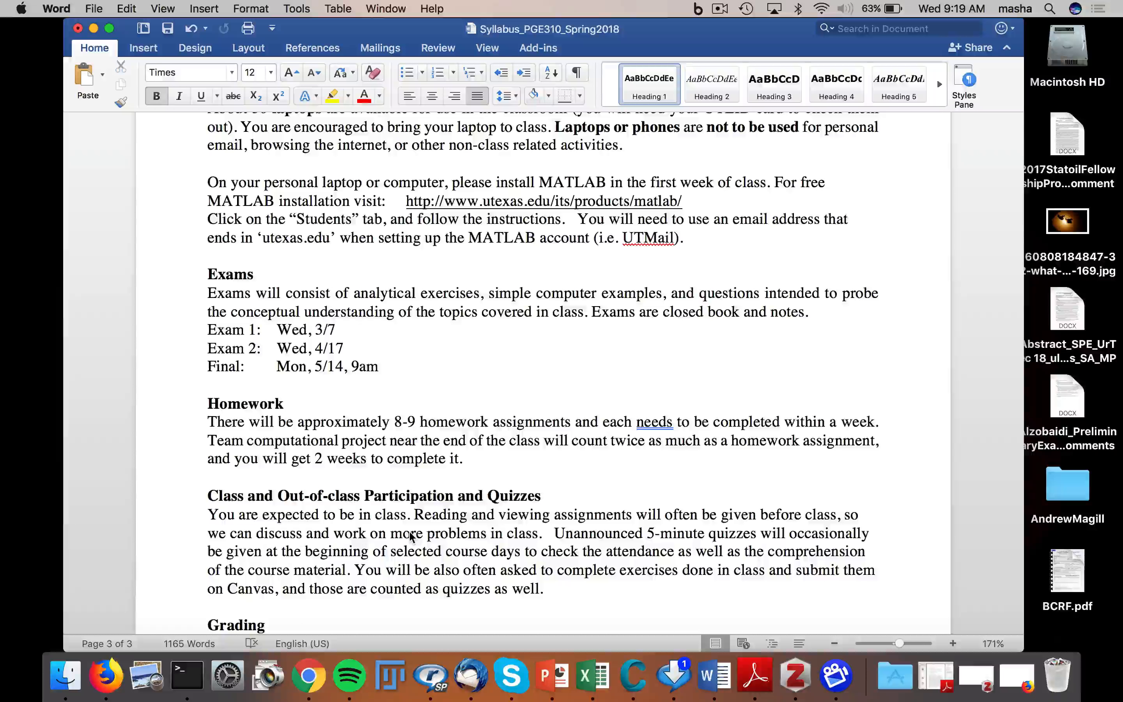
{"action": "left_click", "coordinate": [265, 625]}
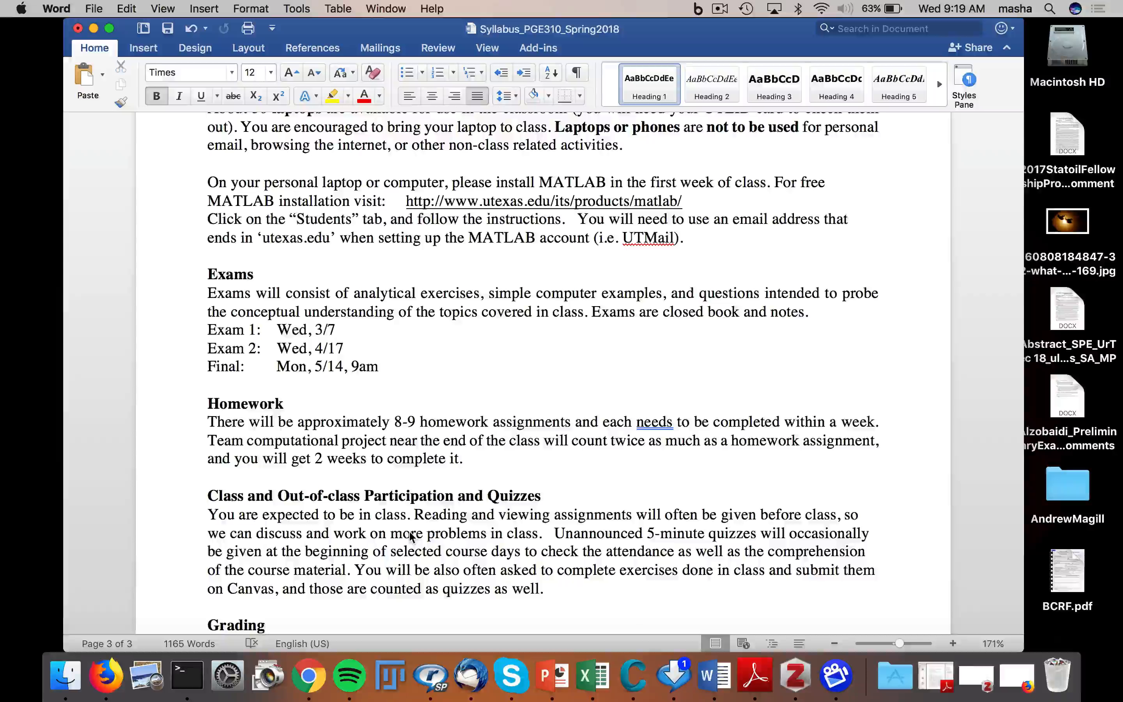
{"action": "left_click", "coordinate": [266, 625]}
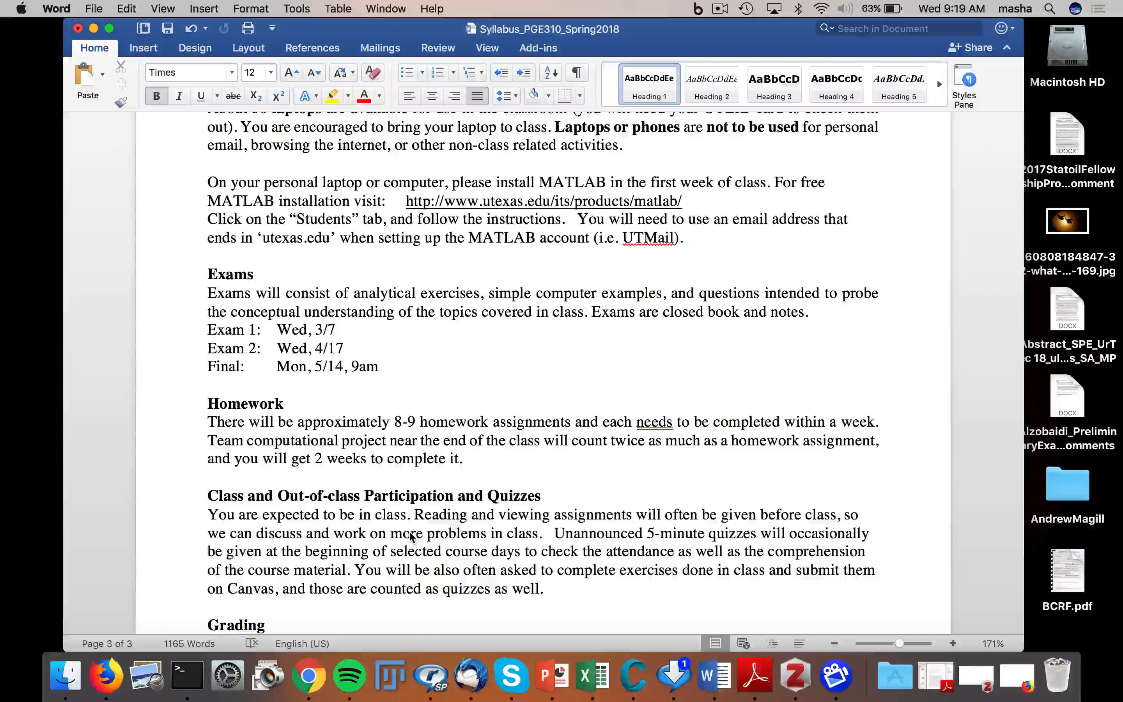
{"action": "left_click", "coordinate": [266, 624]}
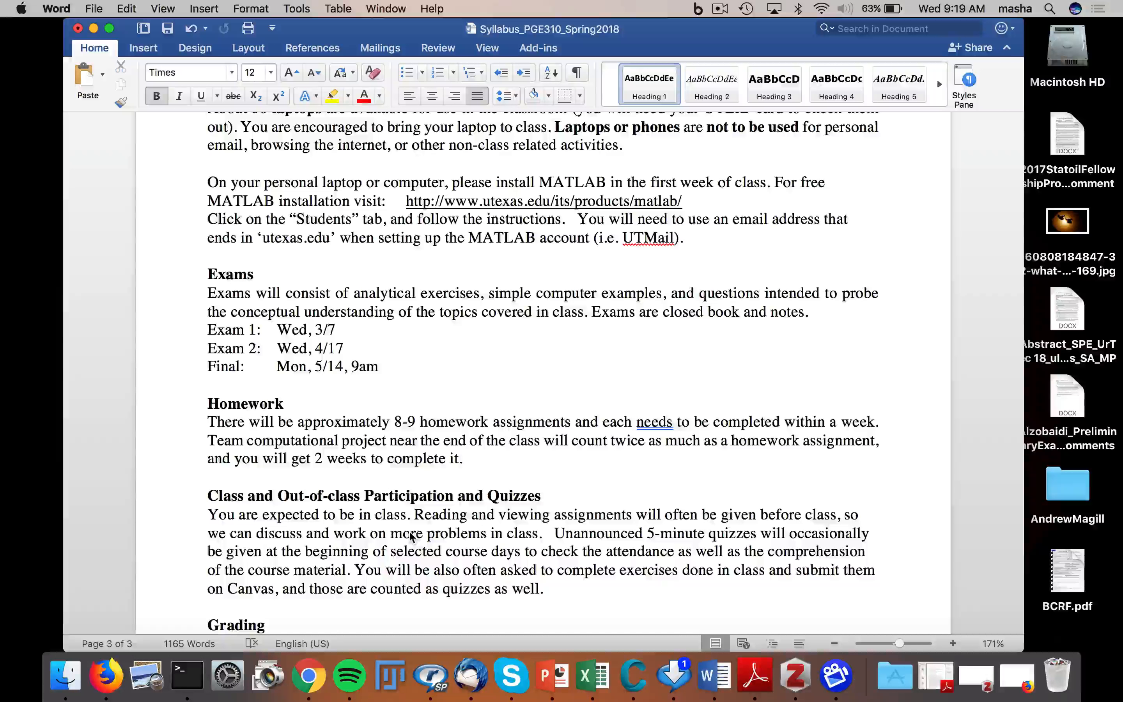
{"action": "left_click", "coordinate": [266, 624]}
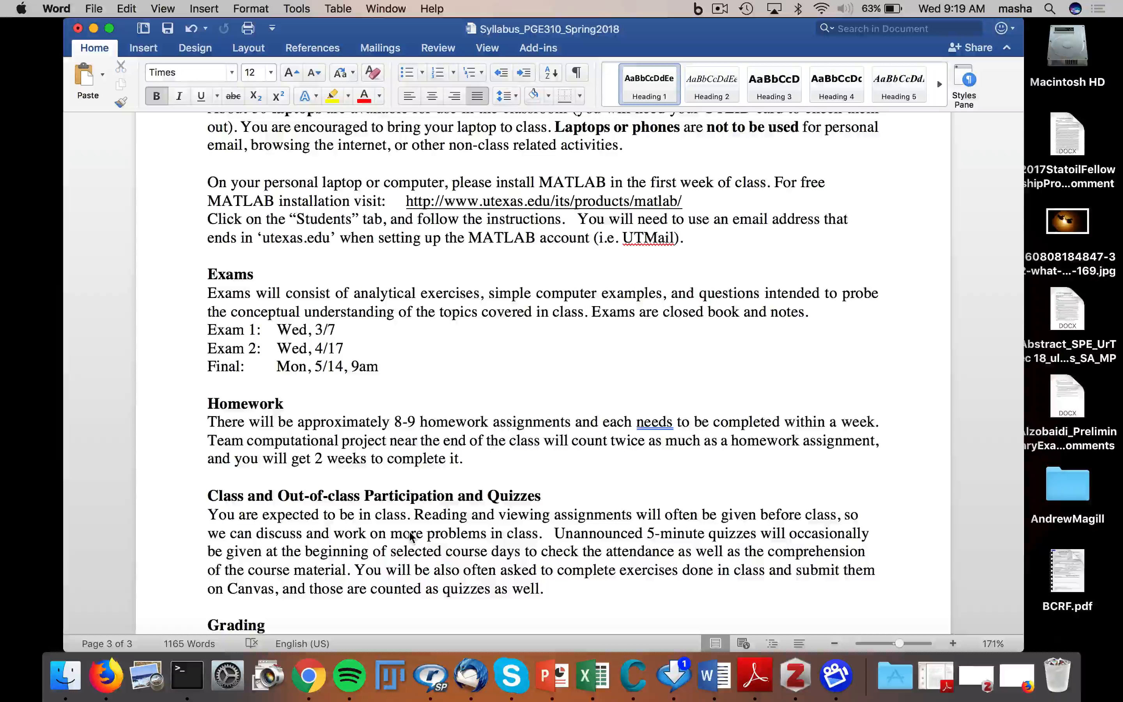
{"action": "left_click", "coordinate": [266, 624]}
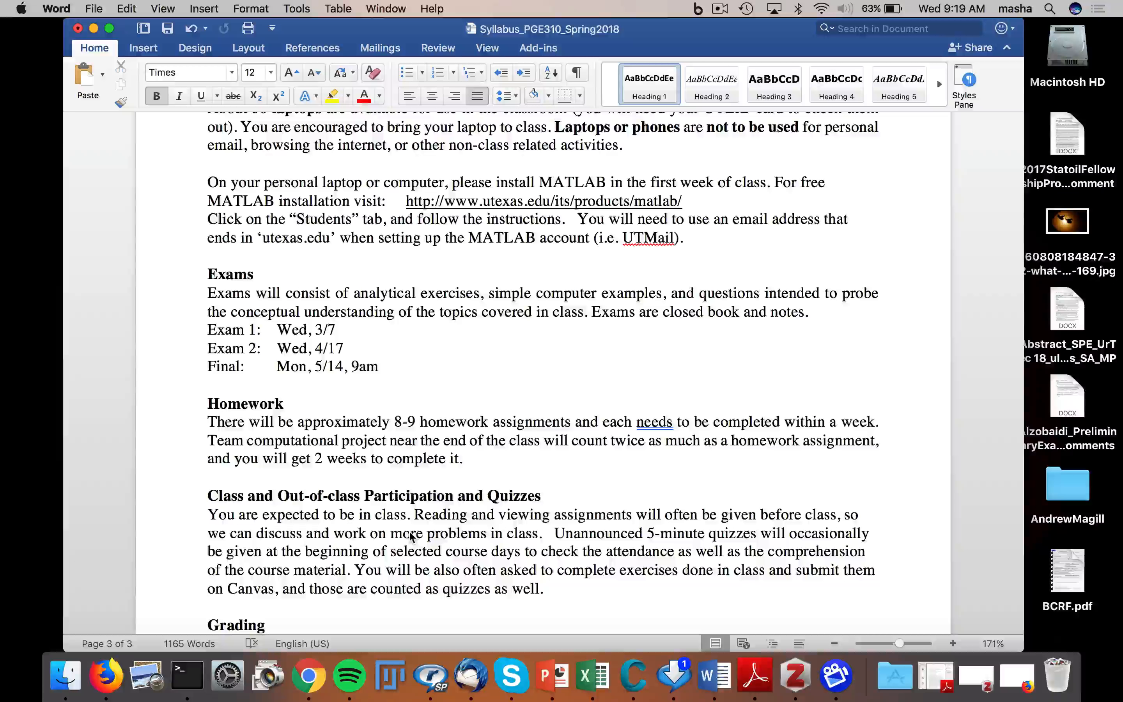
{"action": "left_click", "coordinate": [266, 625]}
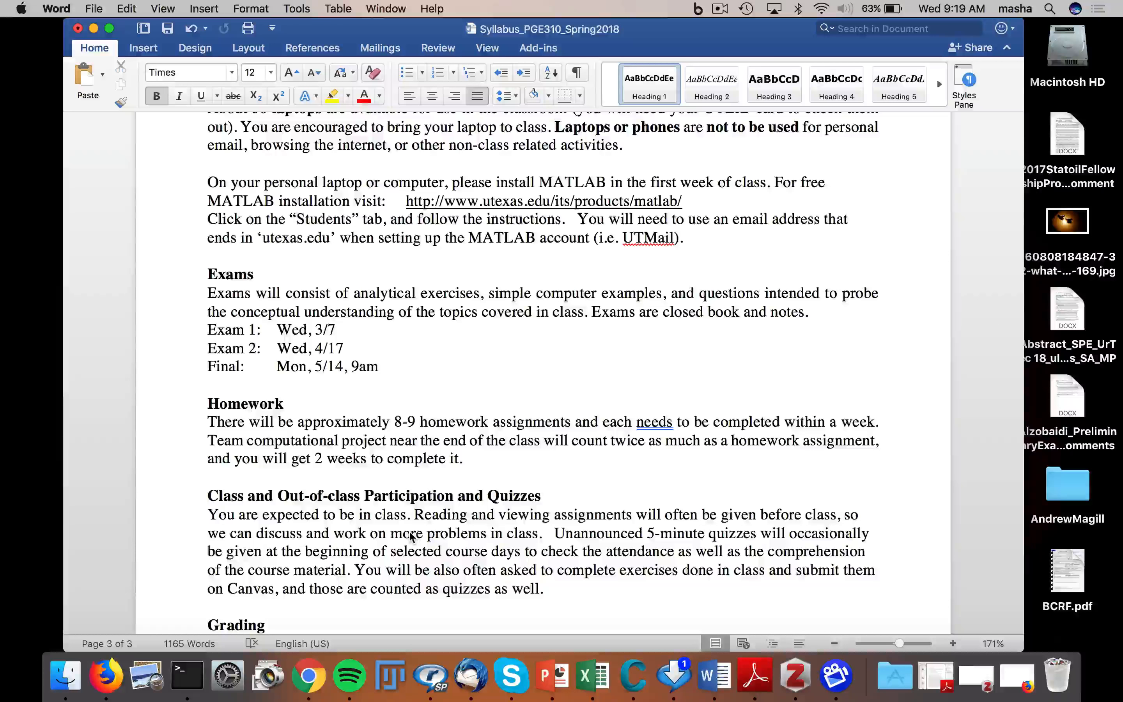
Scroll down to the Grading breakdown, Course Policies heading and the No make-ups policy
{"action": "scroll", "scroll_direction": "down", "scroll_amount": 3}
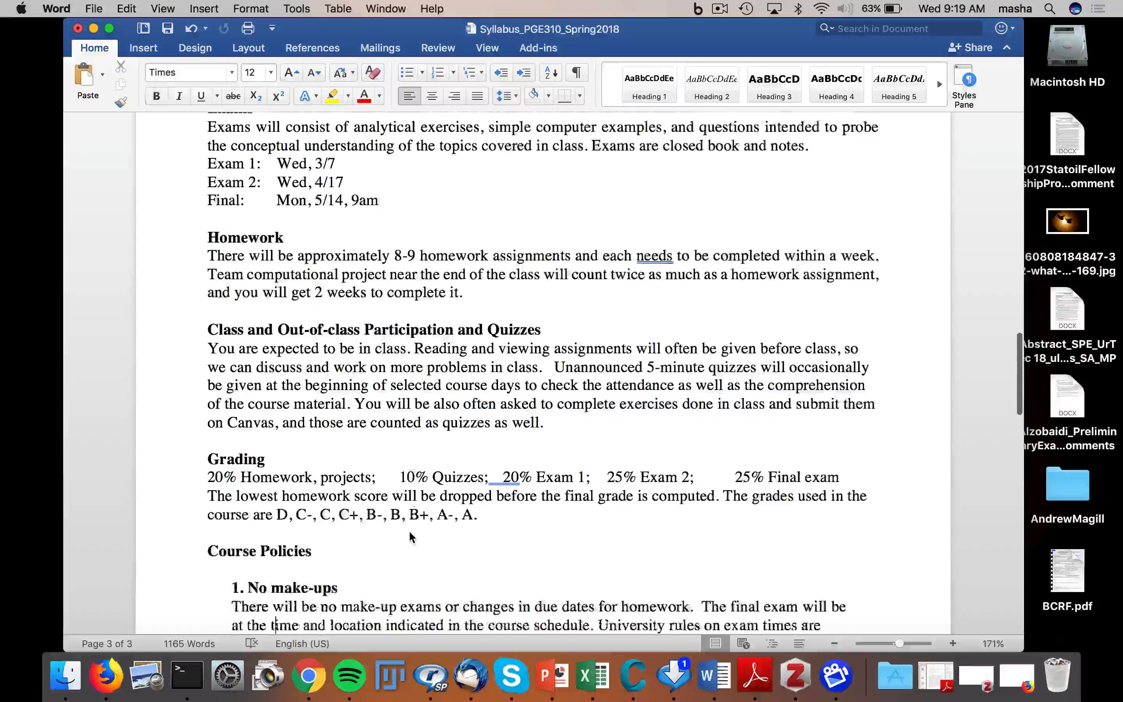
{"action": "scroll", "scroll_direction": "down", "scroll_amount": 3}
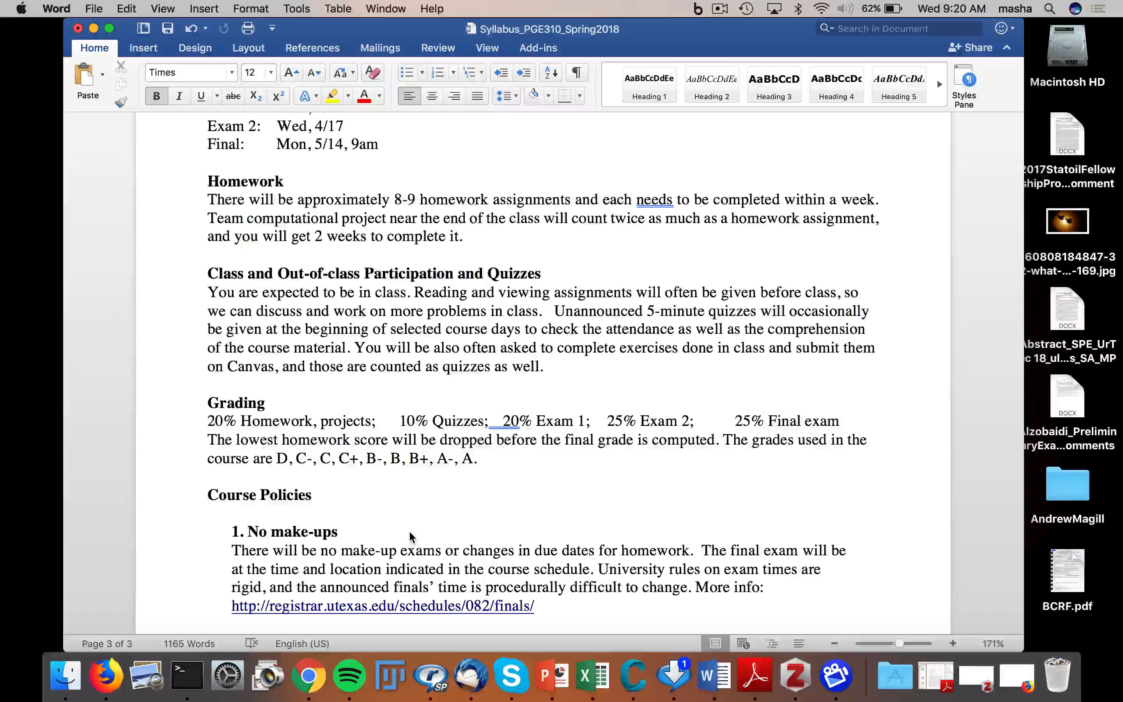
{"action": "left_click", "coordinate": [232, 624]}
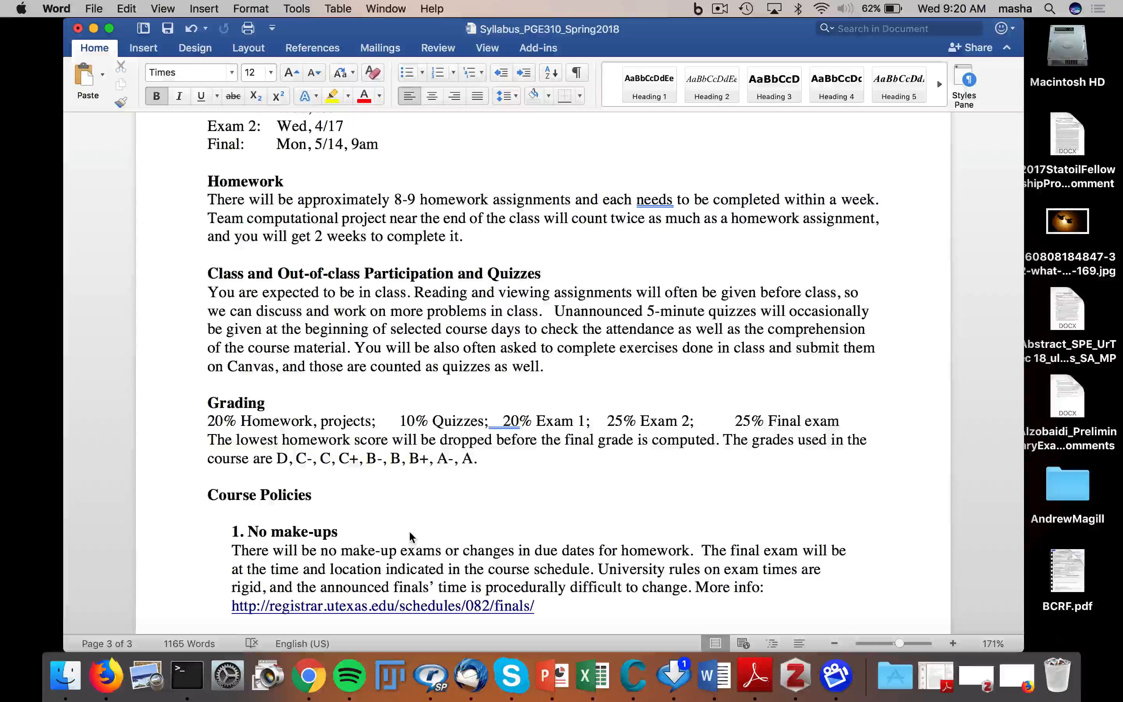
{"action": "left_click", "coordinate": [232, 625]}
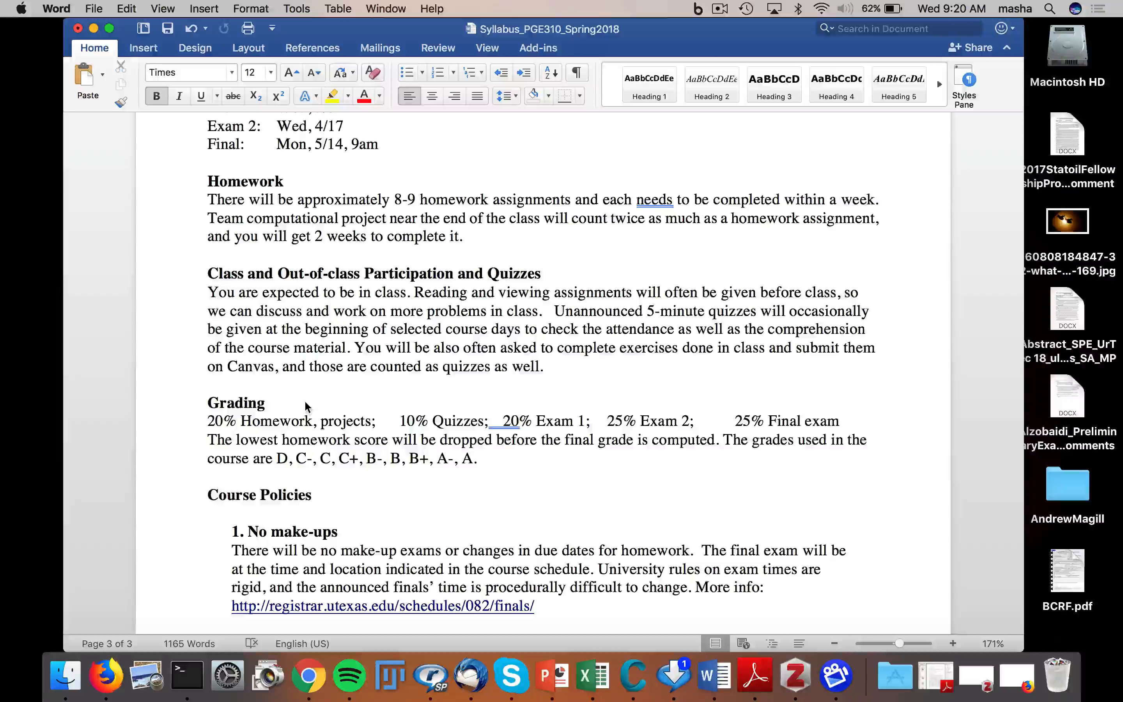
Scroll the syllabus to page three's own-work, Disputes, Be present and Special Needs policies
{"action": "scroll", "scroll_direction": "down", "scroll_amount": 3}
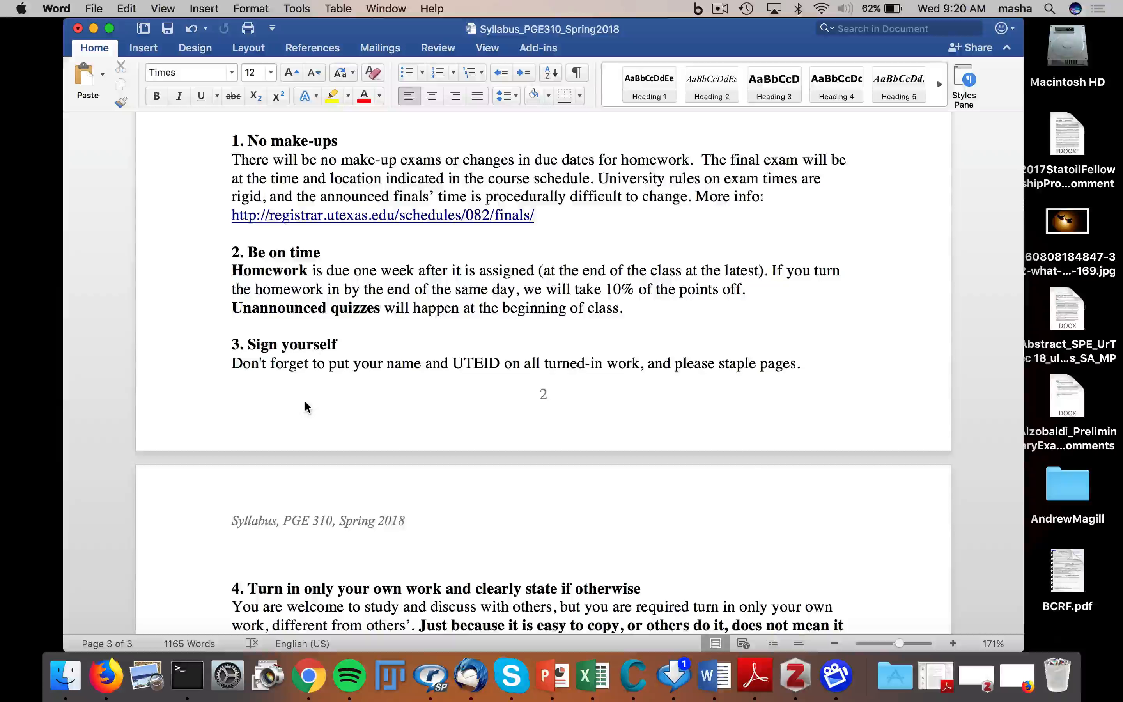
{"action": "left_click", "coordinate": [273, 625]}
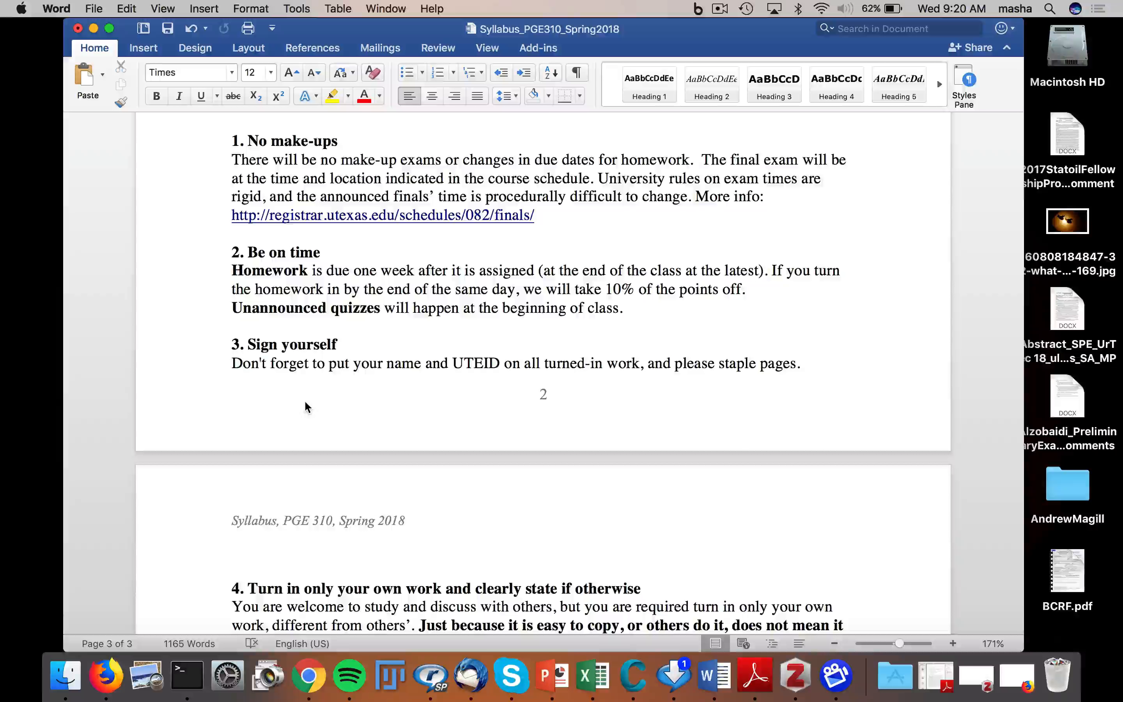
{"action": "left_click", "coordinate": [272, 624]}
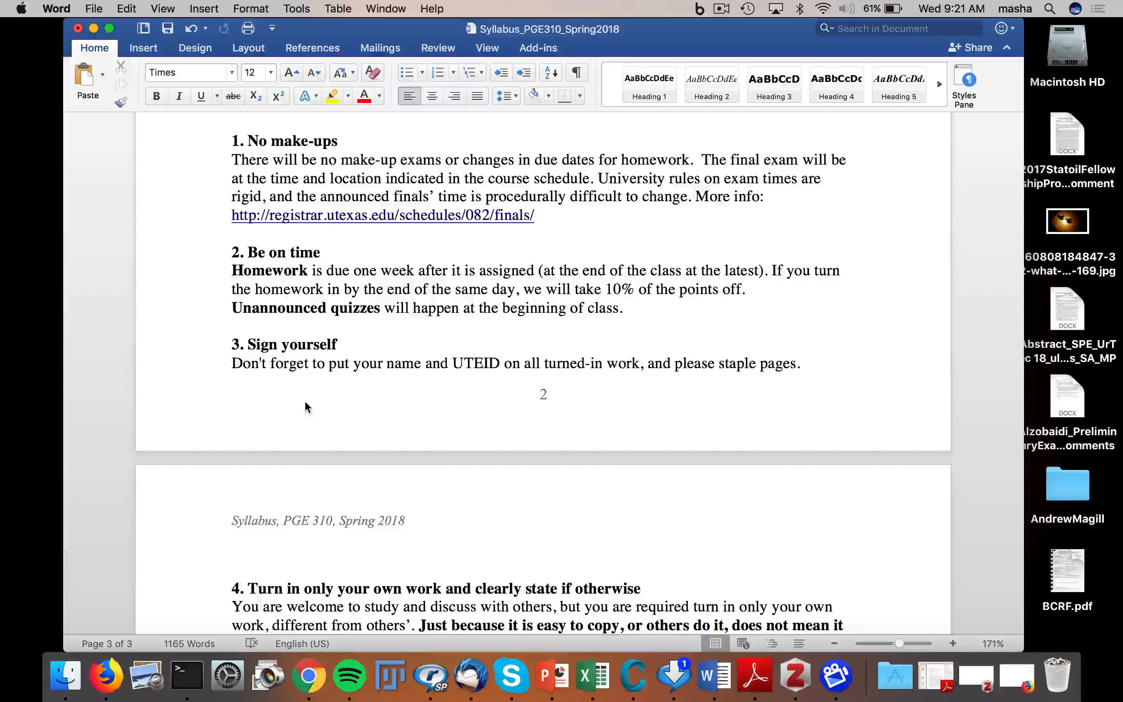
{"action": "left_click", "coordinate": [274, 625]}
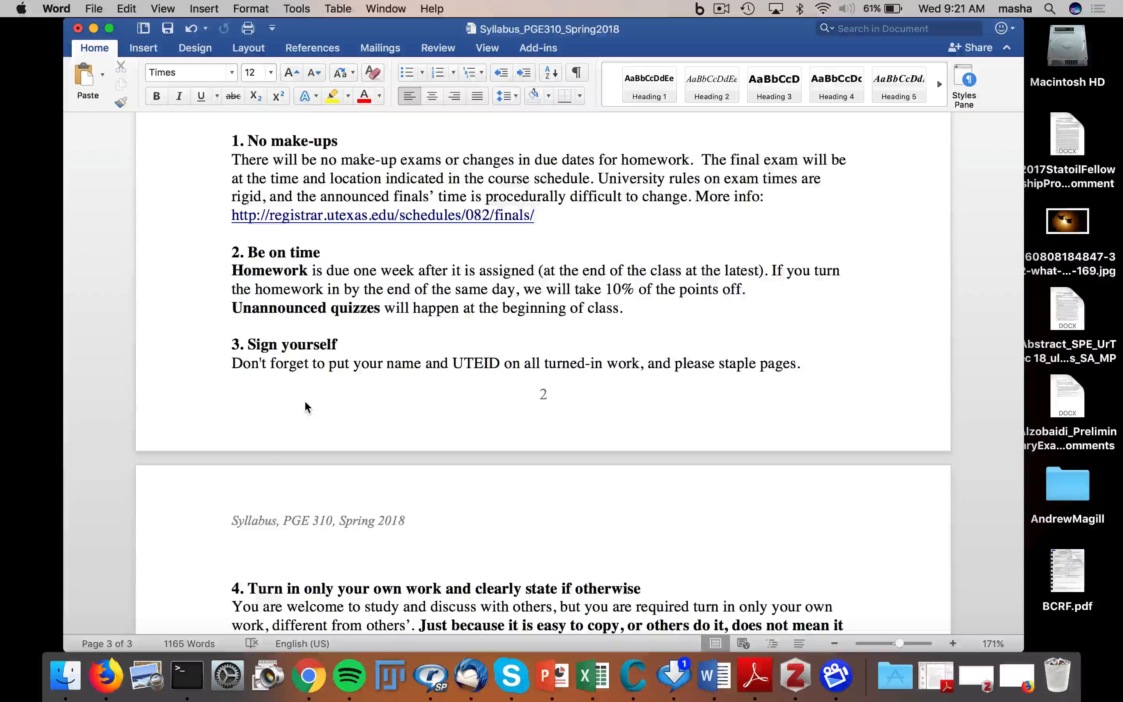
{"action": "left_click", "coordinate": [277, 625]}
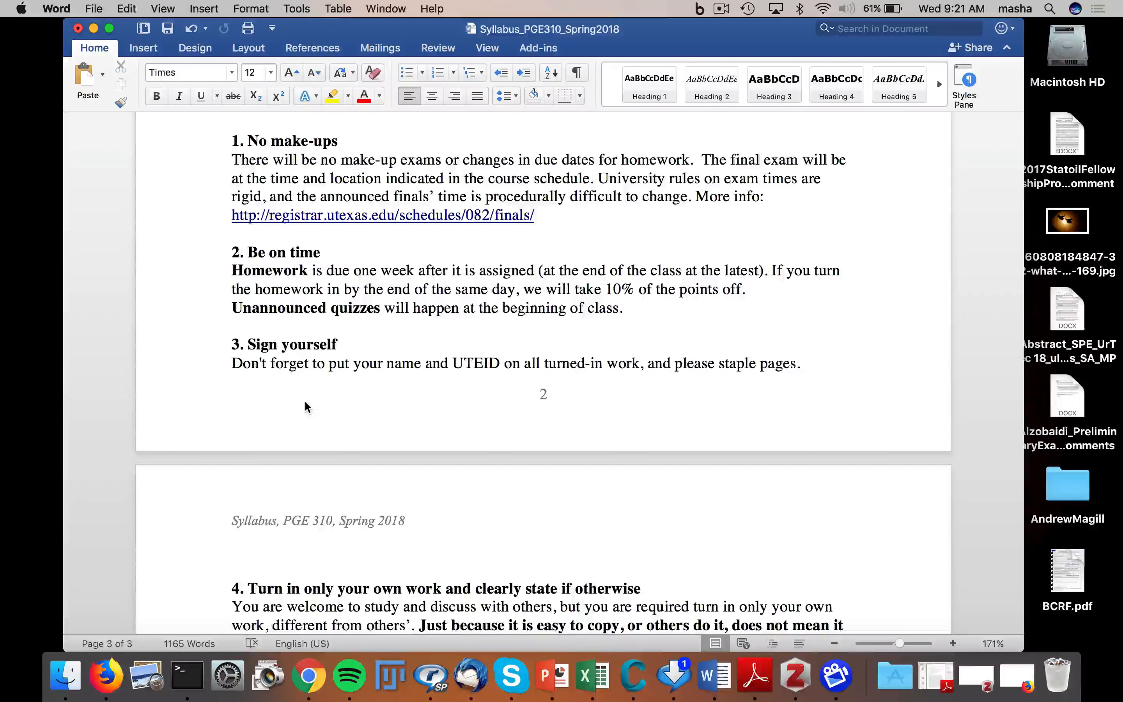
{"action": "left_click", "coordinate": [280, 624]}
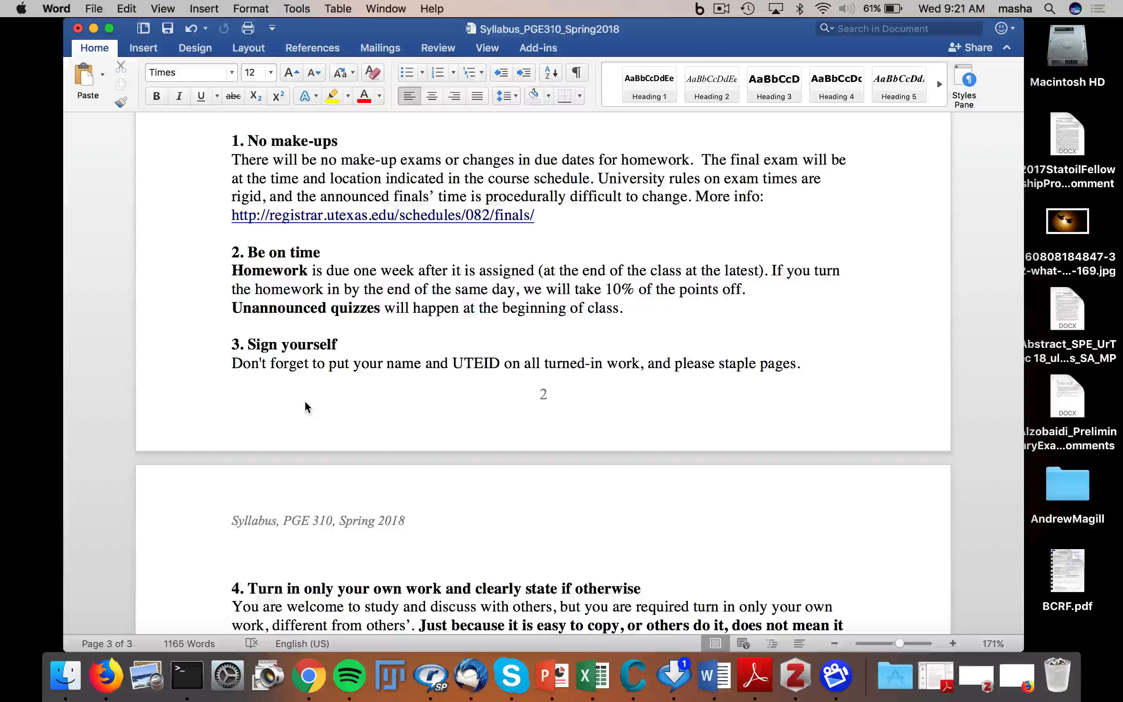
{"action": "mouse_move", "coordinate": [5, 310]}
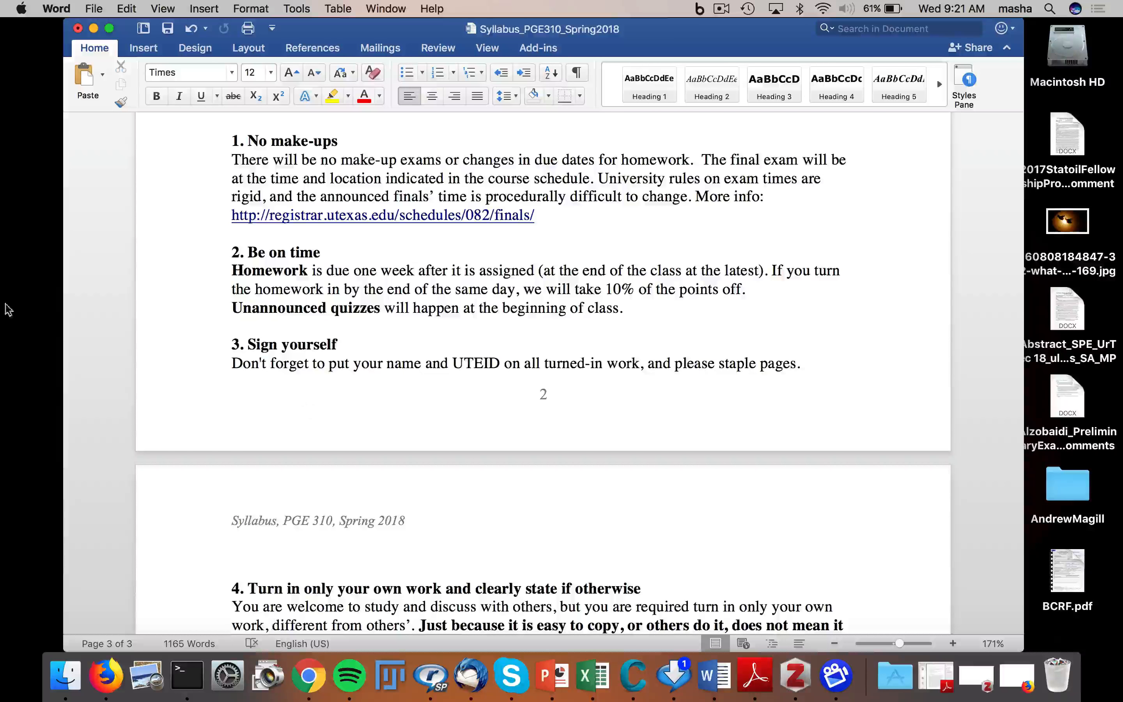
{"action": "scroll", "scroll_direction": "down", "scroll_amount": 3}
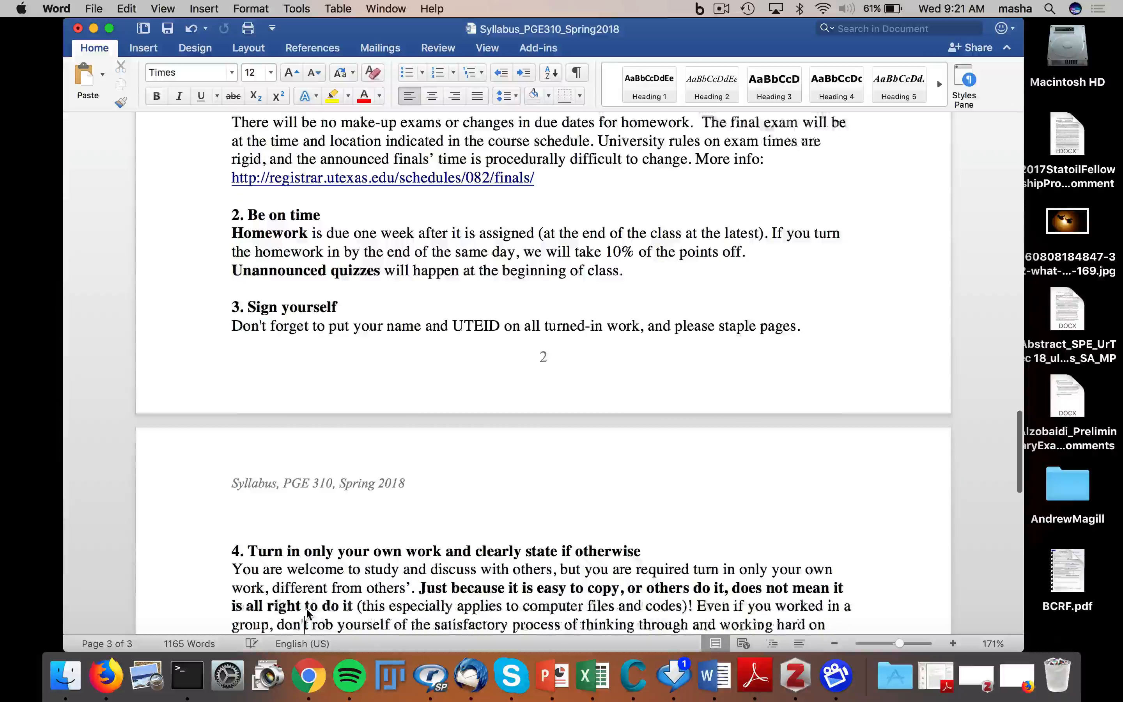
{"action": "scroll", "scroll_direction": "down", "scroll_amount": 3}
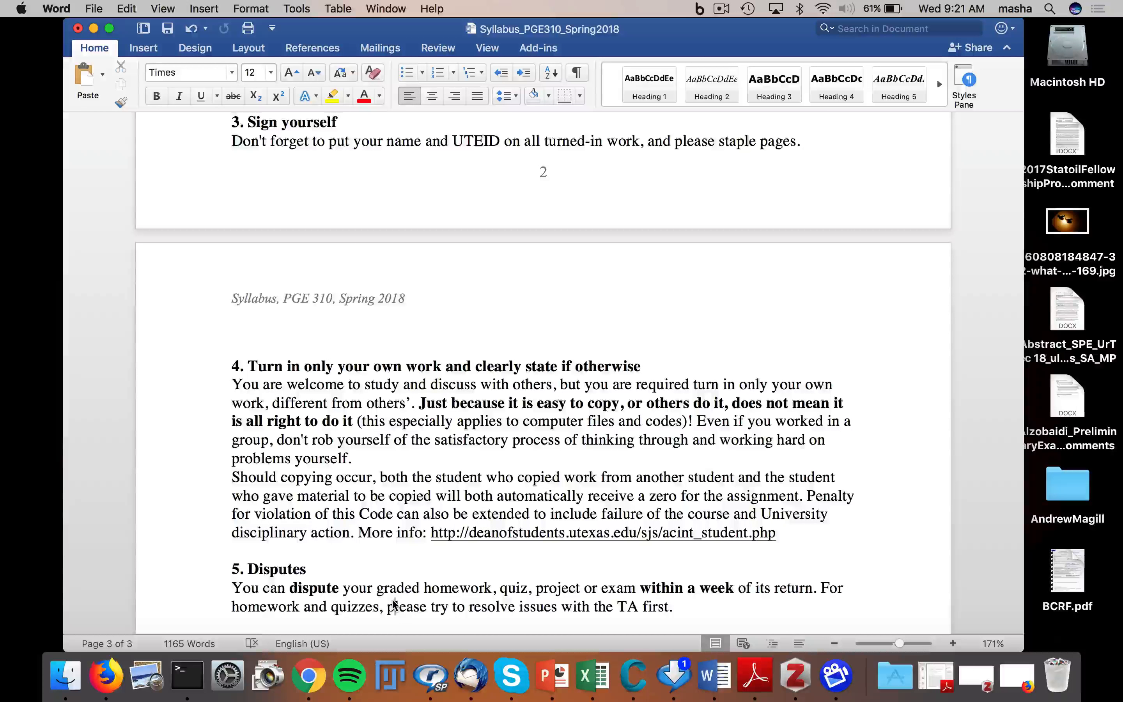
{"action": "scroll", "scroll_direction": "down", "scroll_amount": 3}
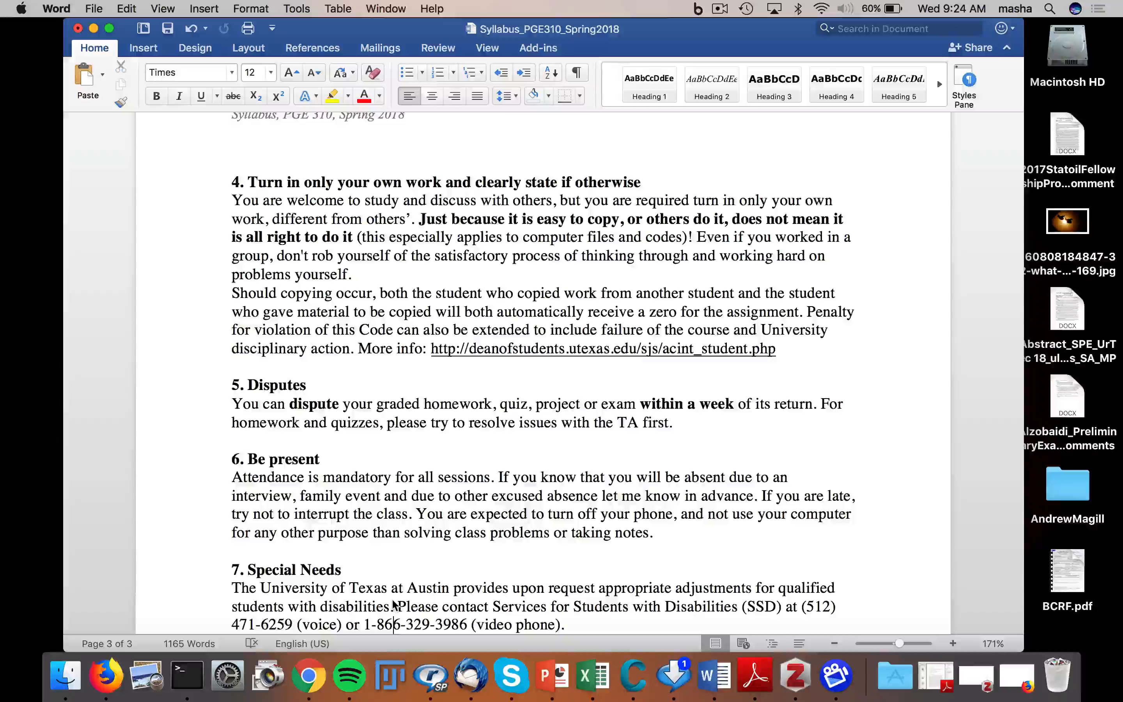
{"action": "mouse_move", "coordinate": [442, 555]}
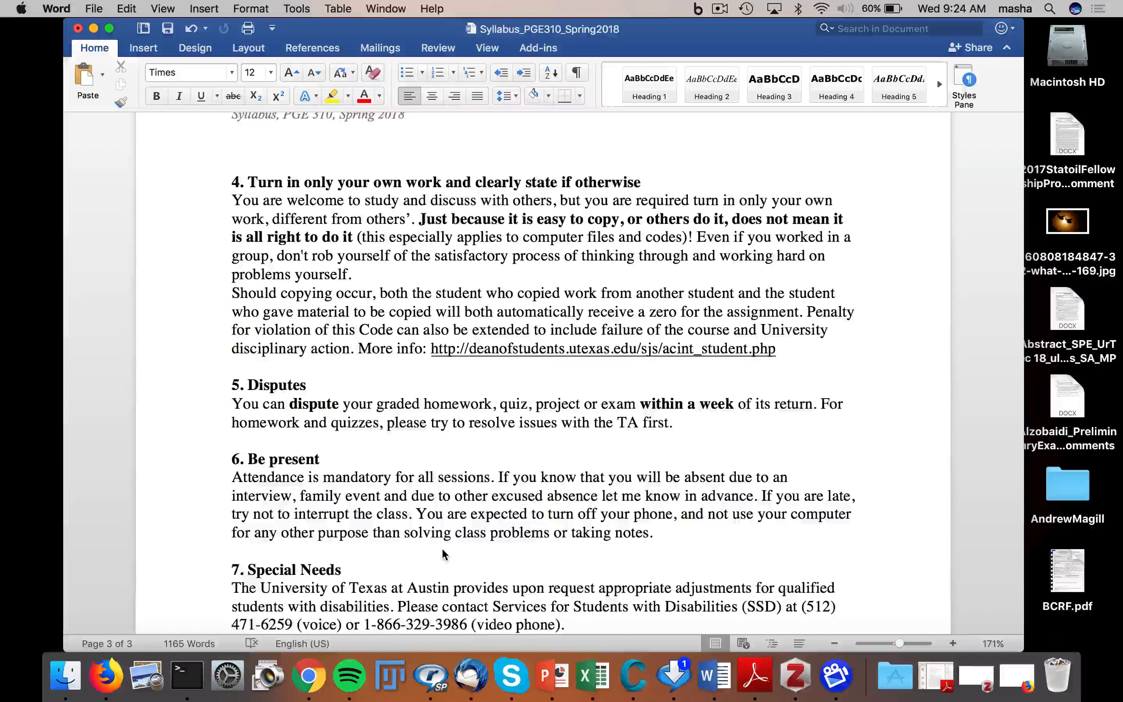
Scroll to the Feedback section's goo.gl form link, then start a new Chrome tab
{"action": "scroll", "scroll_direction": "down", "scroll_amount": 3}
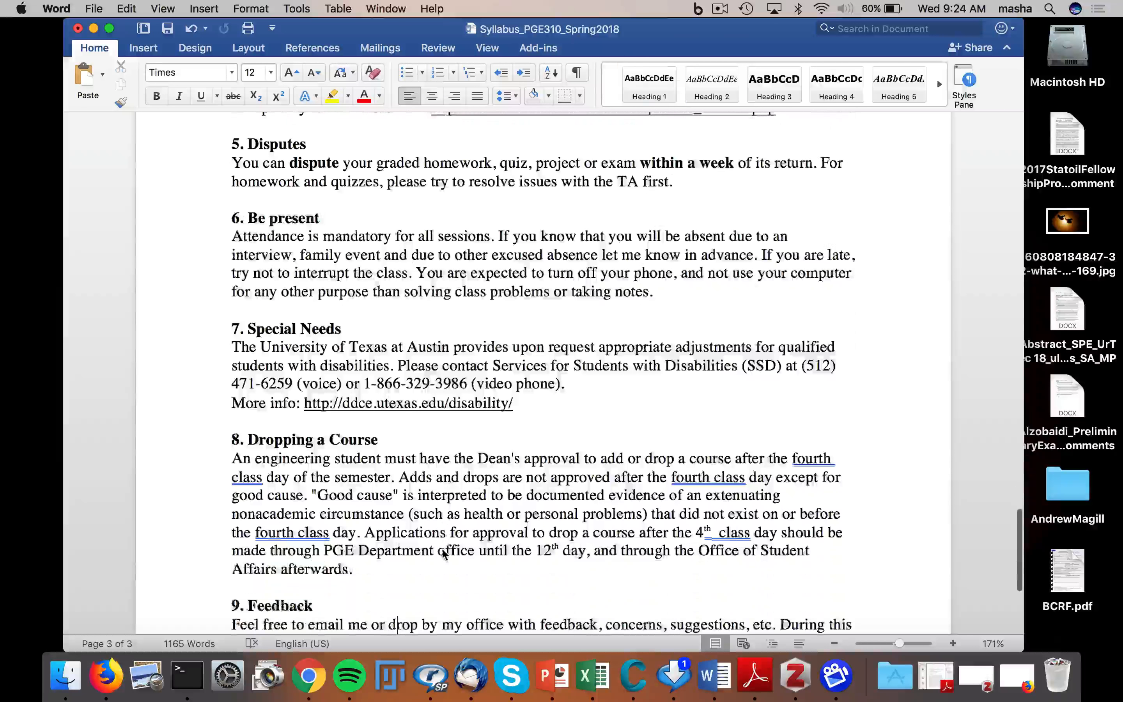
{"action": "scroll", "scroll_direction": "down", "scroll_amount": 3}
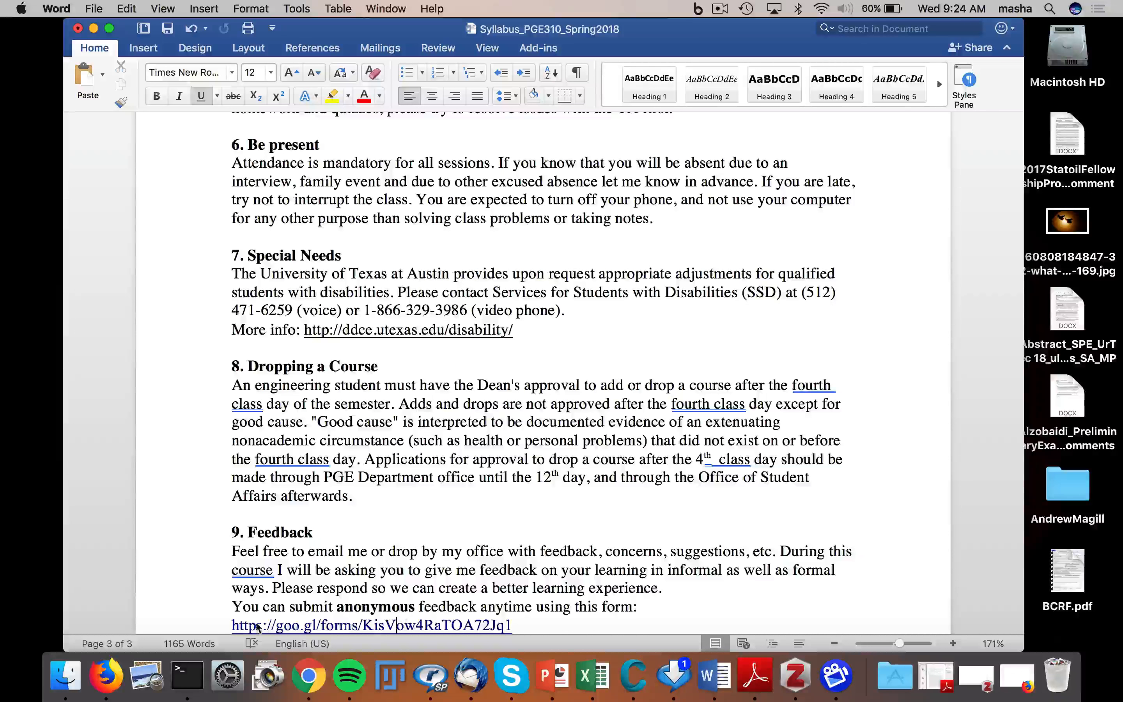
{"action": "scroll", "scroll_direction": "down", "scroll_amount": 3}
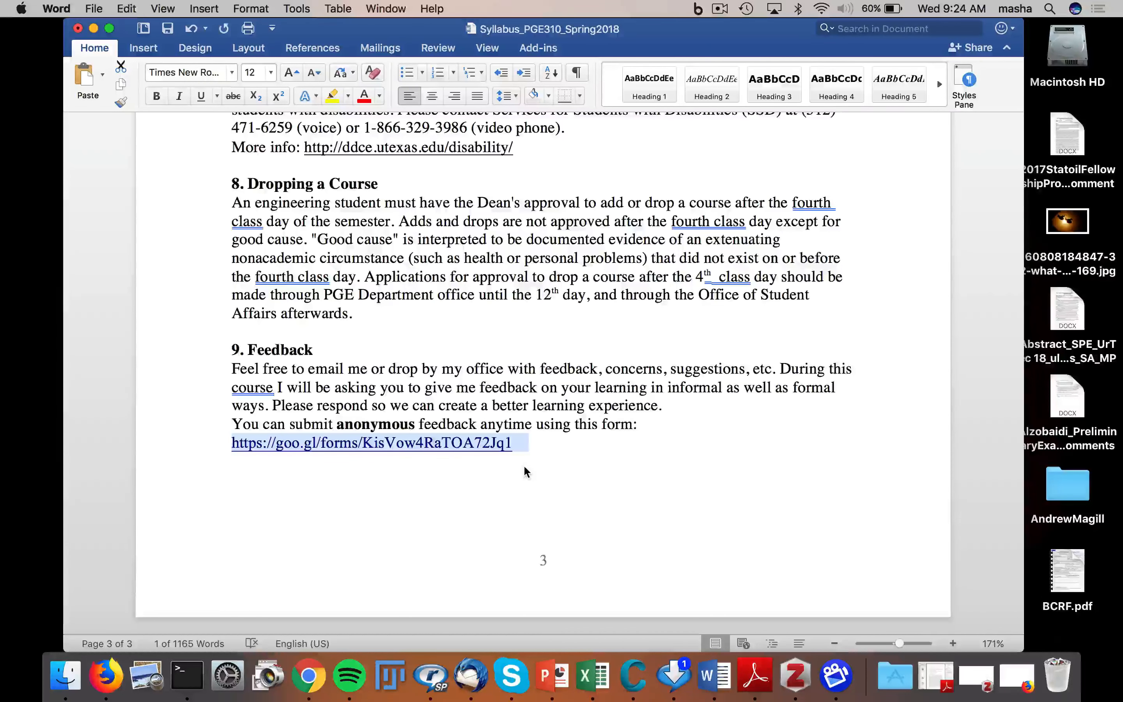
{"action": "left_click", "coordinate": [308, 673]}
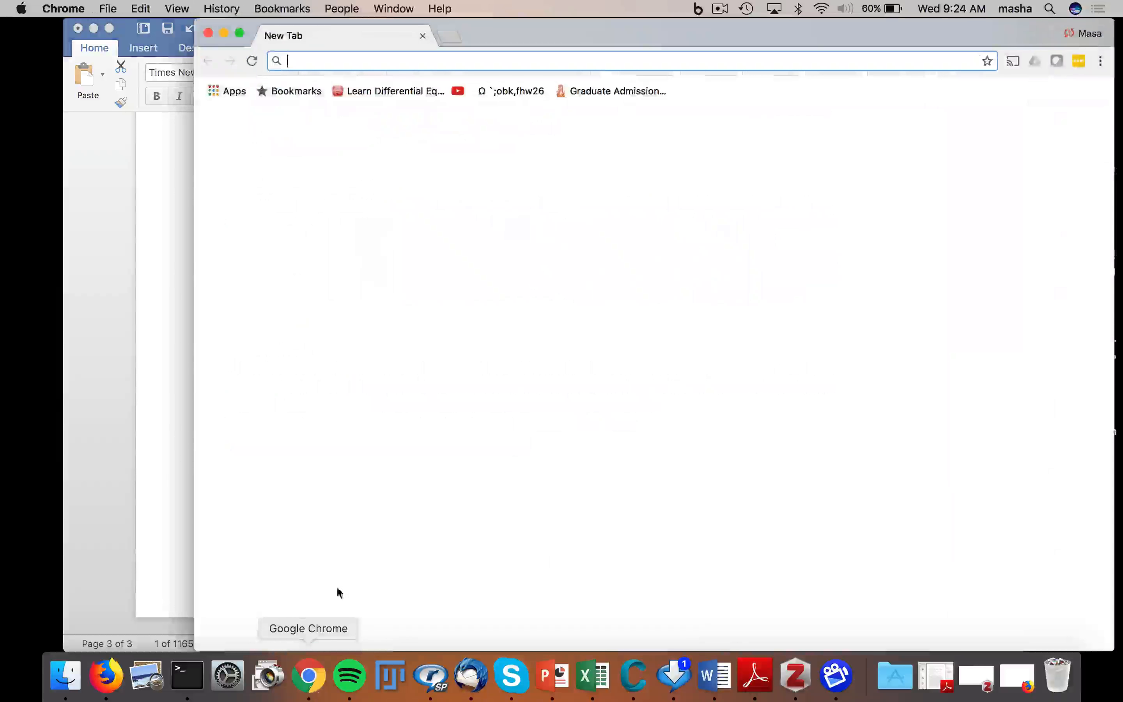
{"action": "type", "text": "https://goo.gl/forms/KisVow4RaTOA72Jq1"}
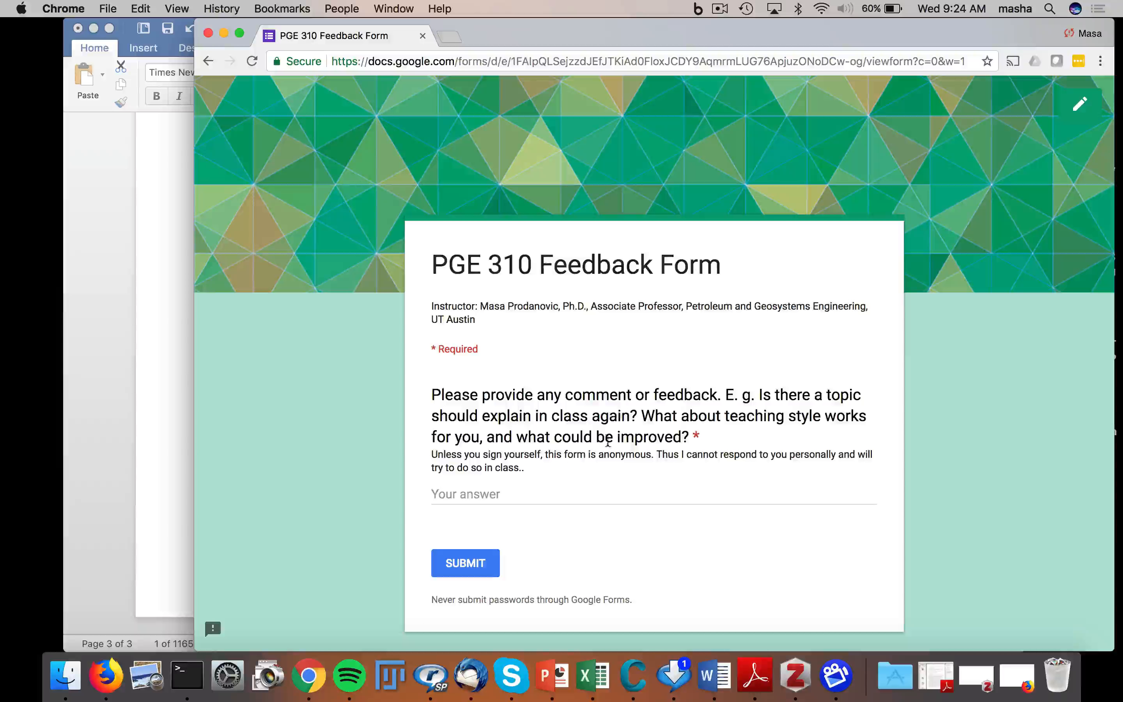
{"action": "type", "text": "Hello"}
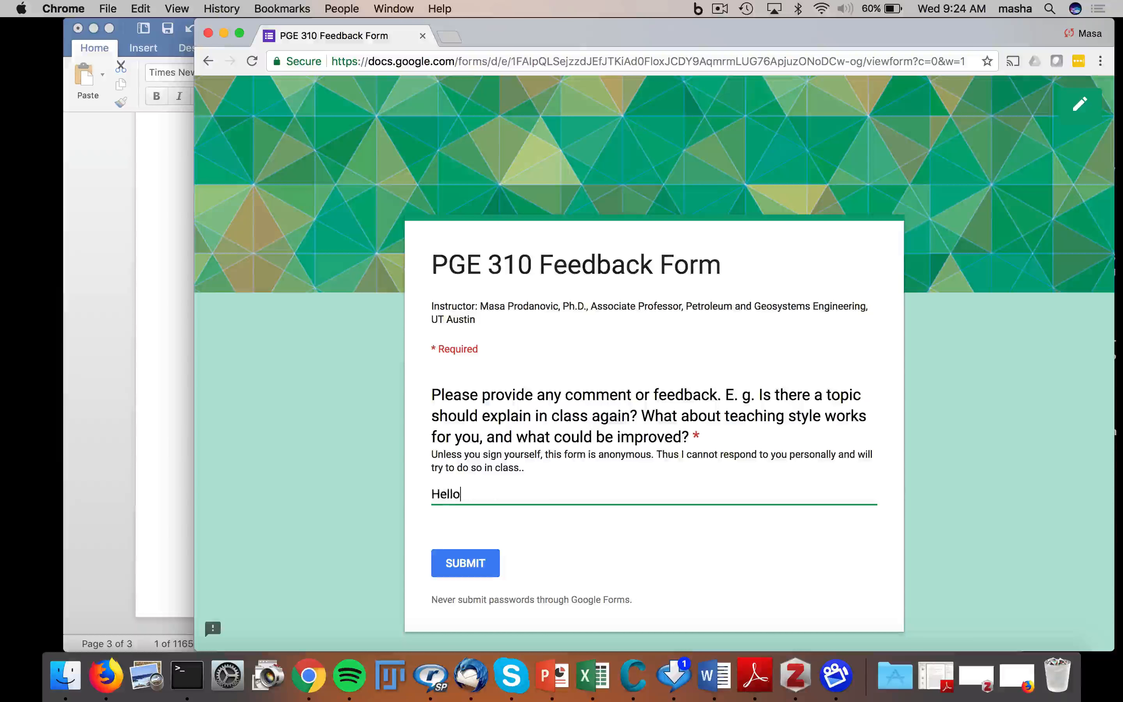
{"action": "type", "text": "&"}
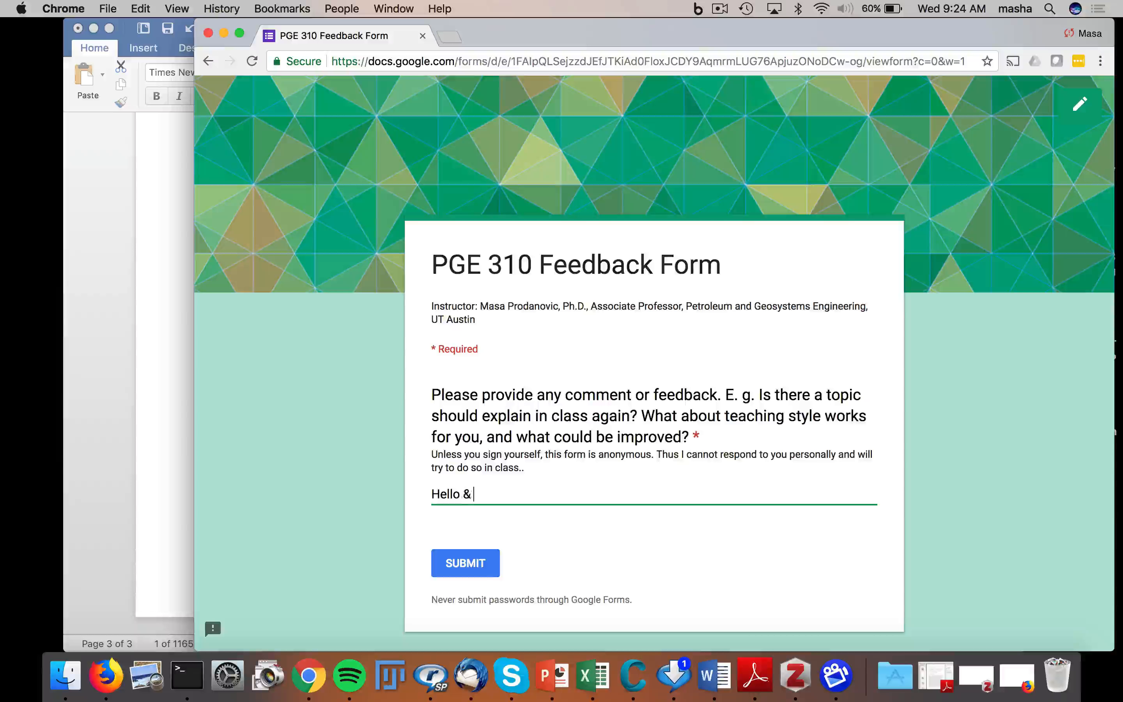
{"action": "type", "text": "good morgning"}
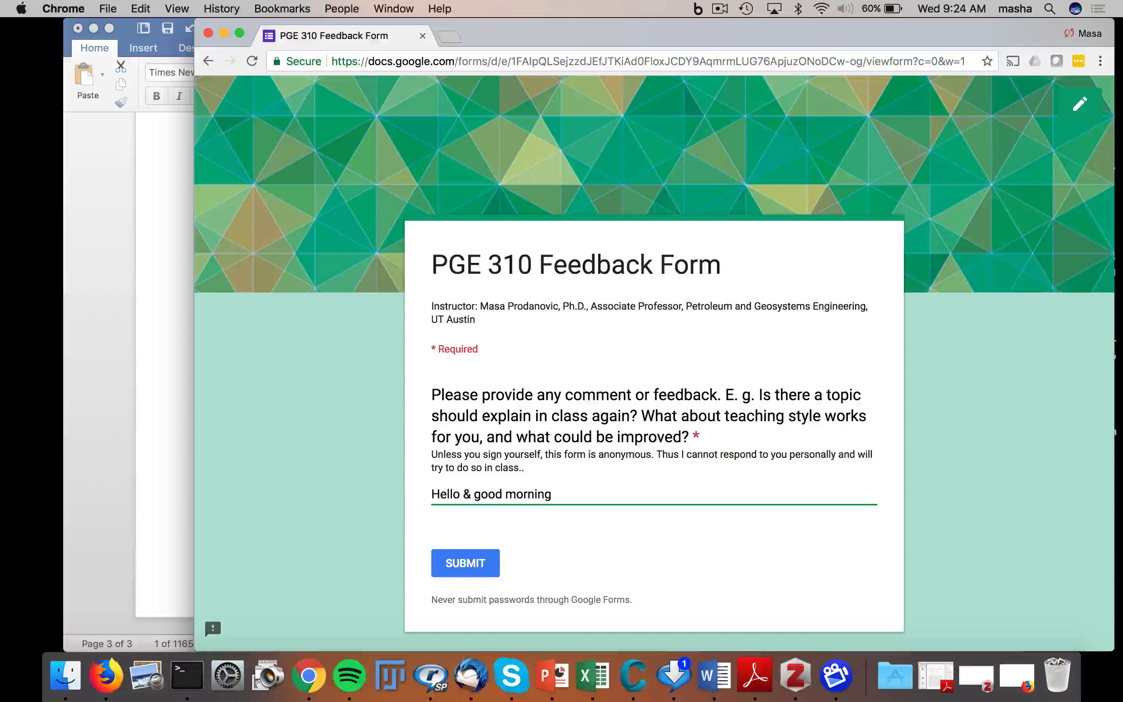
{"action": "type", "text": "!"}
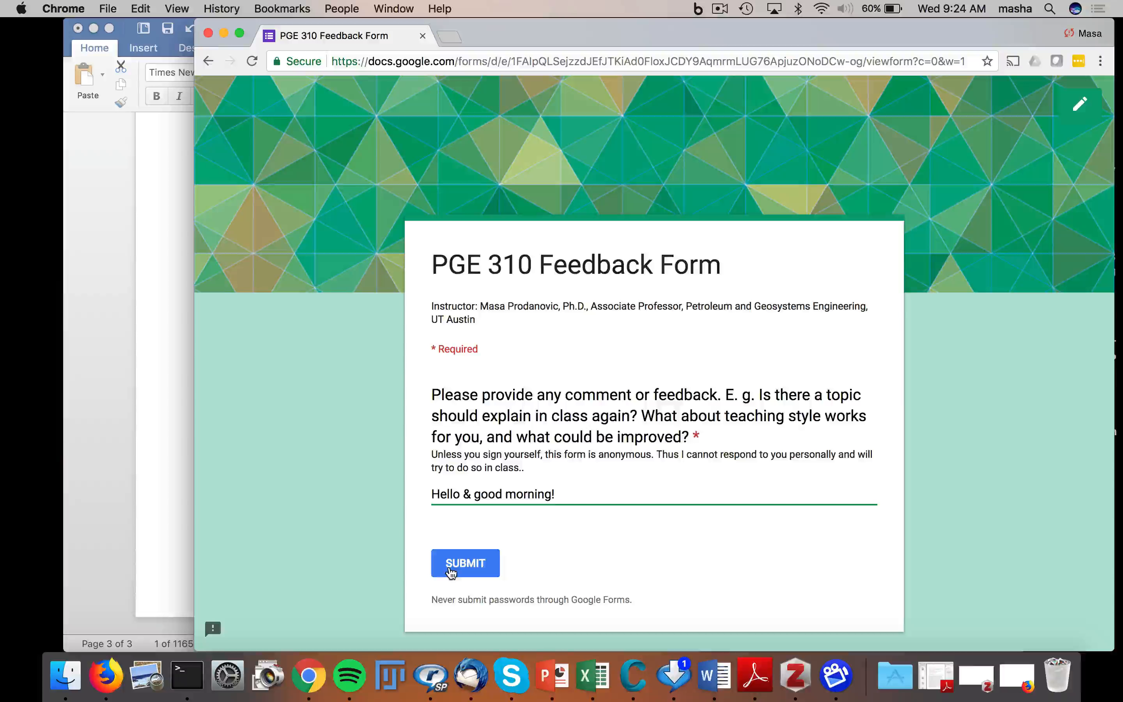
{"action": "left_click", "coordinate": [465, 563]}
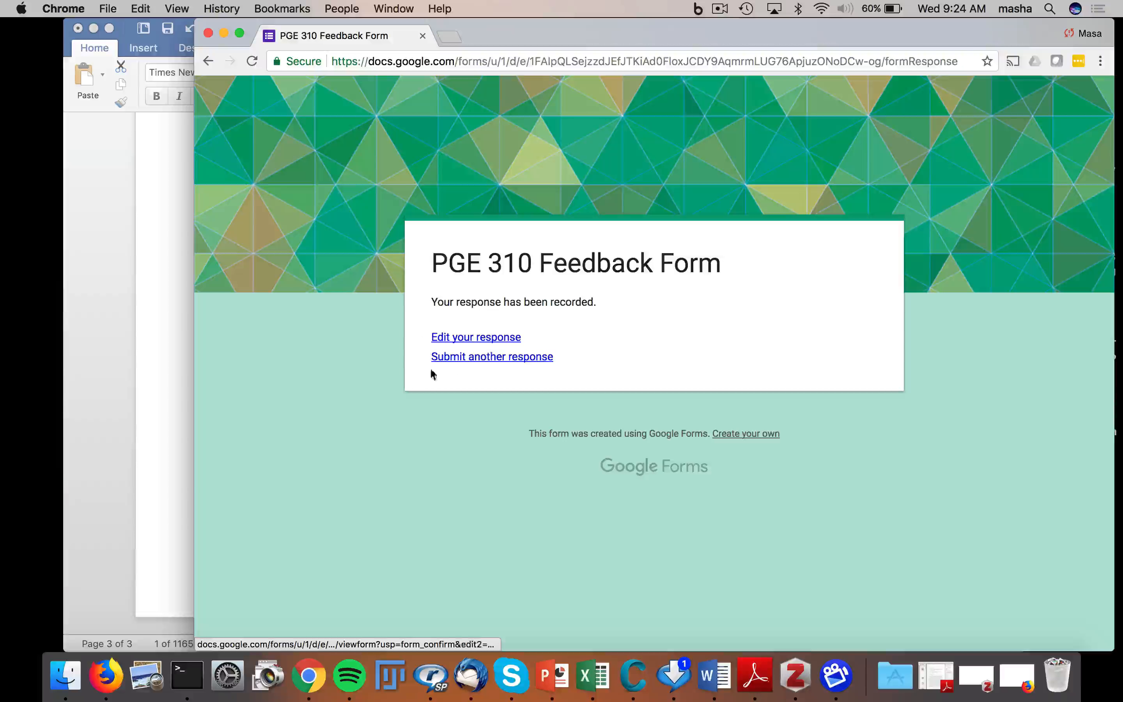
{"action": "mouse_move", "coordinate": [166, 263]}
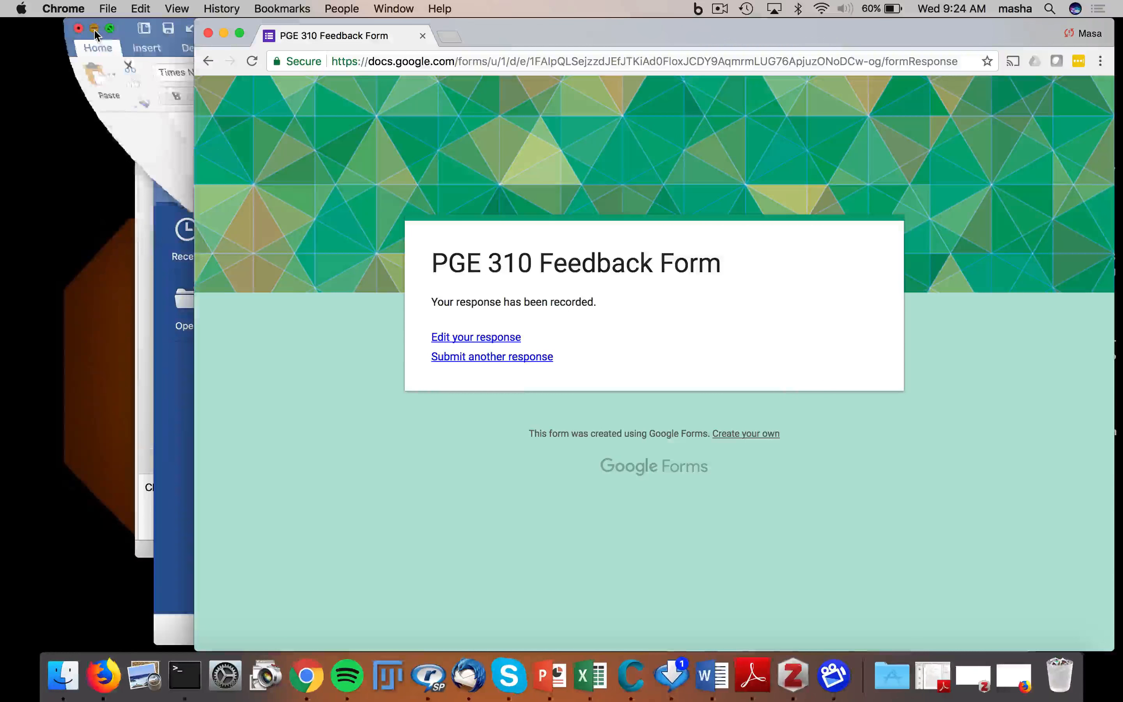
{"action": "mouse_move", "coordinate": [294, 675]}
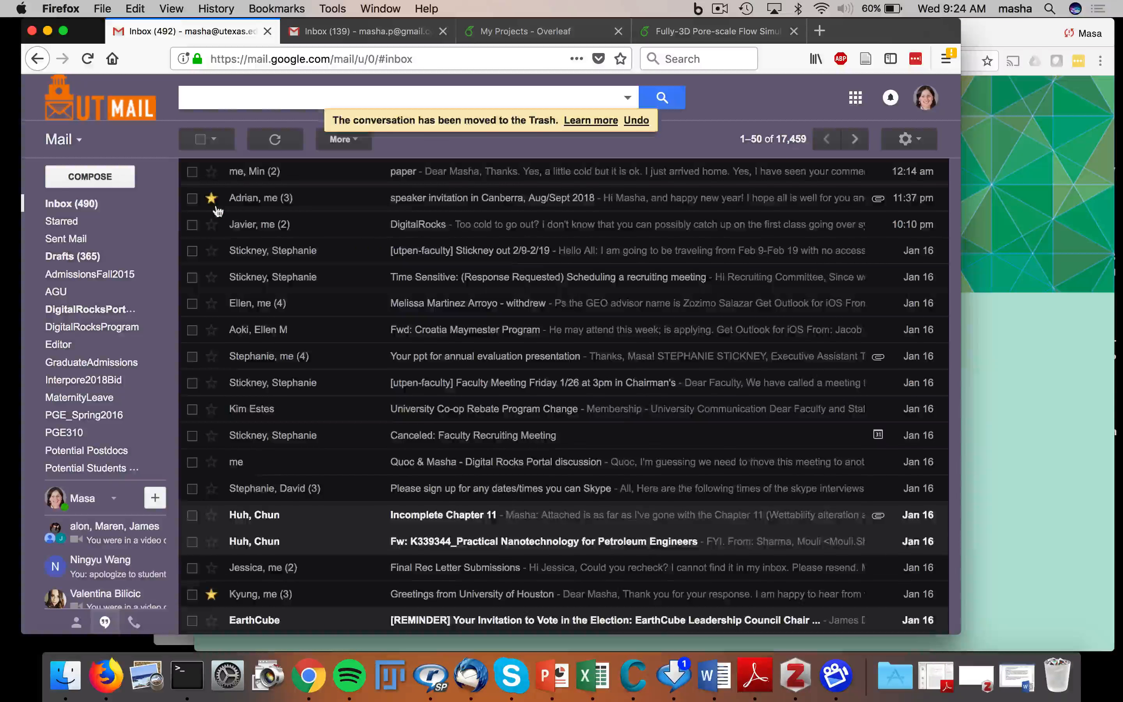
Open the PGE 310 Feedback Form for editing from the Google apps Forms list
{"action": "left_click", "coordinate": [854, 97]}
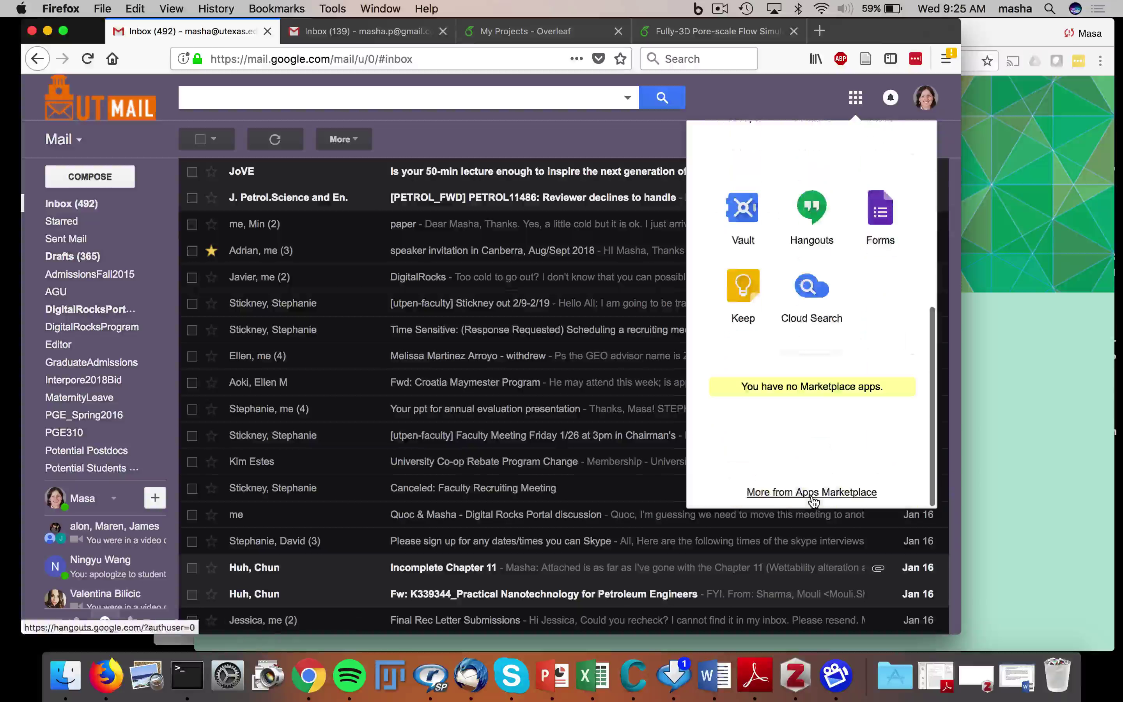
{"action": "left_click", "coordinate": [879, 209]}
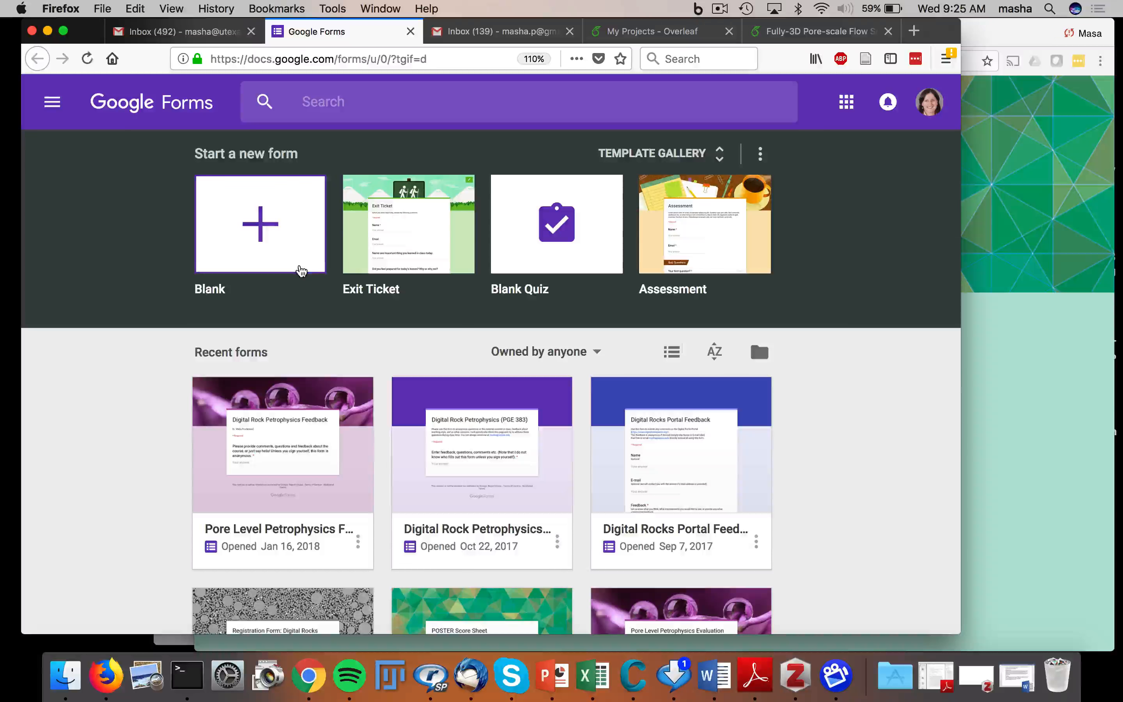
{"action": "left_click", "coordinate": [259, 224]}
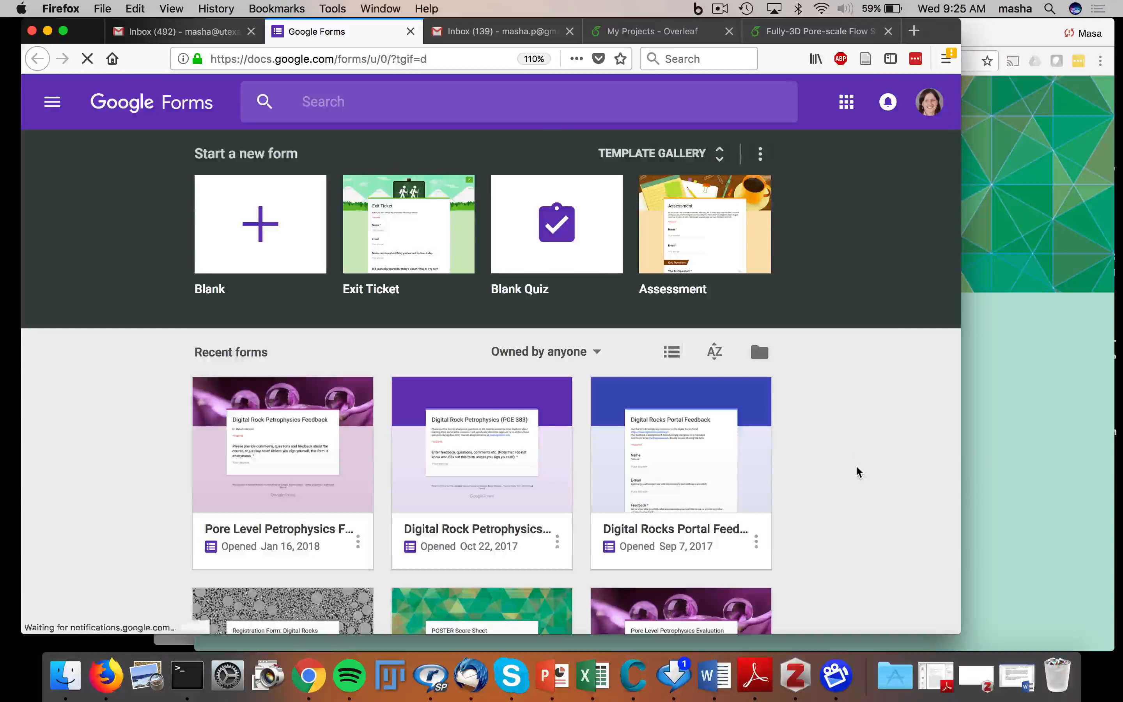
{"action": "scroll", "scroll_direction": "down", "scroll_amount": 3}
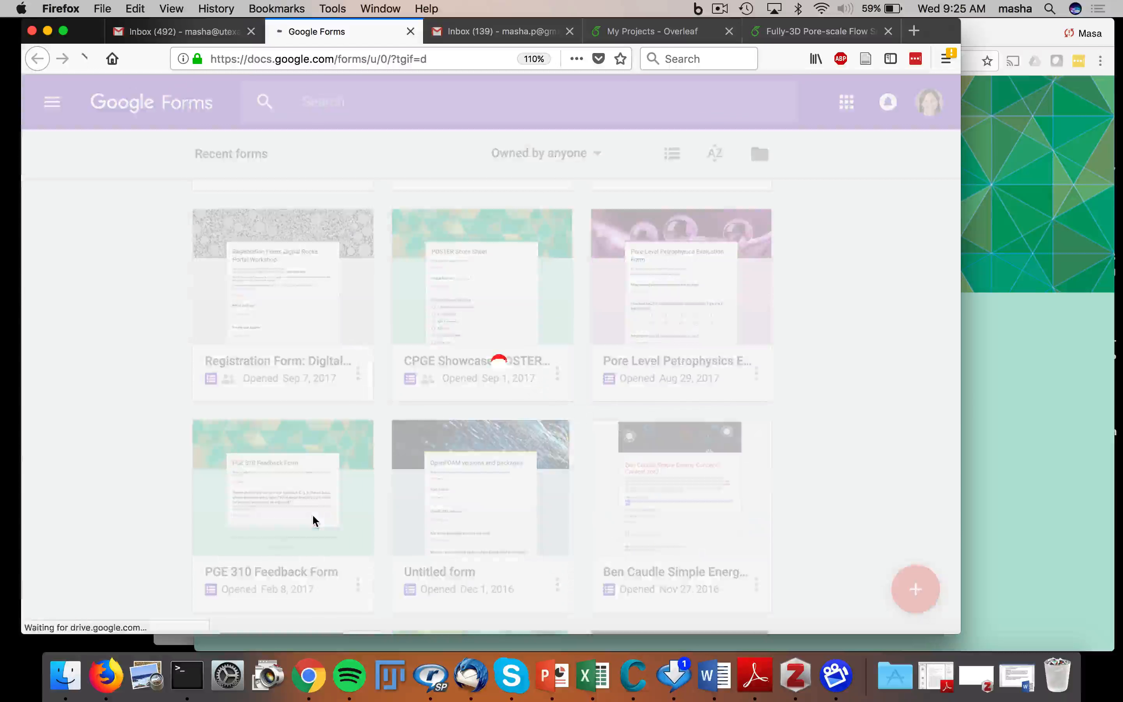
{"action": "left_click", "coordinate": [282, 486]}
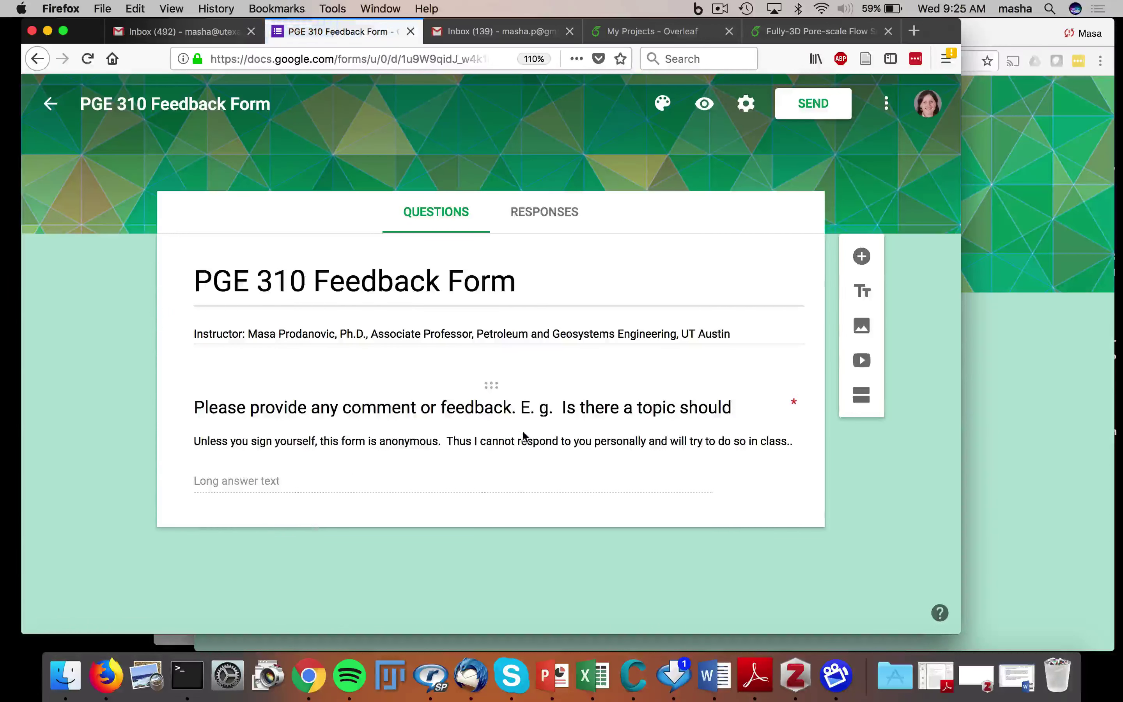
View the form's 153 responses and launch the linked responses spreadsheet
{"action": "left_click", "coordinate": [543, 212]}
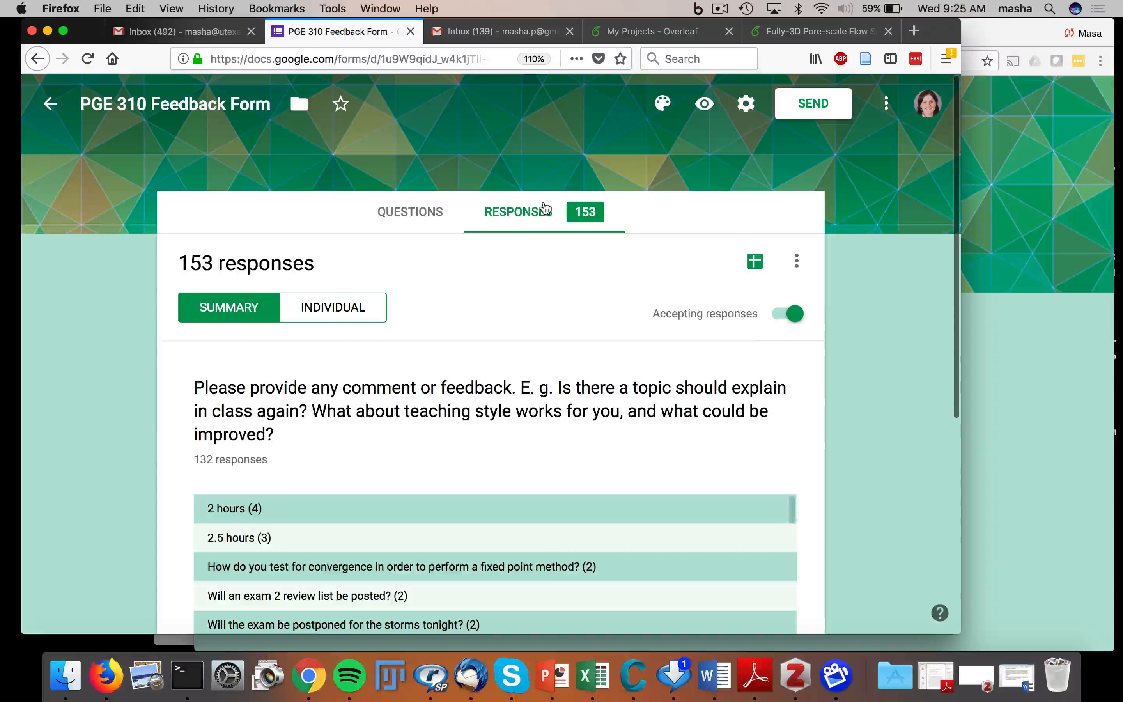
{"action": "scroll", "scroll_direction": "down", "scroll_amount": 3}
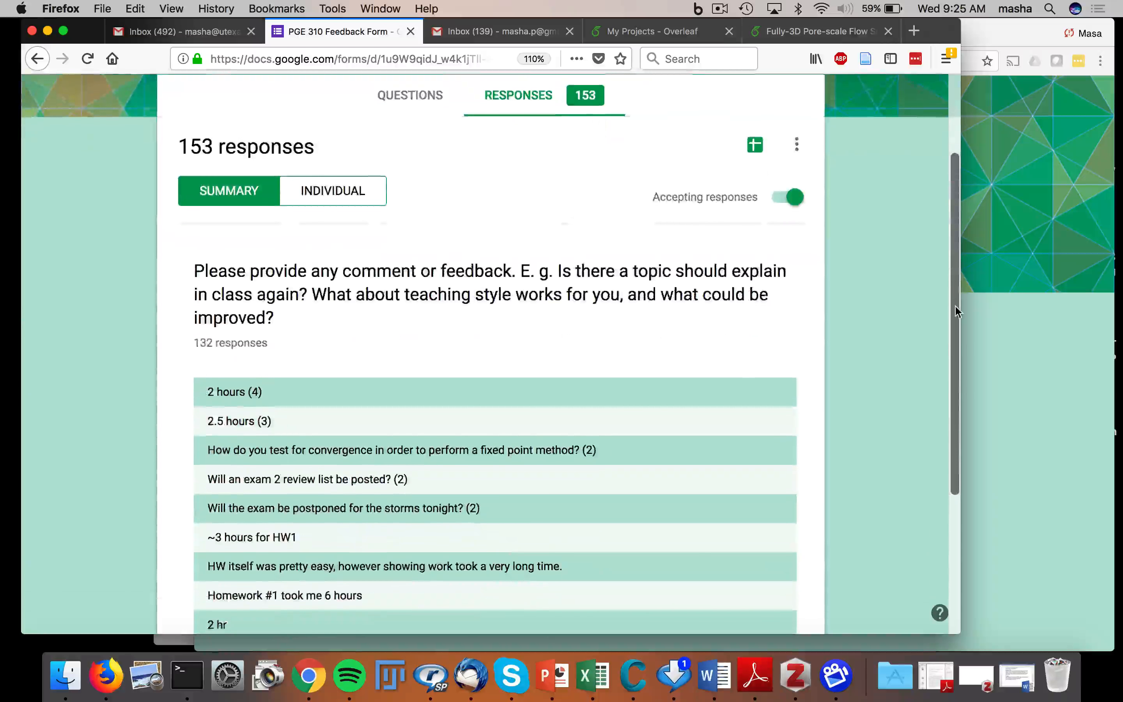
{"action": "scroll", "scroll_direction": "up", "scroll_amount": 3}
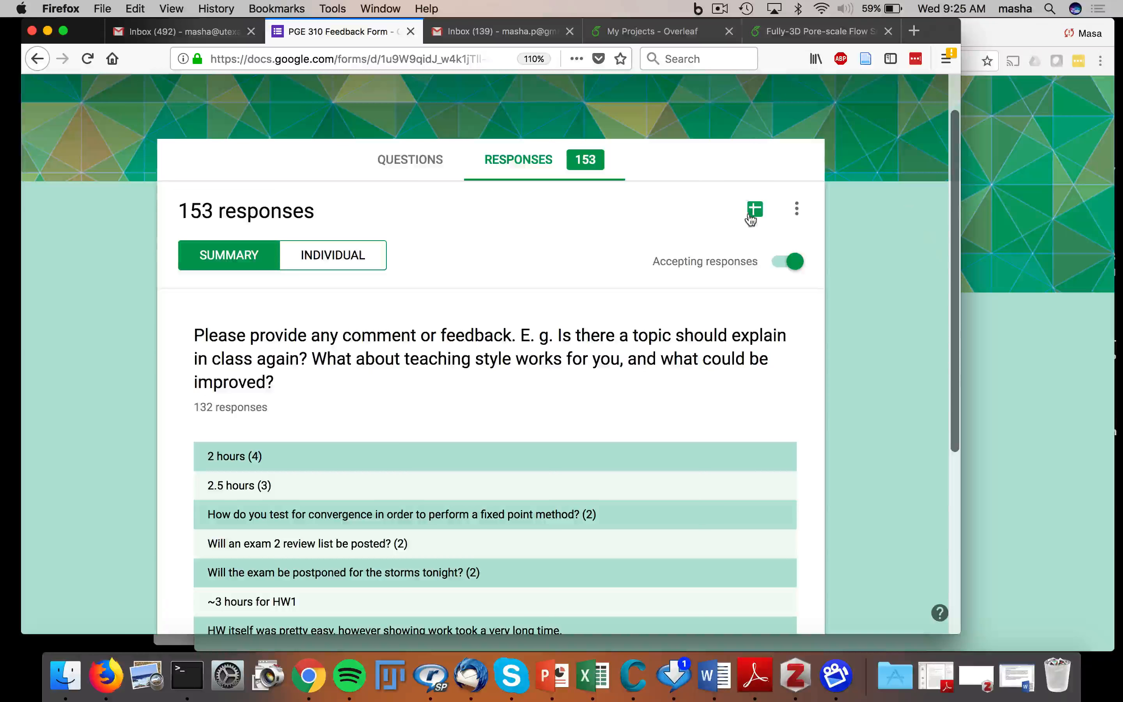
{"action": "left_click", "coordinate": [753, 210]}
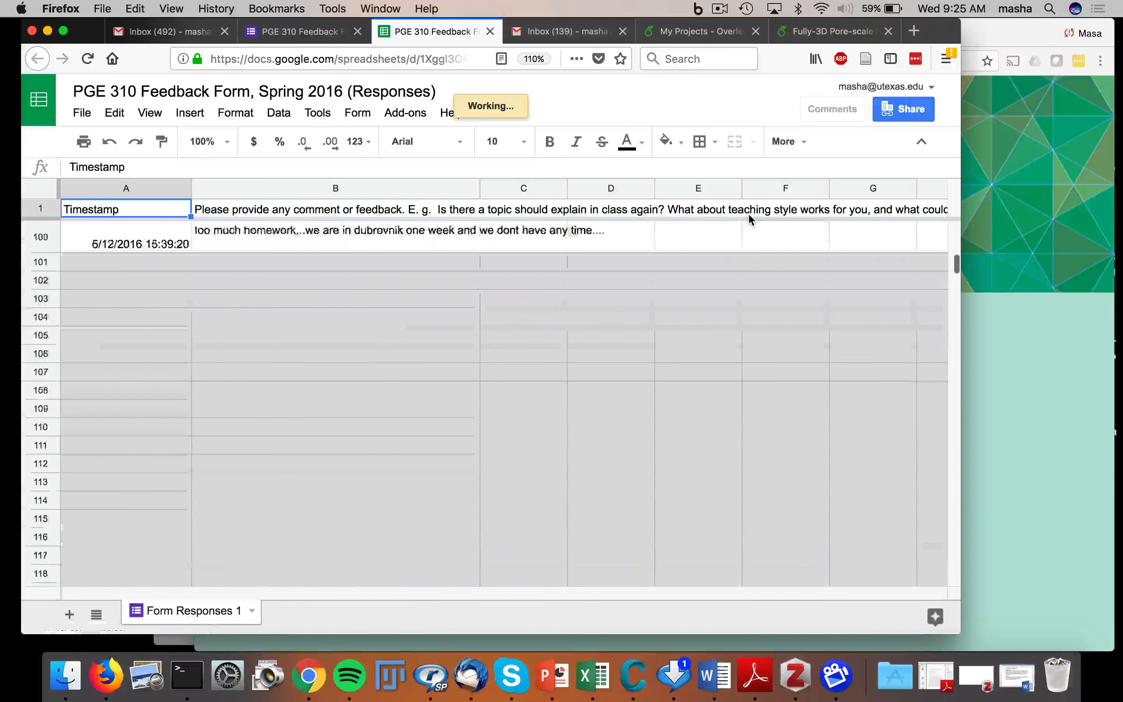
Scroll the responses sheet to the last row, the new 'Hello & good morning!' entry
{"action": "scroll", "scroll_direction": "up", "scroll_amount": 3}
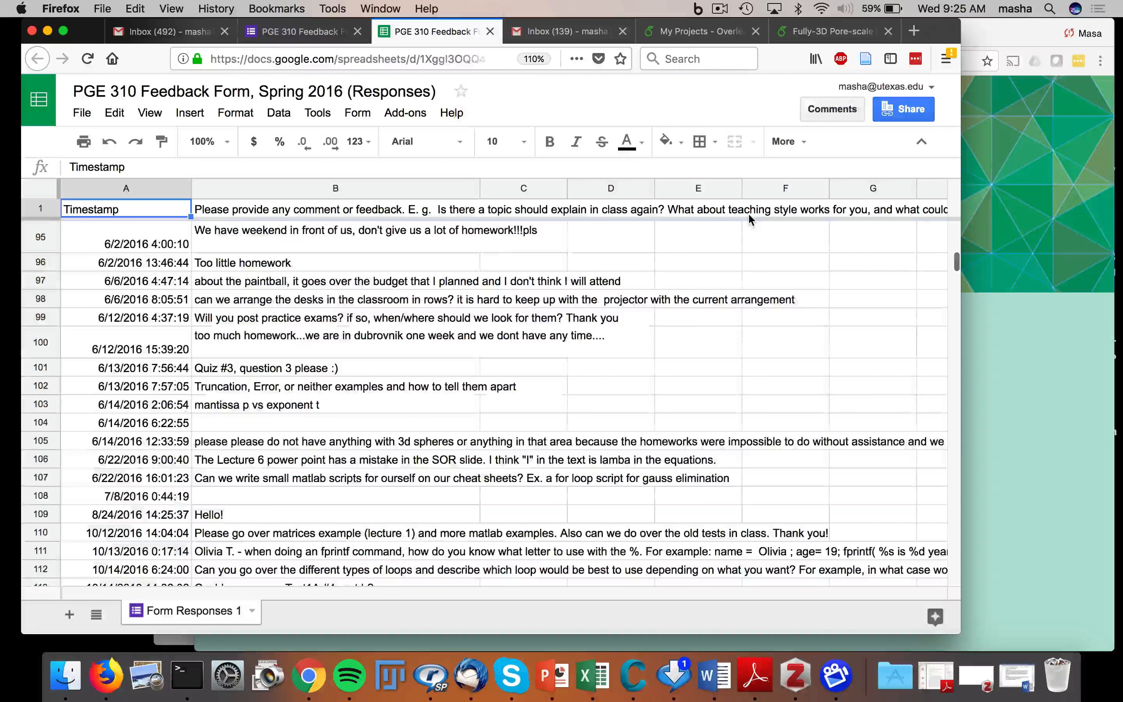
{"action": "scroll", "scroll_direction": "down", "scroll_amount": 3}
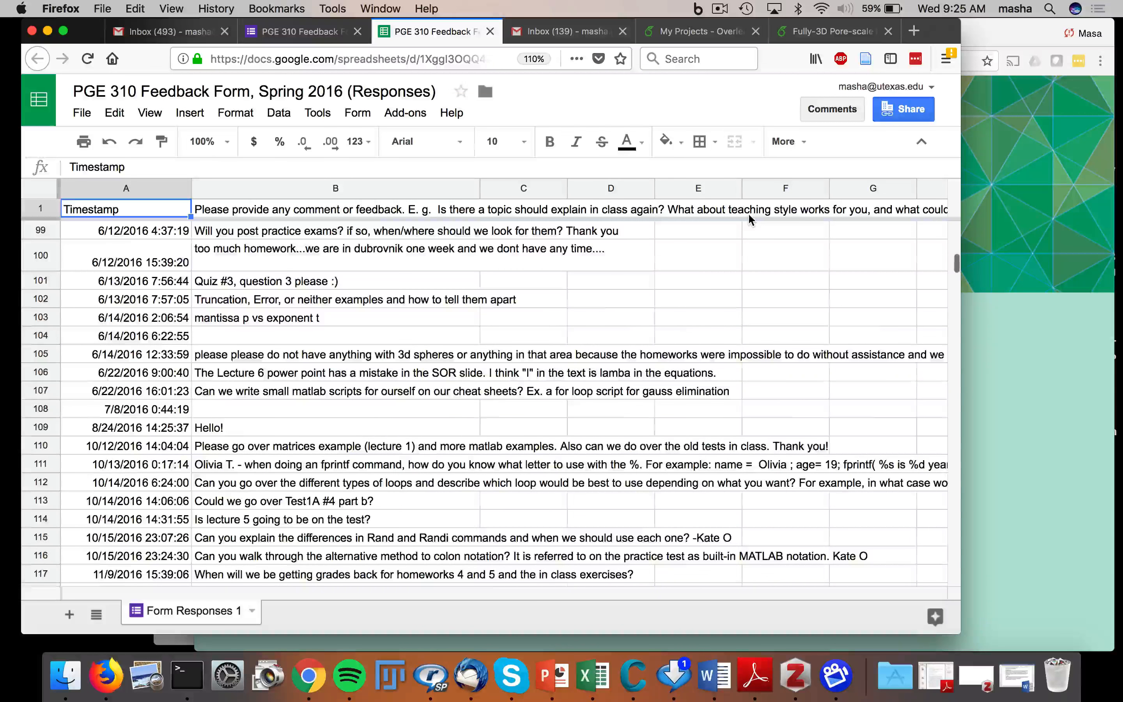
{"action": "scroll", "scroll_direction": "down", "scroll_amount": 3}
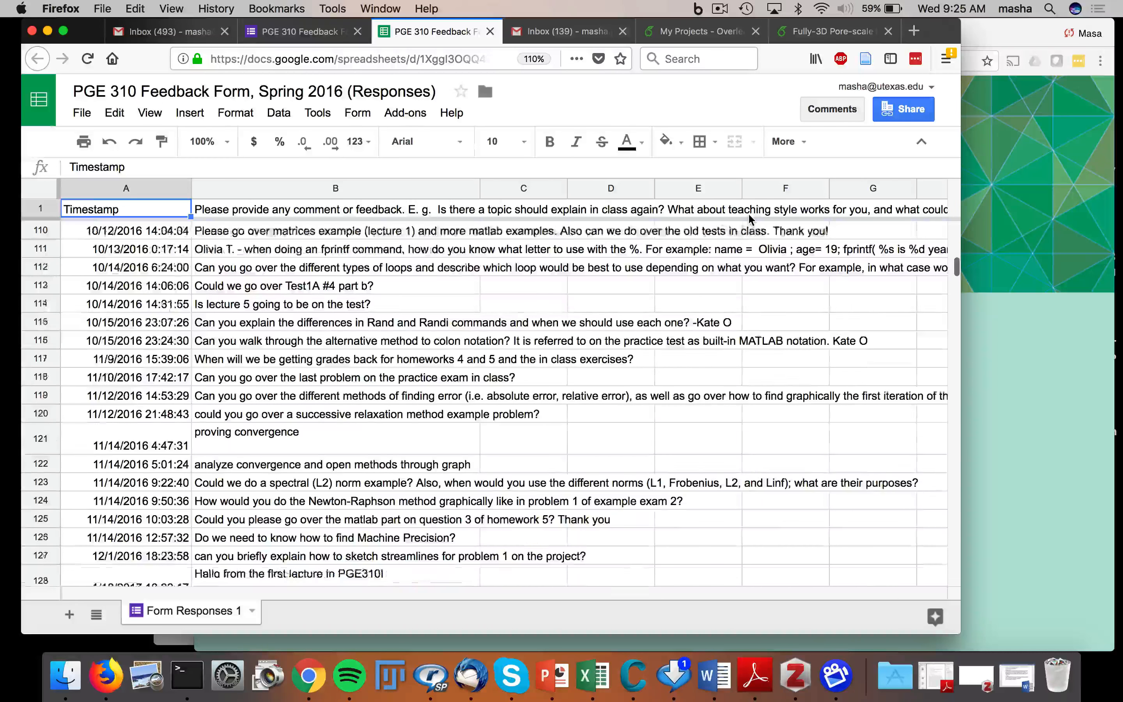
{"action": "scroll", "scroll_direction": "down", "scroll_amount": 3}
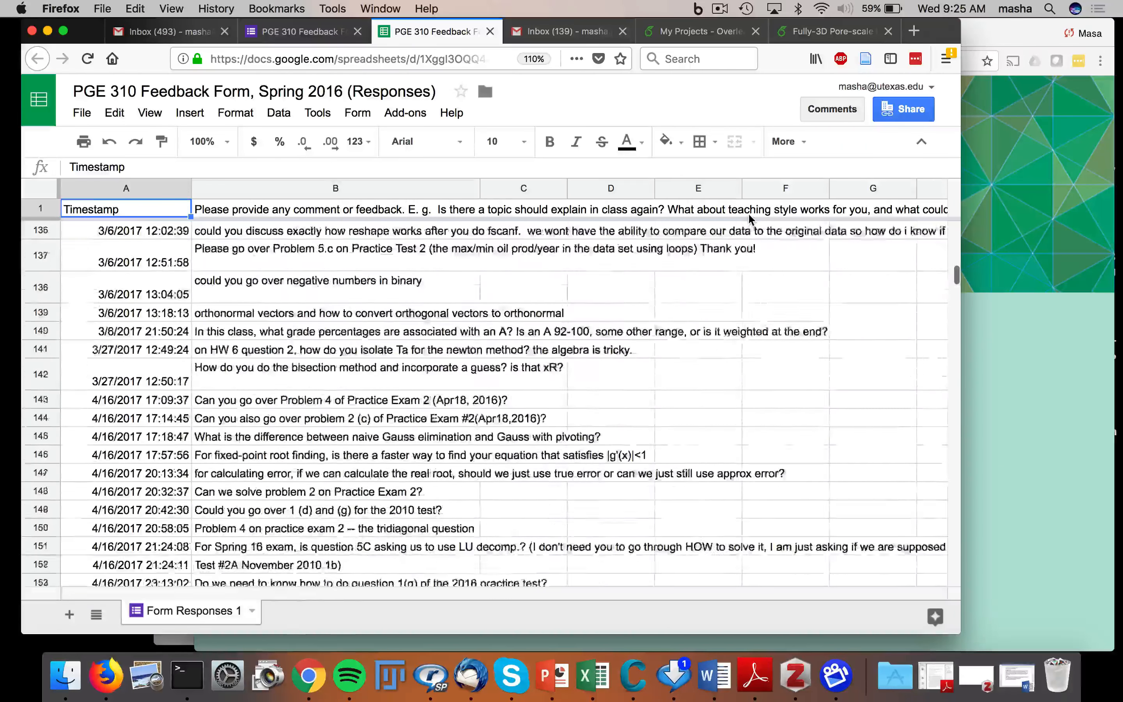
{"action": "scroll", "scroll_direction": "down", "scroll_amount": 3}
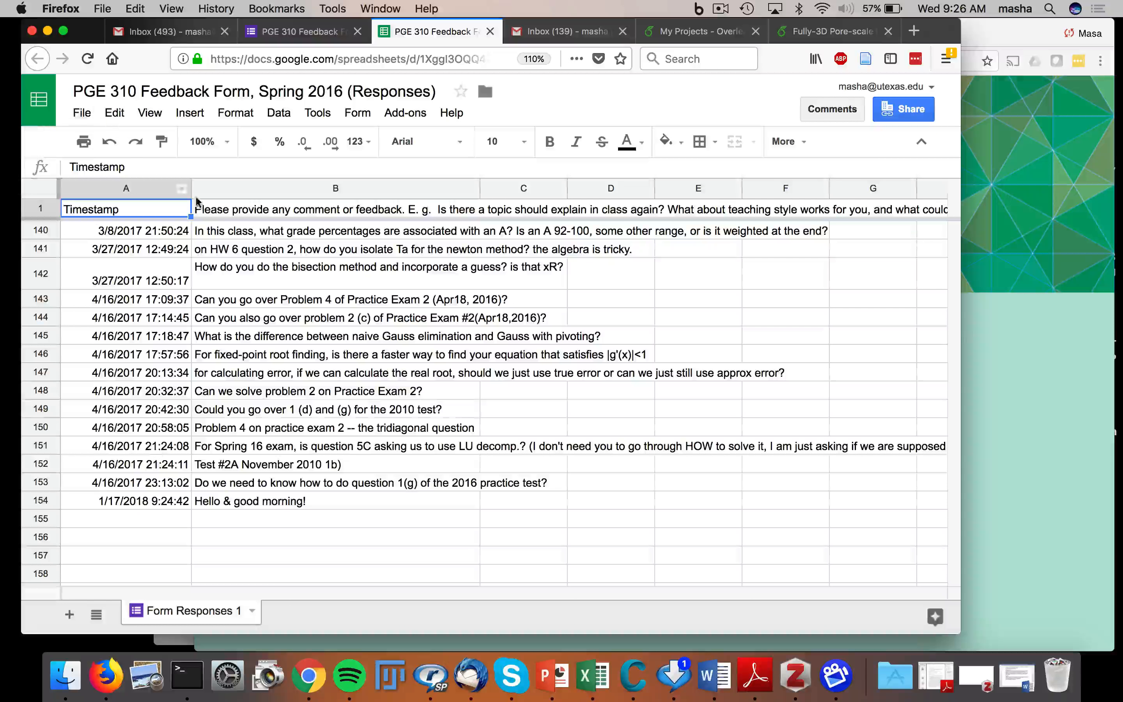
{"action": "mouse_move", "coordinate": [132, 506]}
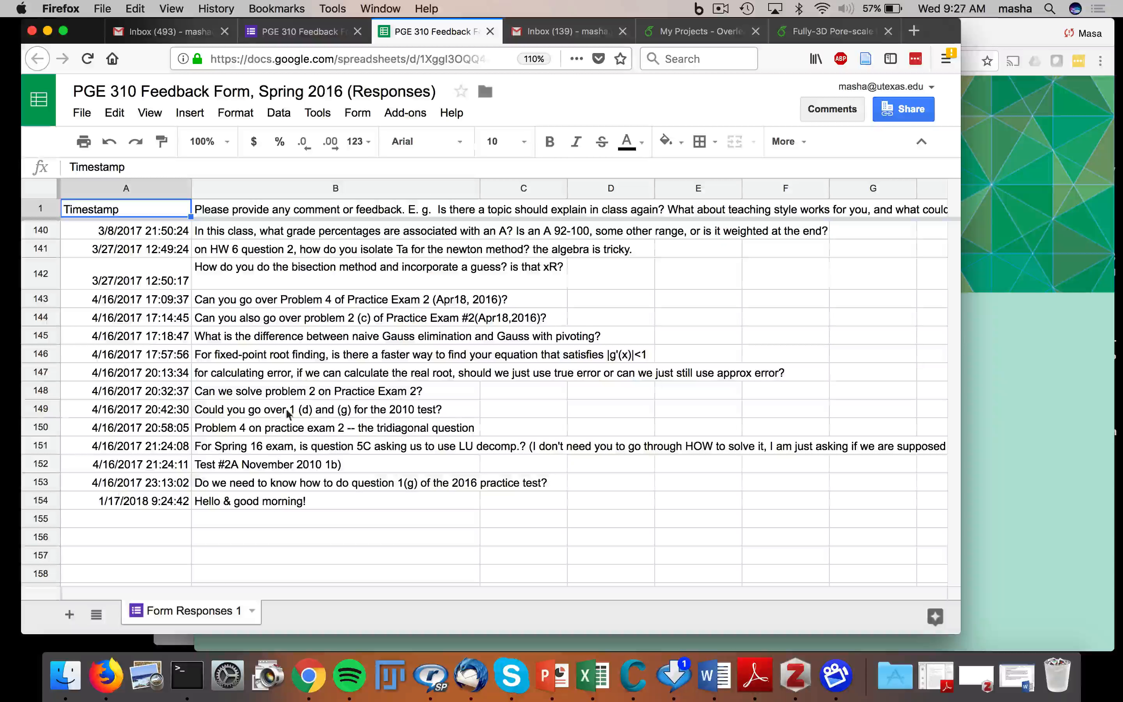
{"action": "mouse_move", "coordinate": [220, 419]}
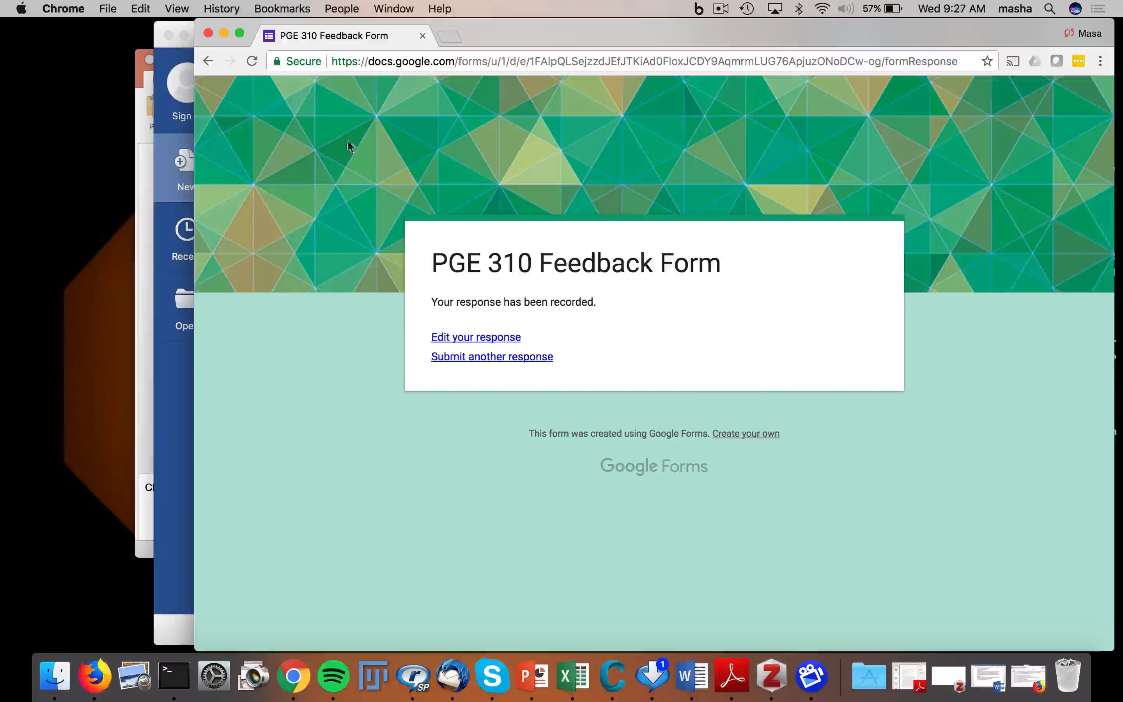
Return from the browser to the PowerPoint presenter view on the Outline slide
{"action": "left_click", "coordinate": [666, 675]}
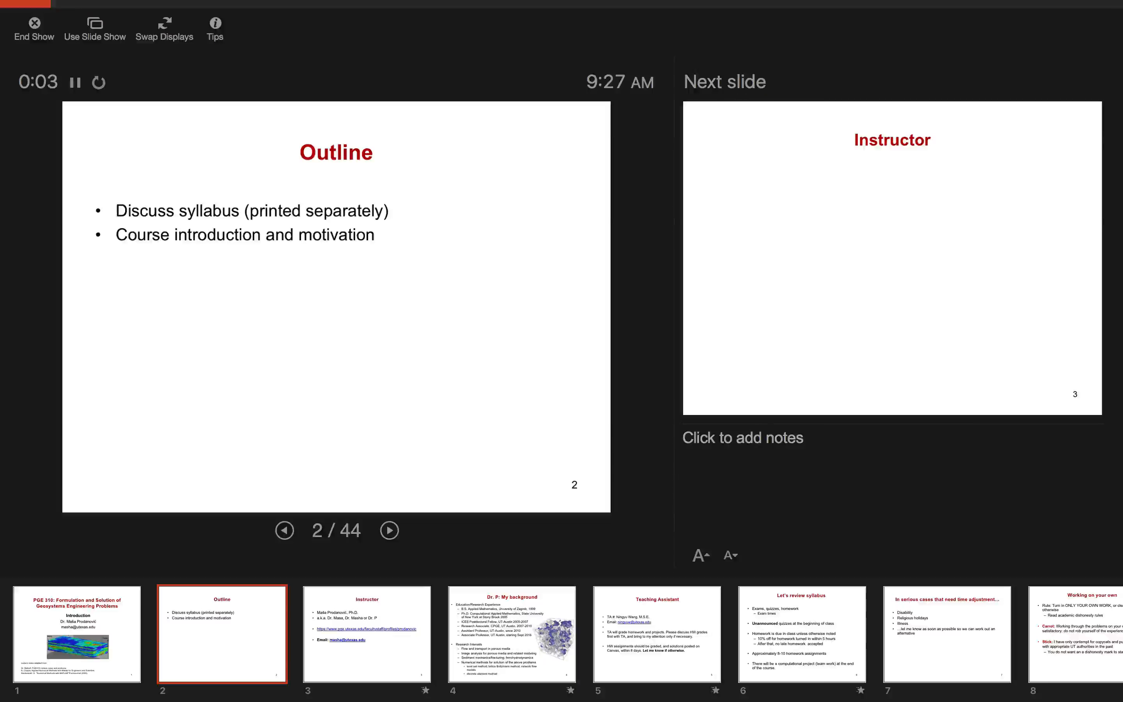
Advance the slide show past the Outline slide toward Dr. P: My background
{"action": "left_click", "coordinate": [389, 531]}
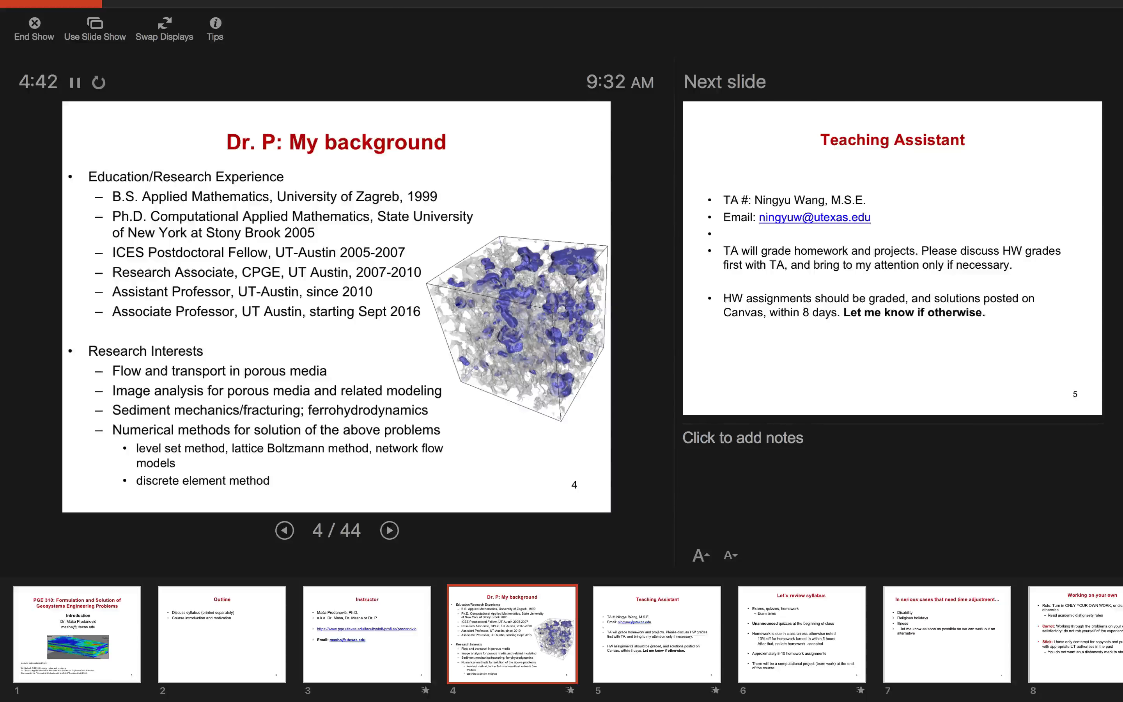
Advance through Teaching Assistant and Let's review syllabus, revealing the homework due-date bullet
{"action": "left_click", "coordinate": [390, 531]}
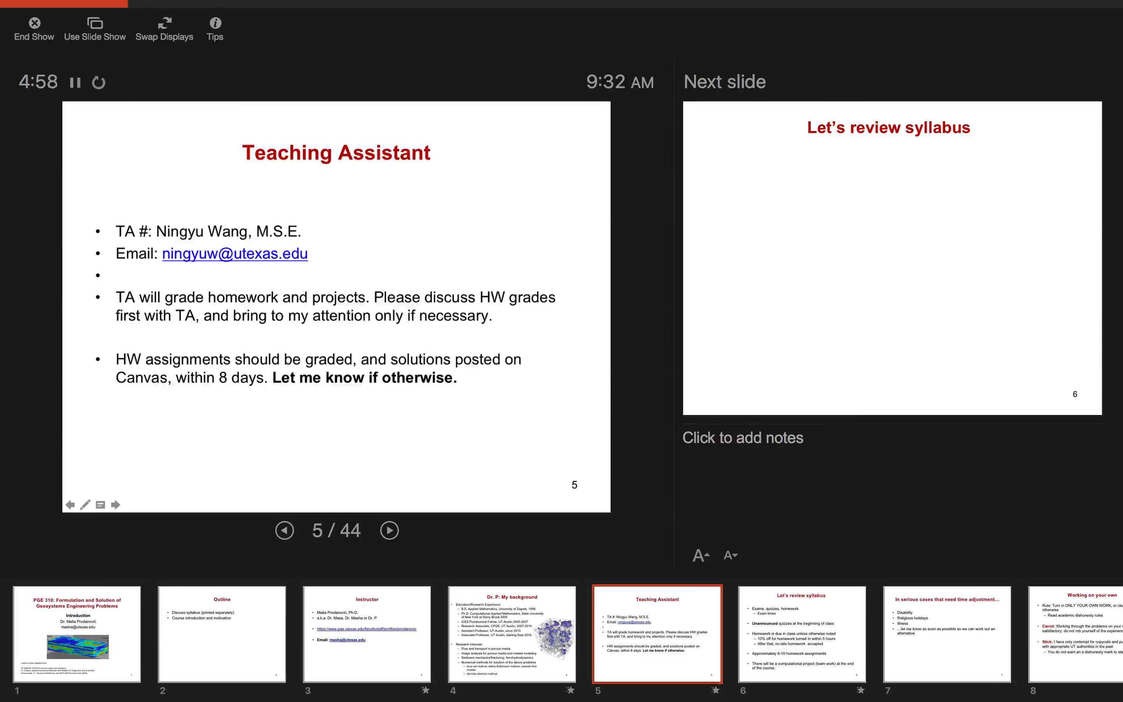
{"action": "left_click", "coordinate": [389, 530]}
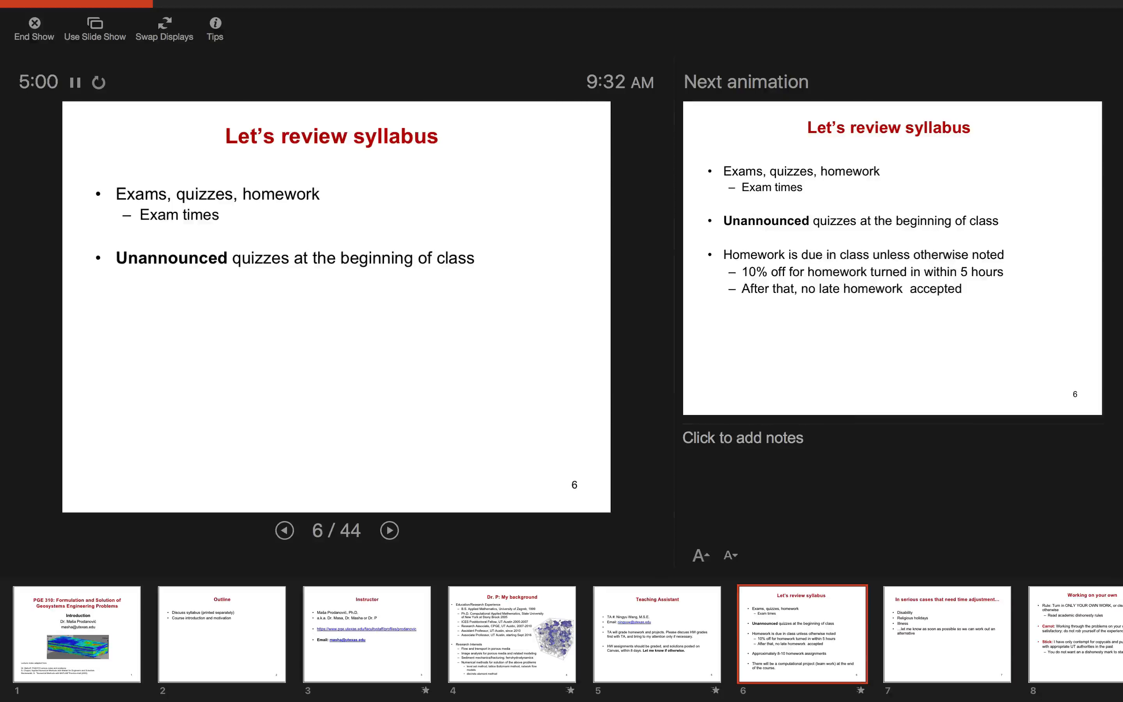
{"action": "left_click", "coordinate": [389, 531]}
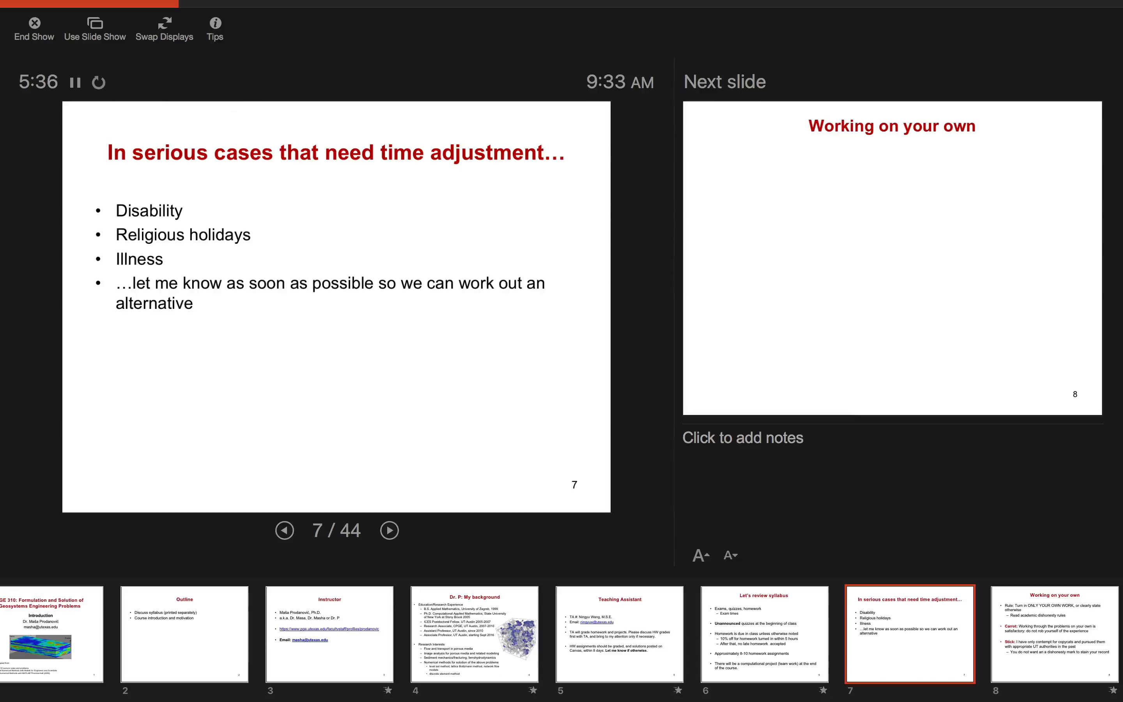
Advance to slide 8, Working on your own, with its first rule shown
{"action": "left_click", "coordinate": [389, 530]}
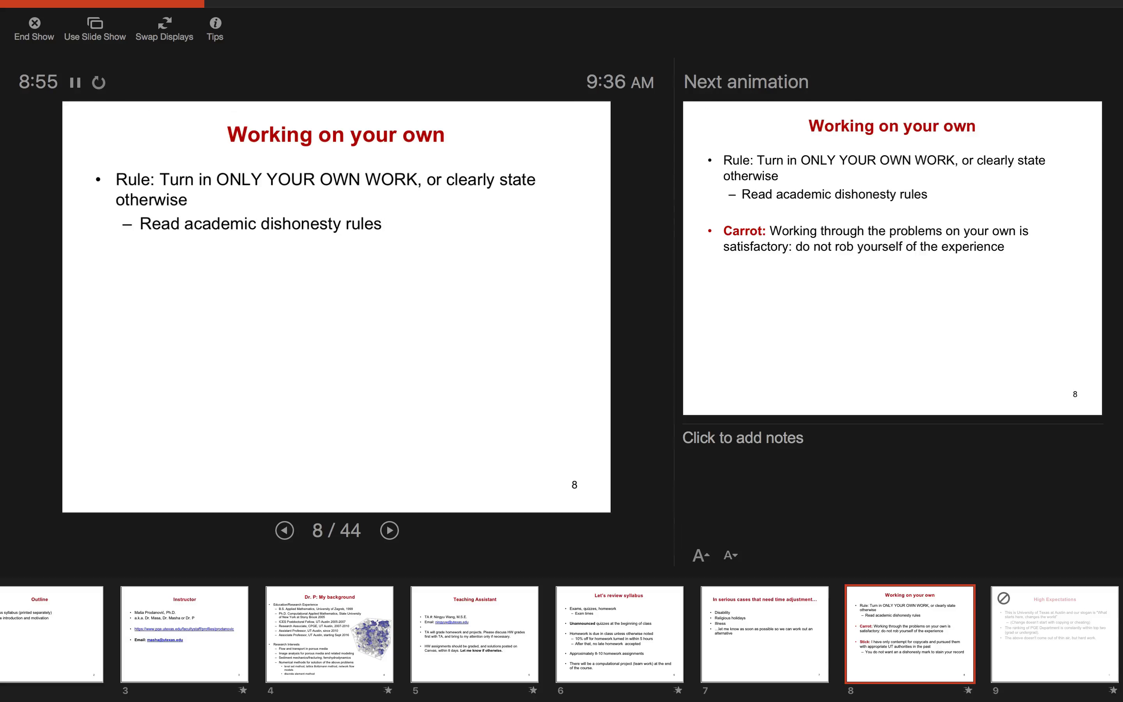
Reveal the Carrot point, then advance through disputes and feedback to the geosystems problems title slide
{"action": "left_click", "coordinate": [389, 531]}
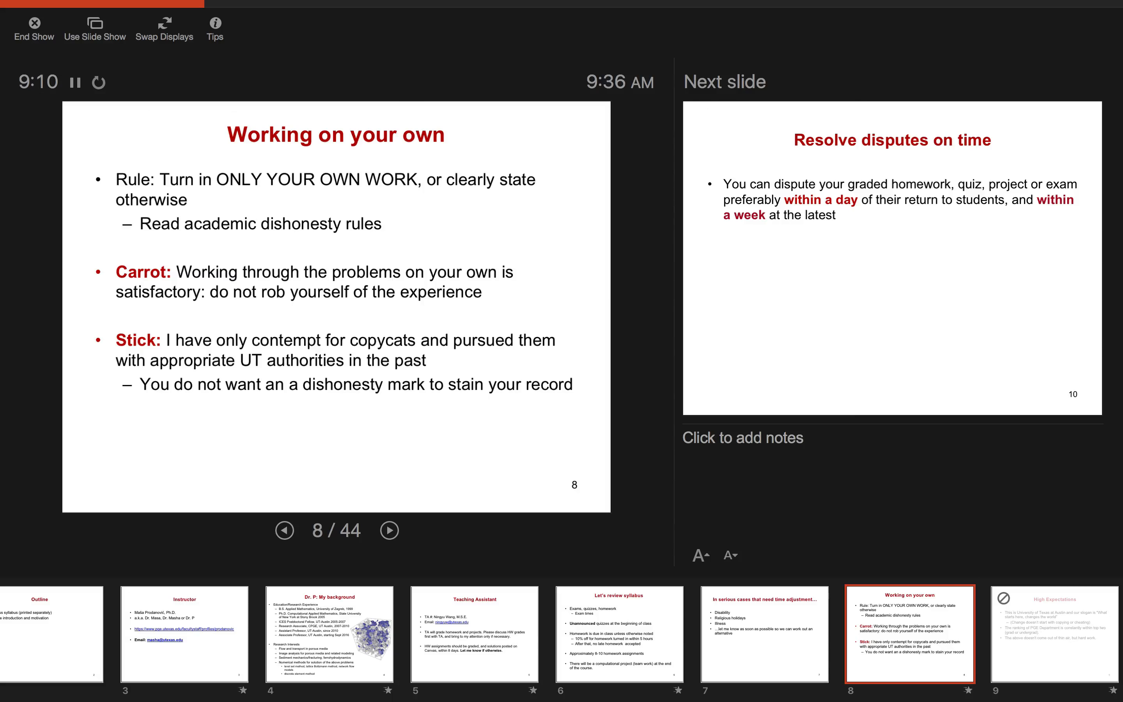
{"action": "left_click", "coordinate": [389, 531]}
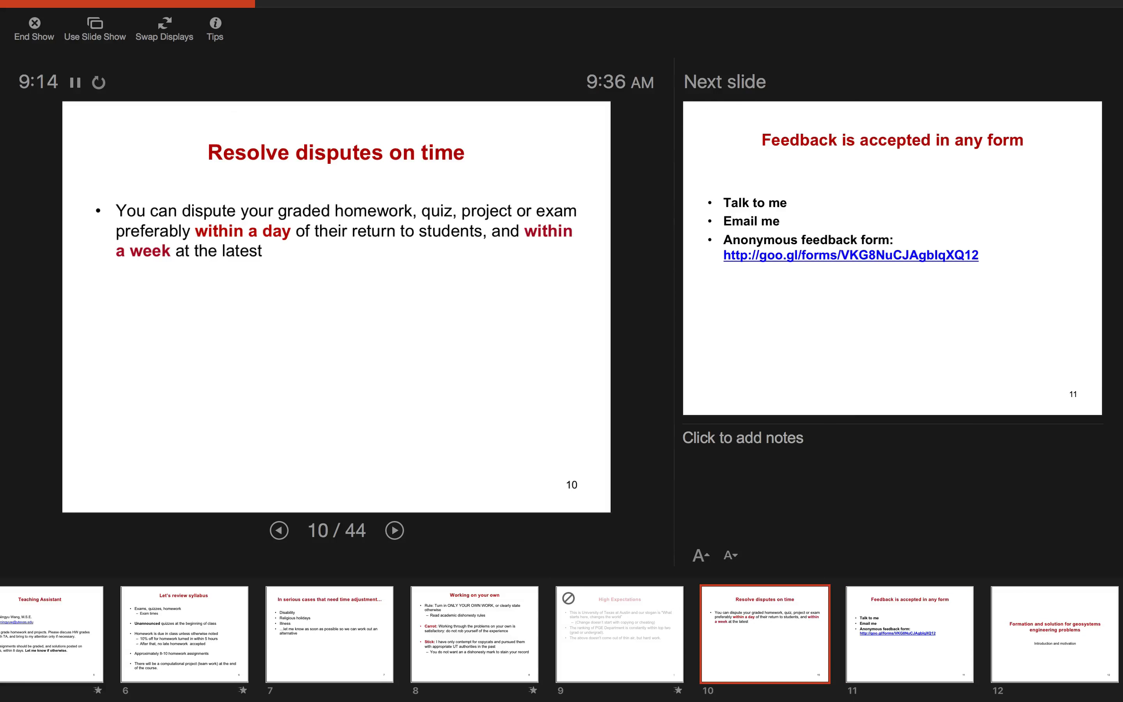
{"action": "left_click", "coordinate": [393, 531]}
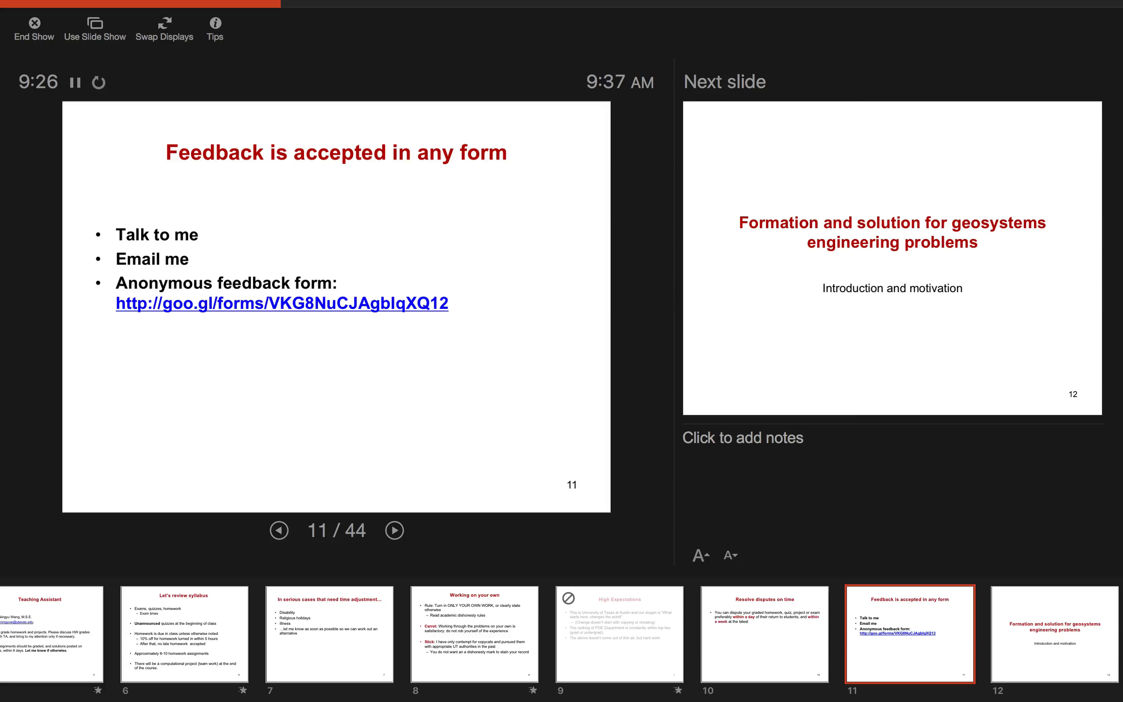
{"action": "left_click", "coordinate": [393, 530]}
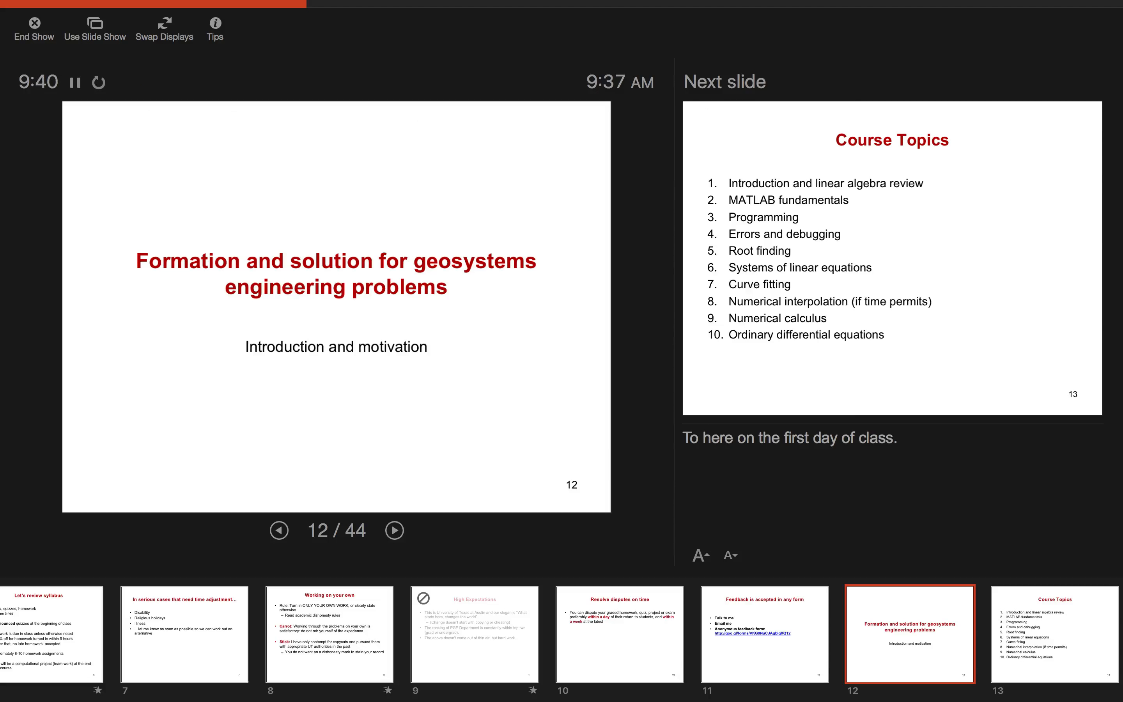
Advance the show to slide 13, Course Topics, listing the ten course topics
{"action": "left_click", "coordinate": [393, 531]}
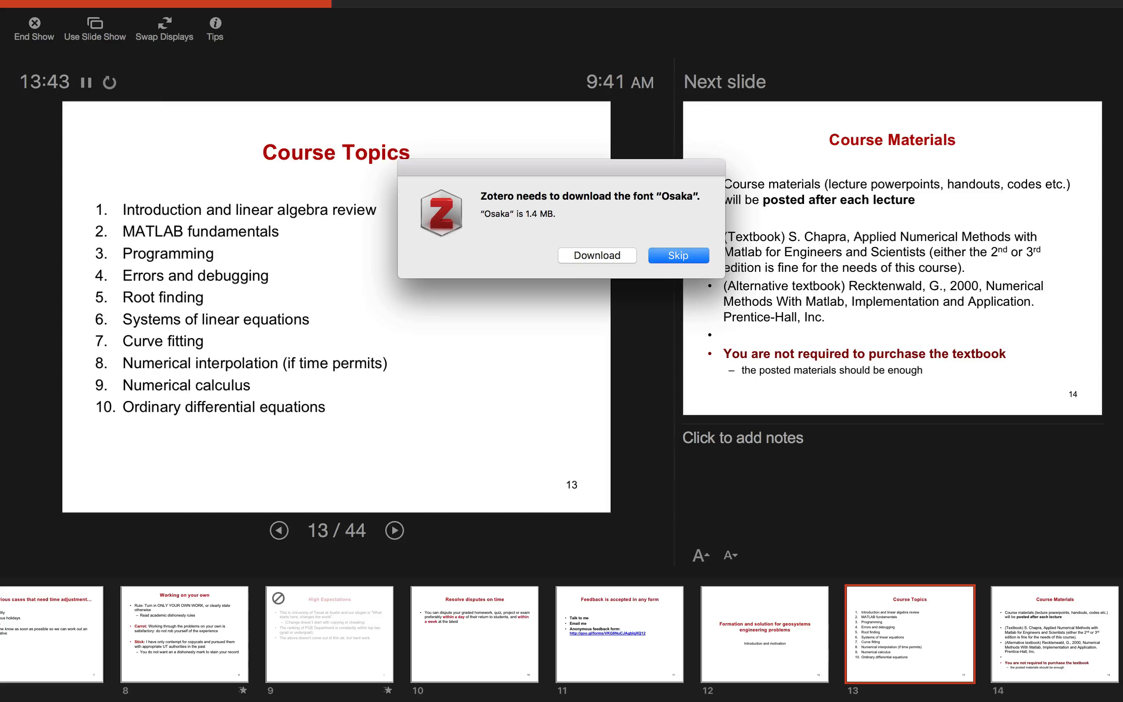
Skip the Osaka font download and advance to slide 14, Course Materials
{"action": "left_click", "coordinate": [678, 255]}
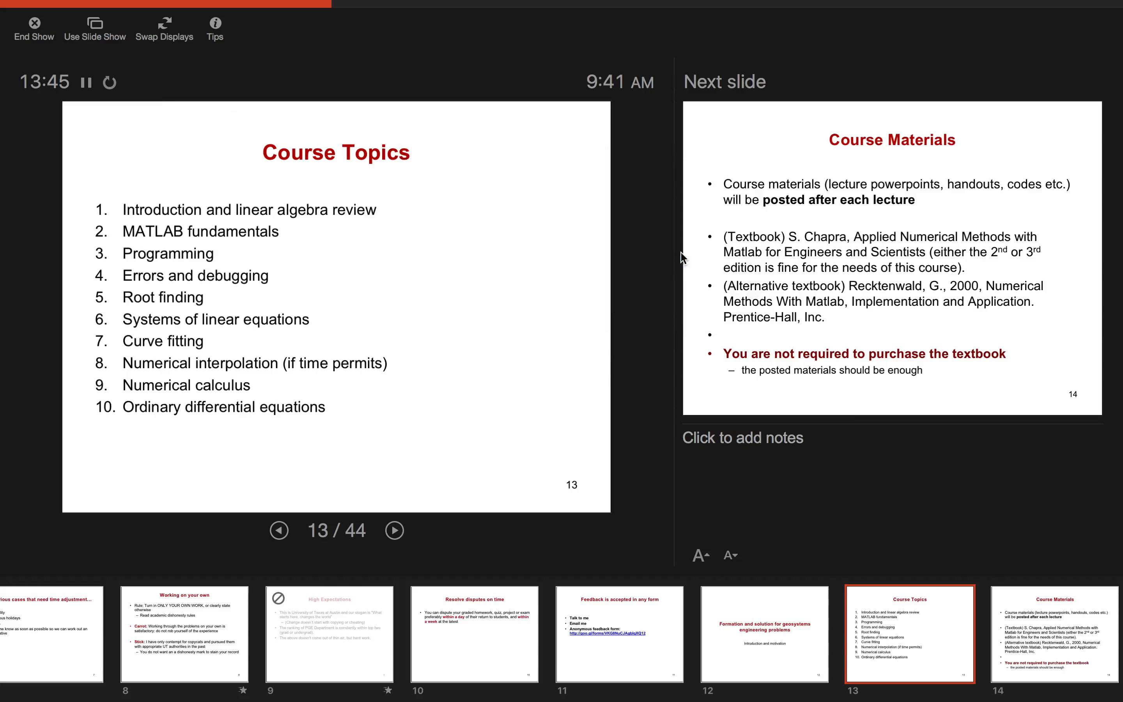
{"action": "mouse_move", "coordinate": [492, 366]}
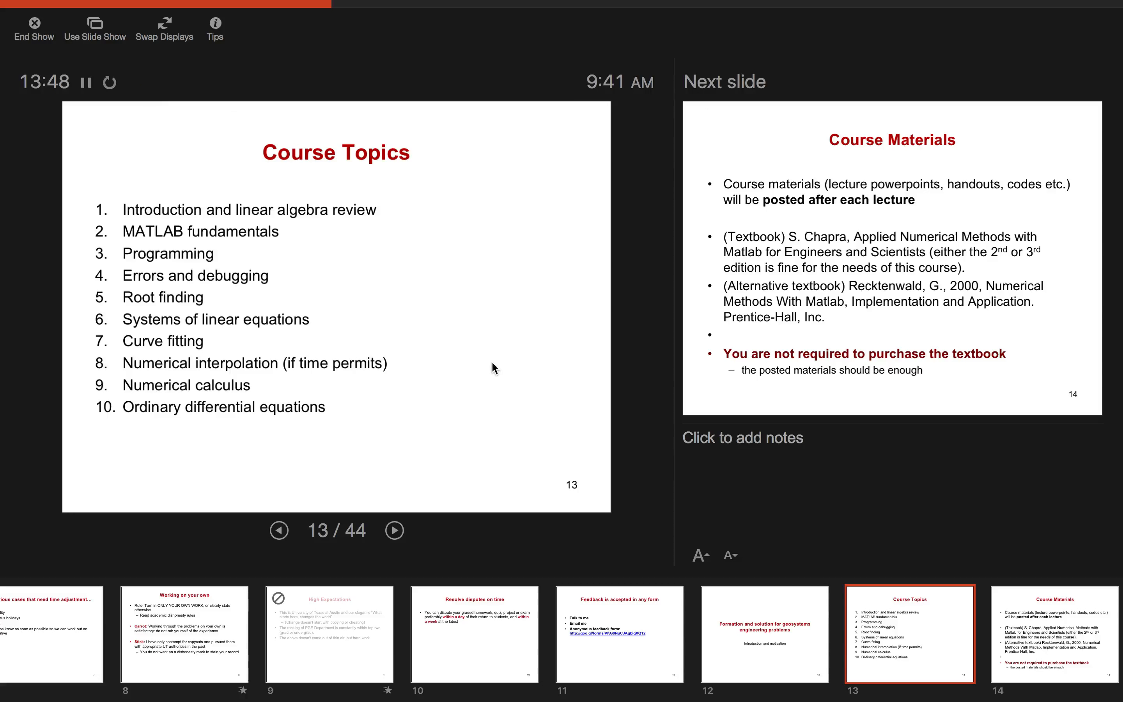
{"action": "left_click", "coordinate": [394, 530]}
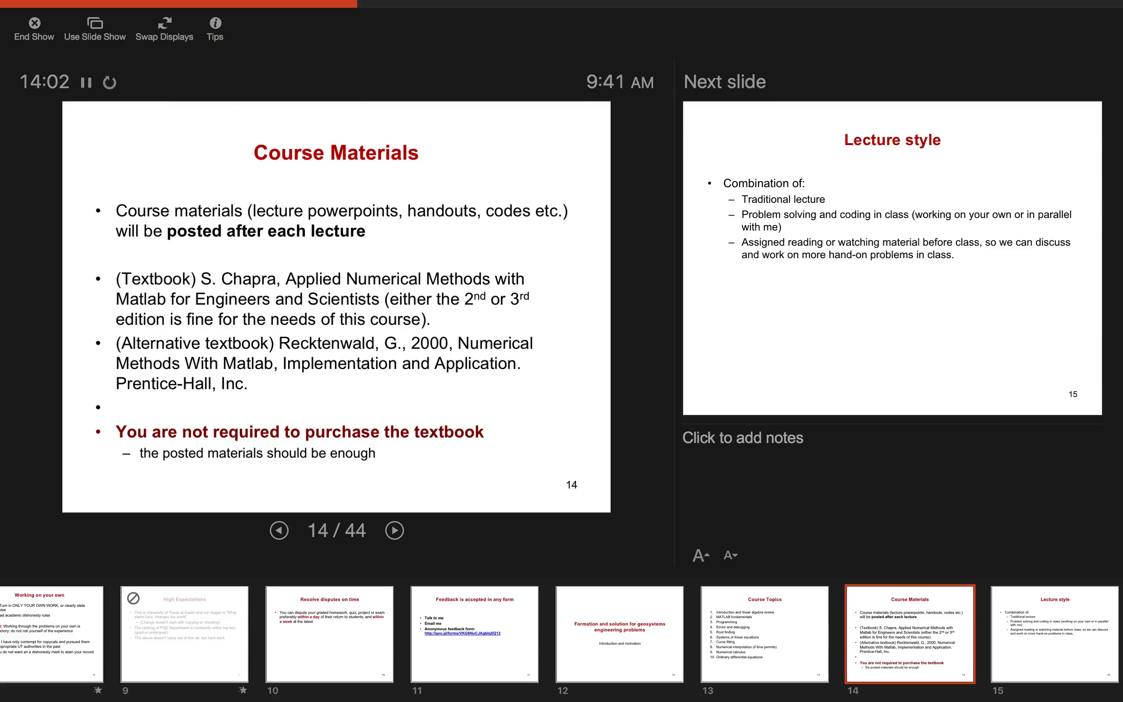
Advance the show to slide 15, Lecture style
{"action": "left_click", "coordinate": [393, 531]}
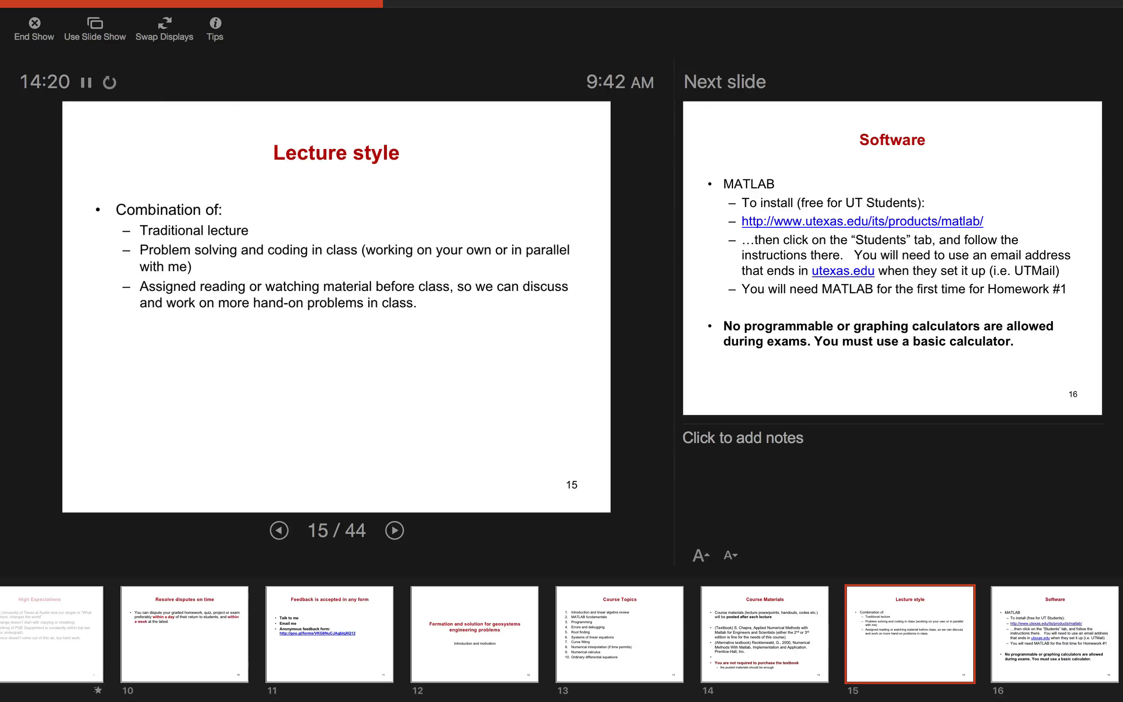
Advance to slide 16, Software, covering MATLAB installation and exam calculator rules
{"action": "left_click", "coordinate": [393, 531]}
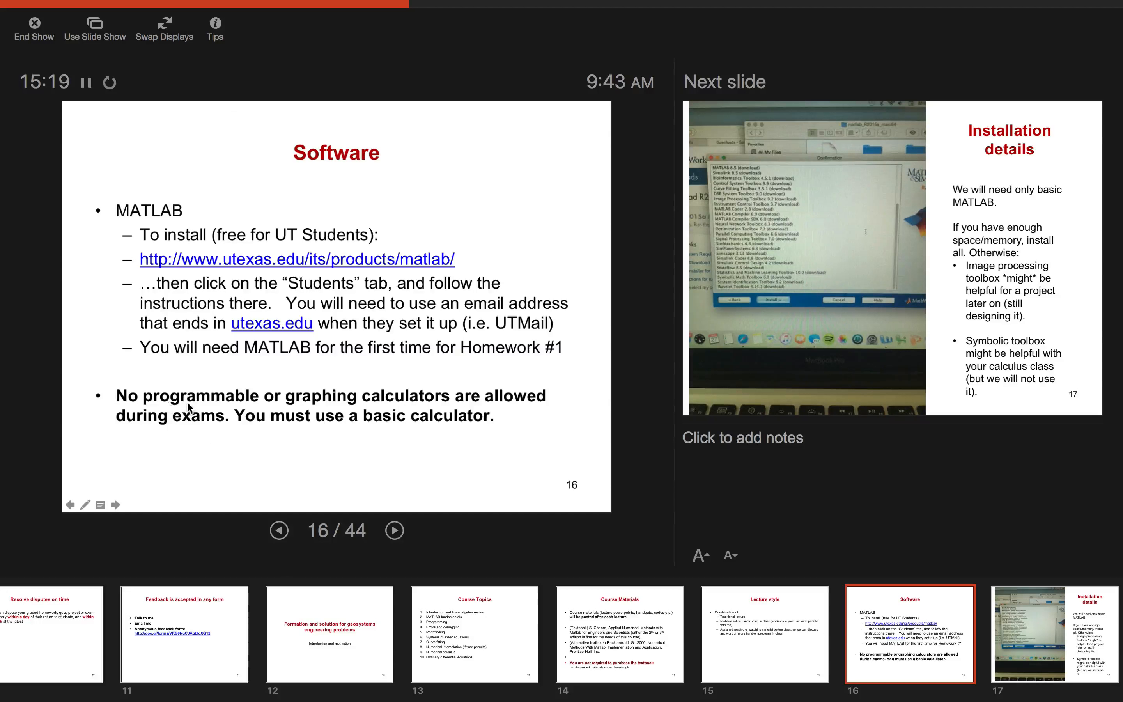
{"action": "mouse_move", "coordinate": [442, 450]}
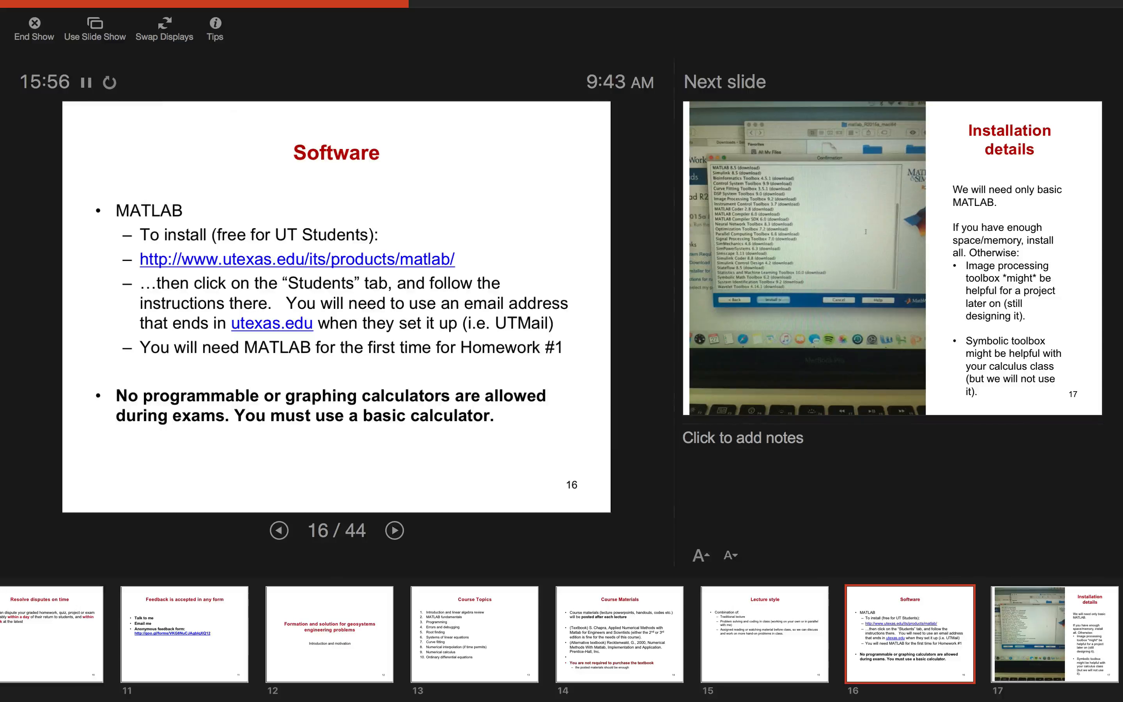
Advance through Installation details to slide 18, MATLAB alternative: Octave
{"action": "left_click", "coordinate": [393, 531]}
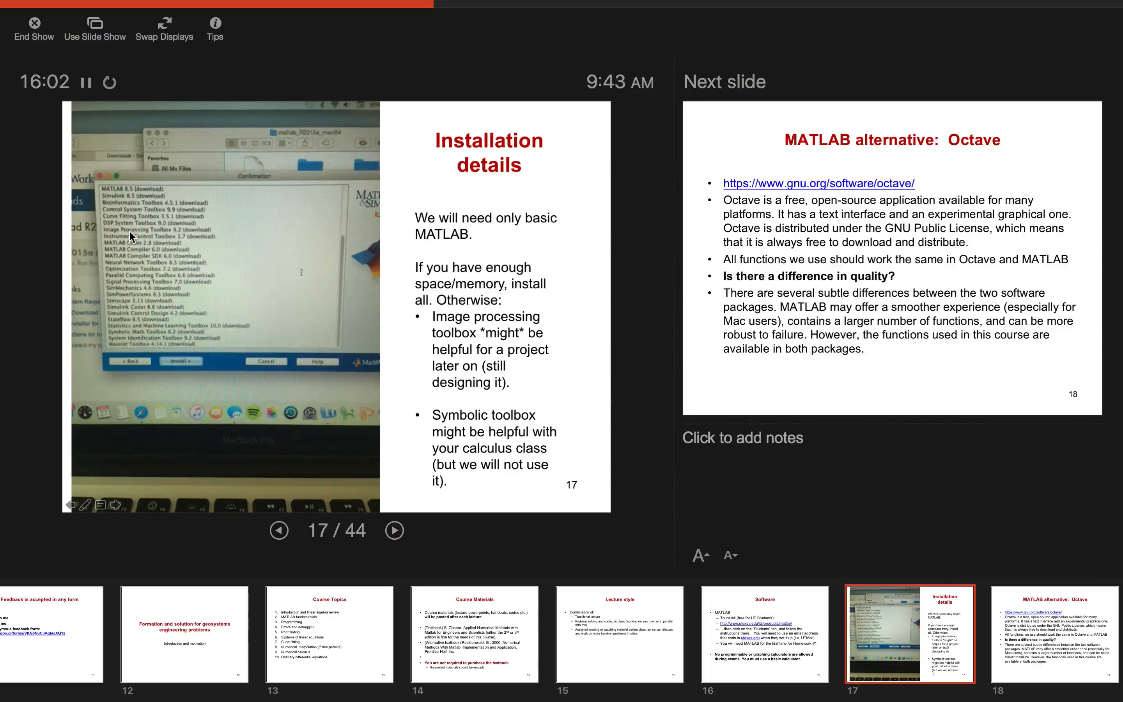
{"action": "left_click", "coordinate": [394, 531]}
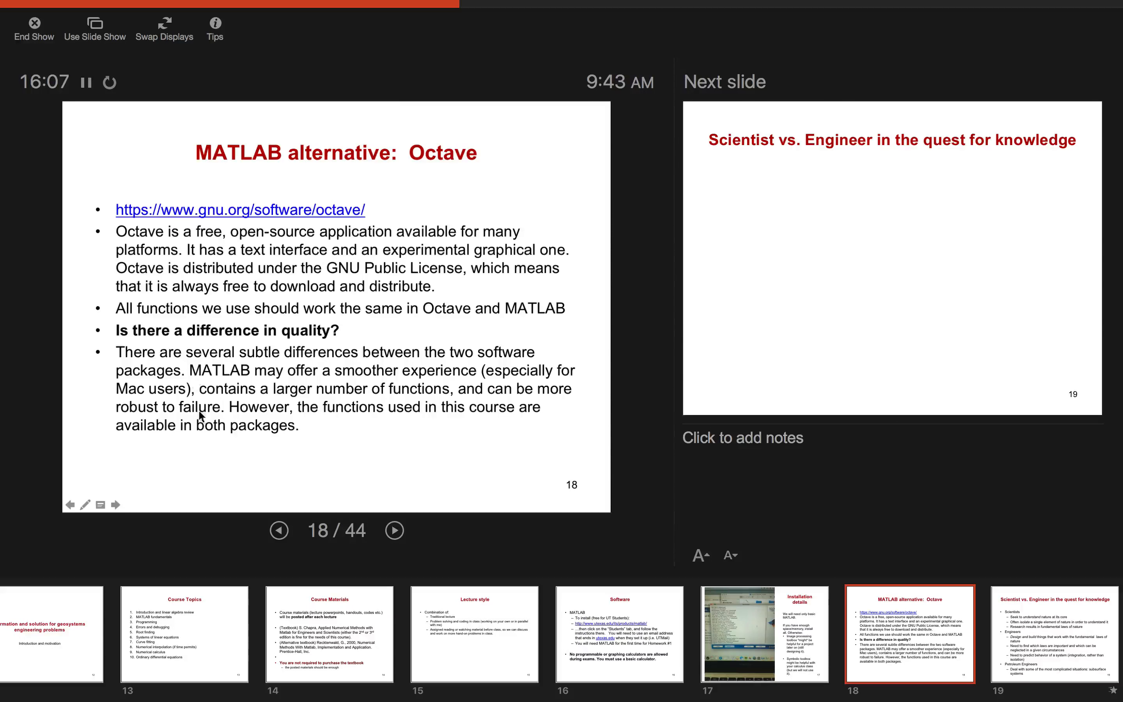
{"action": "mouse_move", "coordinate": [372, 181]}
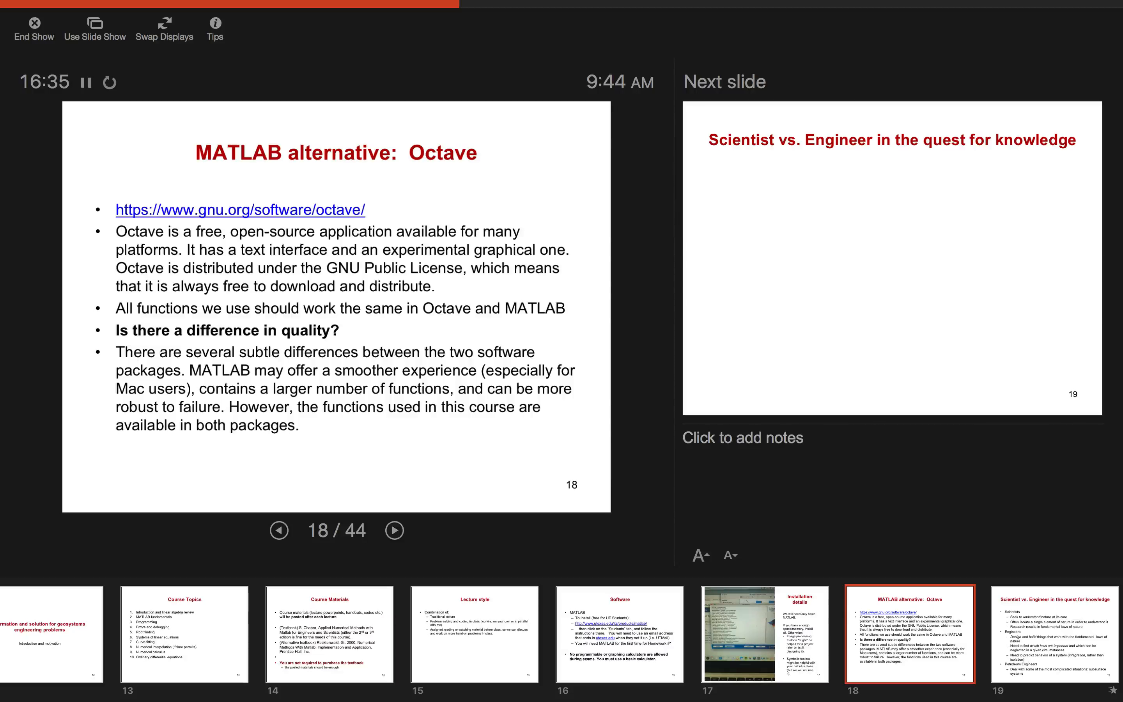
Advance to slide 19, Scientist vs. Engineer in the quest for knowledge
{"action": "left_click", "coordinate": [394, 531]}
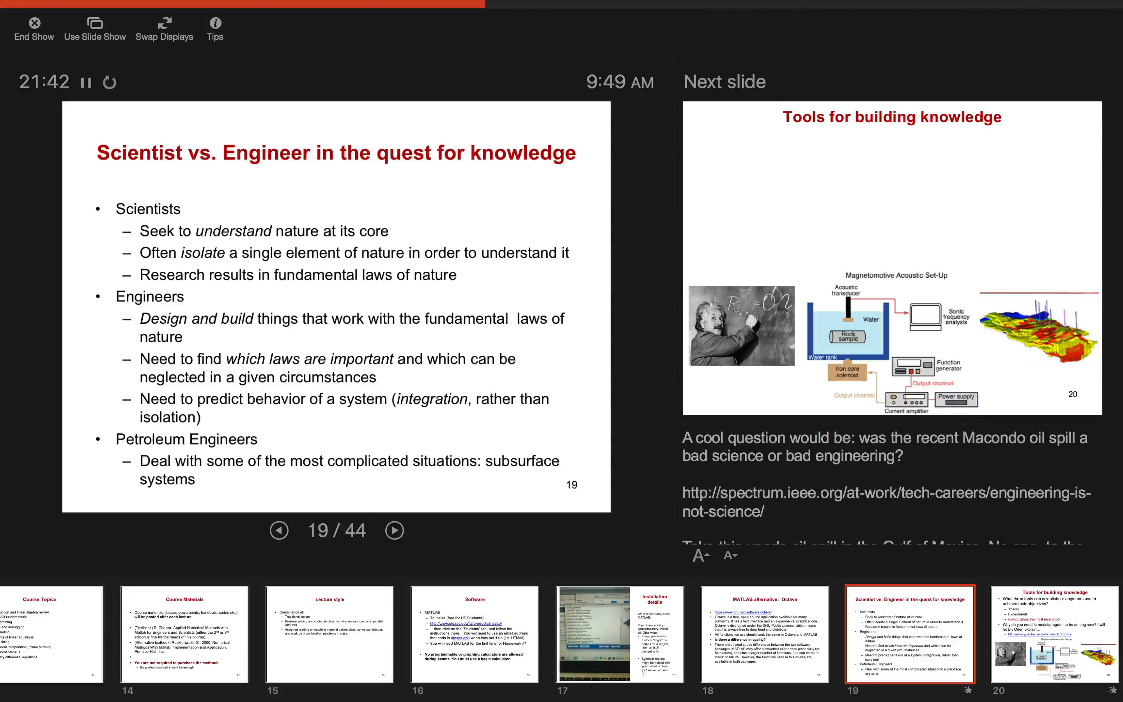
Advance to slide 20, Tools for building knowledge, with the Magnetomotive Acoustic Set-Up diagram
{"action": "left_click", "coordinate": [393, 531]}
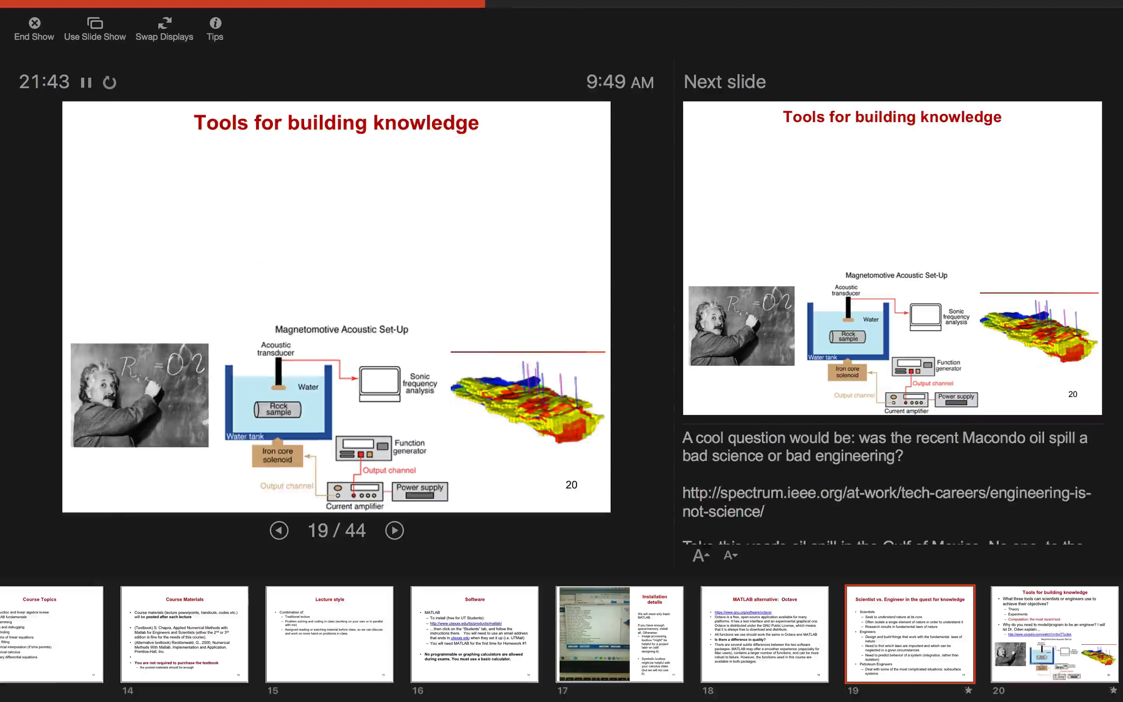
{"action": "left_click", "coordinate": [393, 531]}
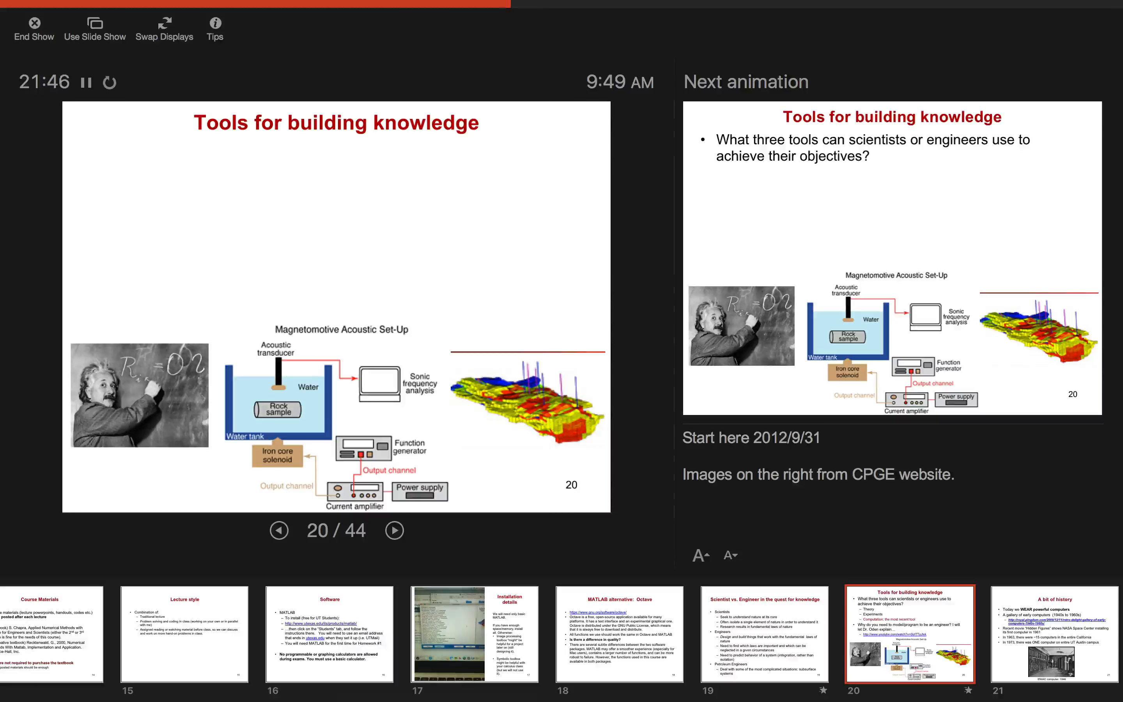